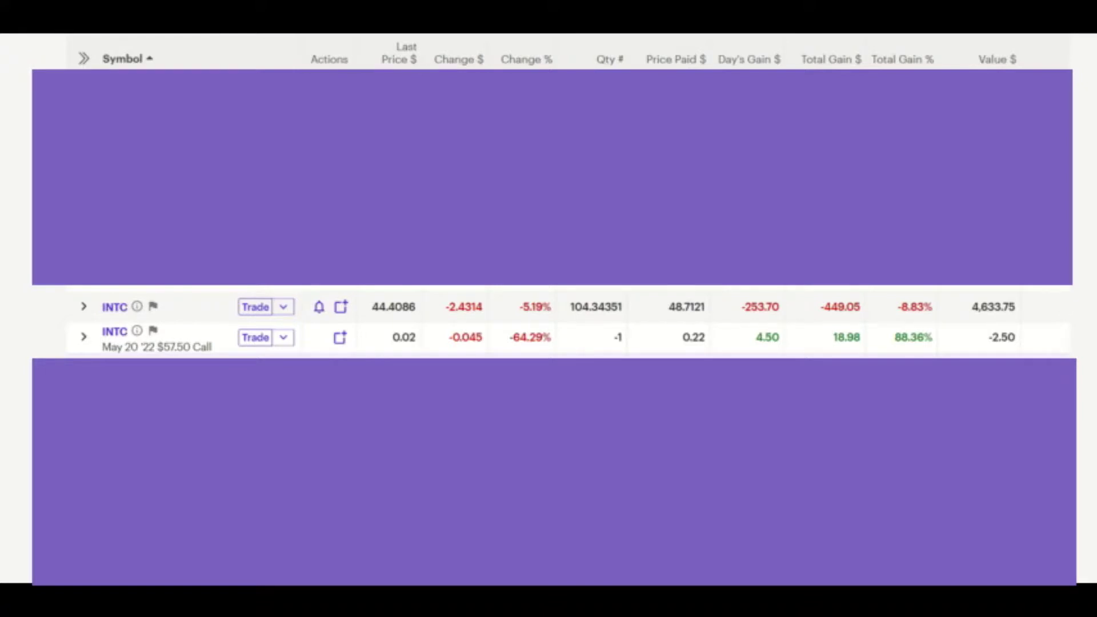
{"action": "mouse_move", "coordinate": [214, 348]}
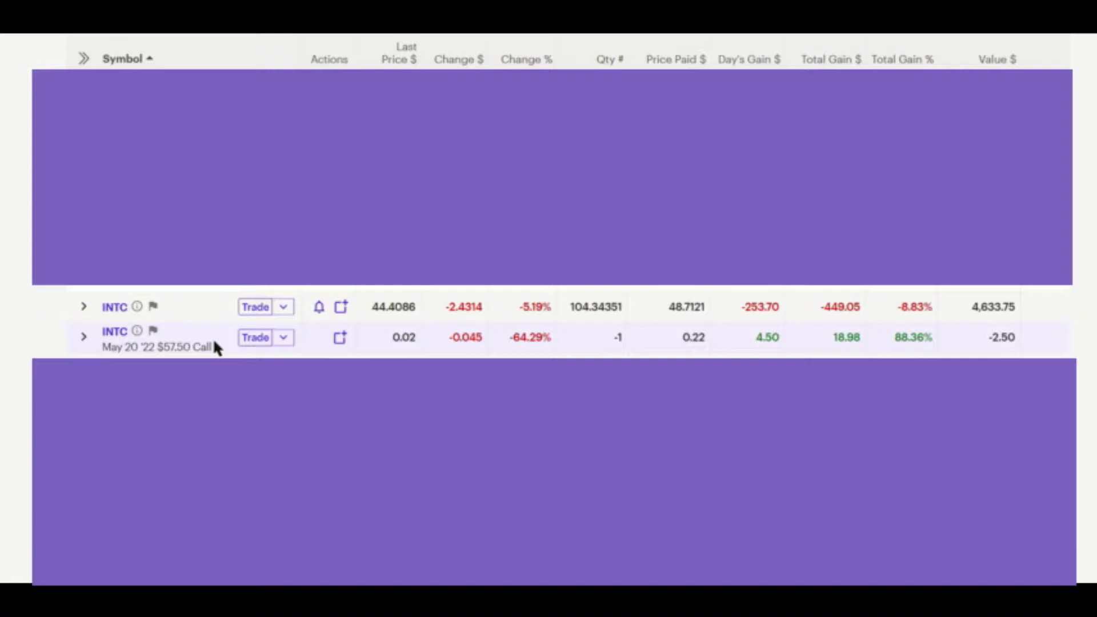
{"action": "mouse_move", "coordinate": [112, 347]}
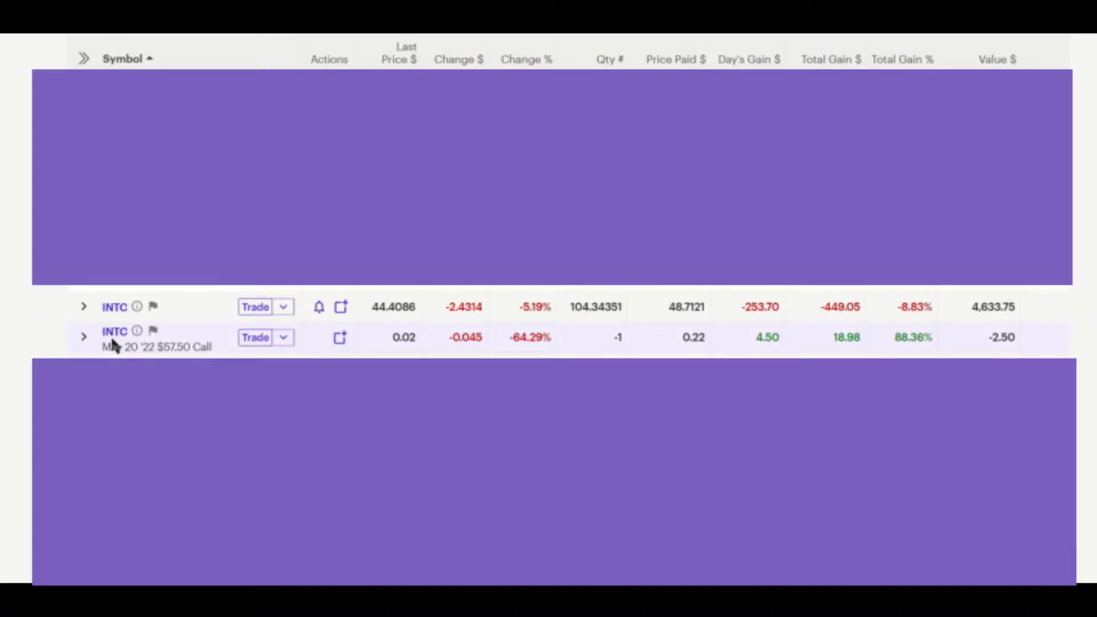
{"action": "mouse_move", "coordinate": [392, 348]}
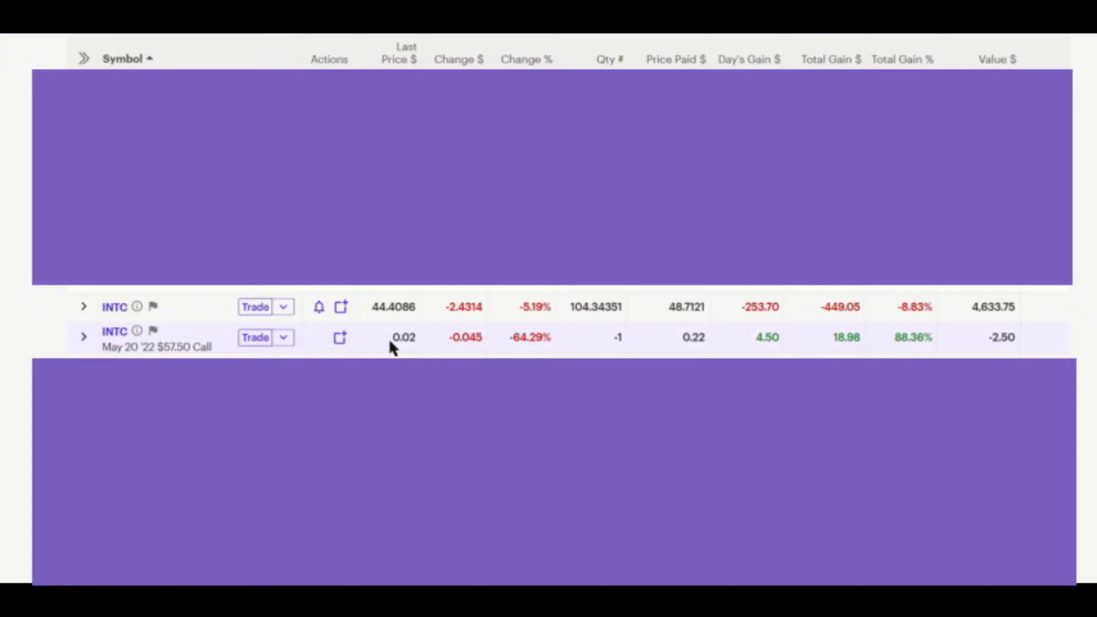
{"action": "mouse_move", "coordinate": [287, 341]}
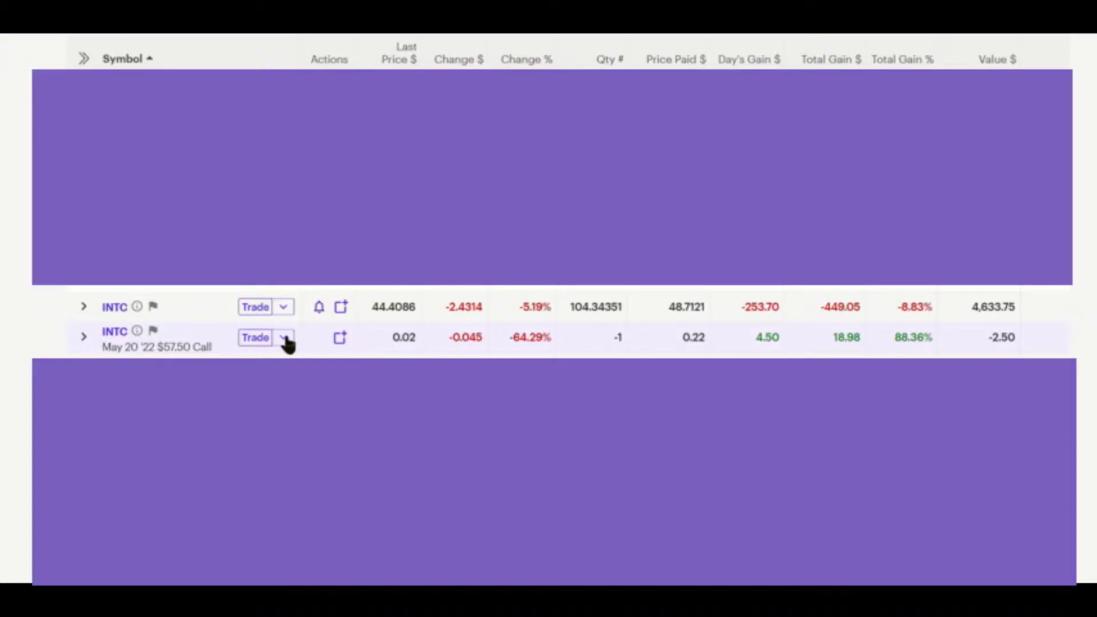
Step: Show the Add/Close/Roll trade choices for the short INTC May 20 '22 $57.50 call
{"action": "left_click", "coordinate": [283, 336]}
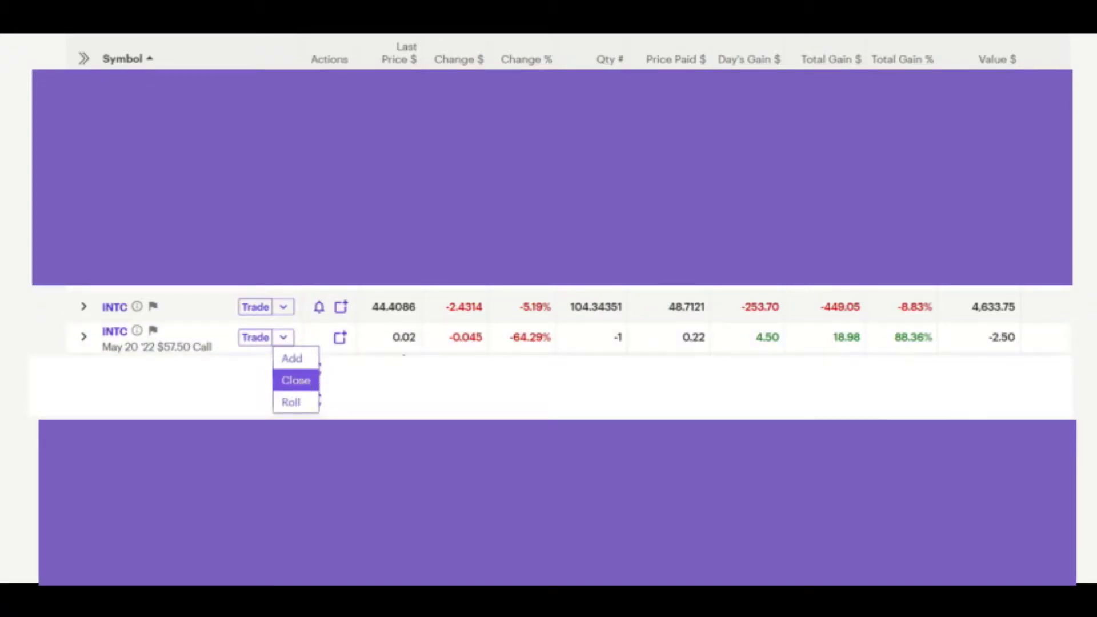
Step: Choose Close to start a buy-to-close order for one INTC May 20 '22 $57.50 call
{"action": "left_click", "coordinate": [296, 380]}
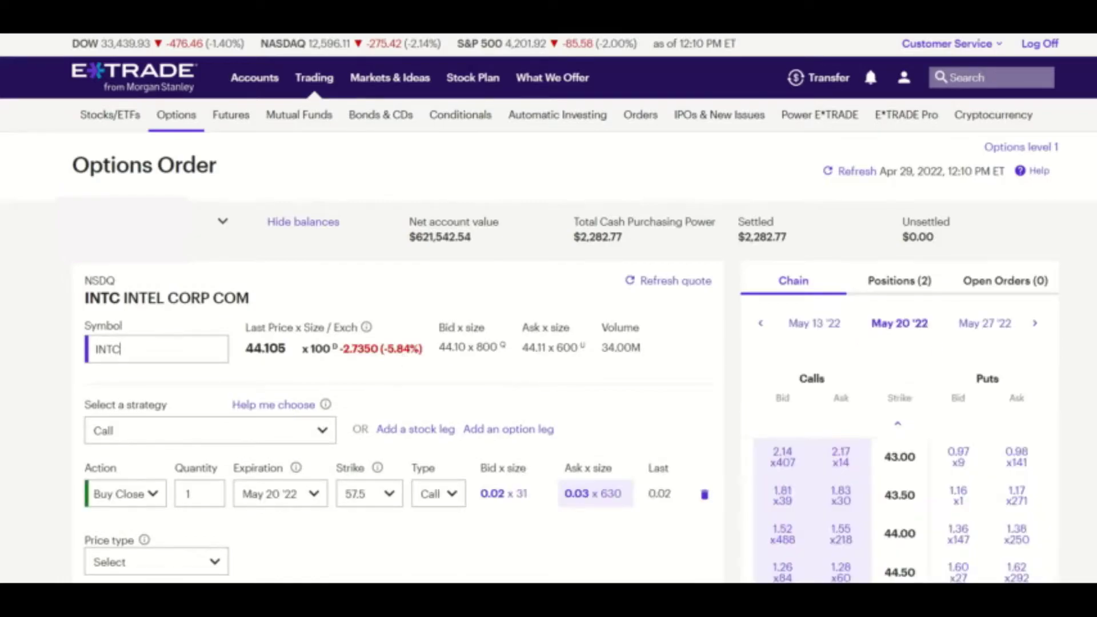
{"action": "scroll", "scroll_direction": "down", "scroll_amount": 3}
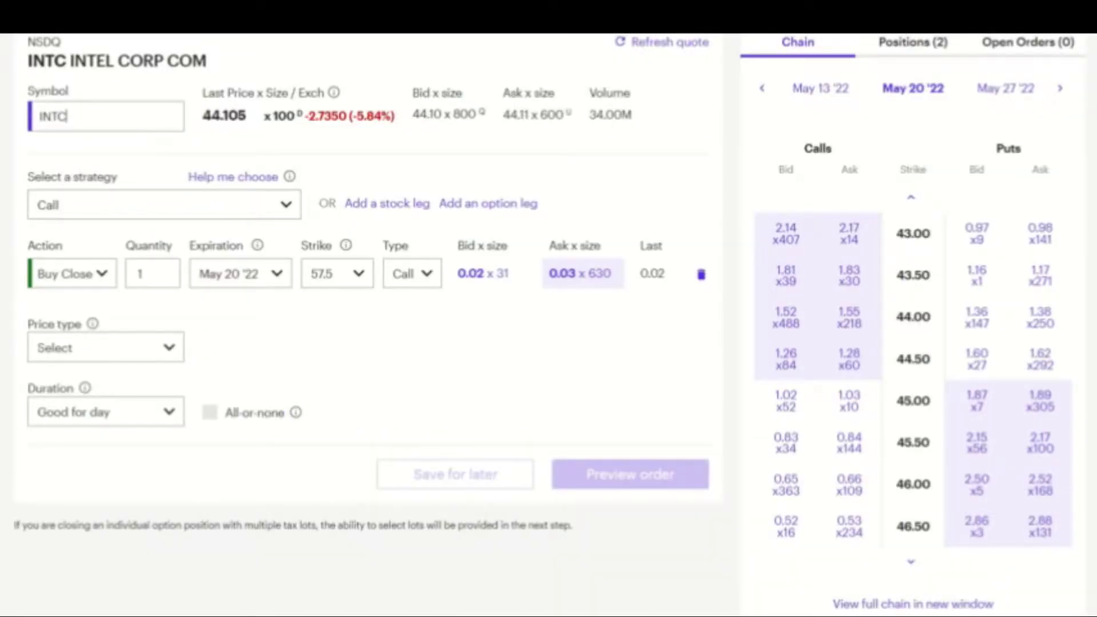
{"action": "mouse_move", "coordinate": [316, 370]}
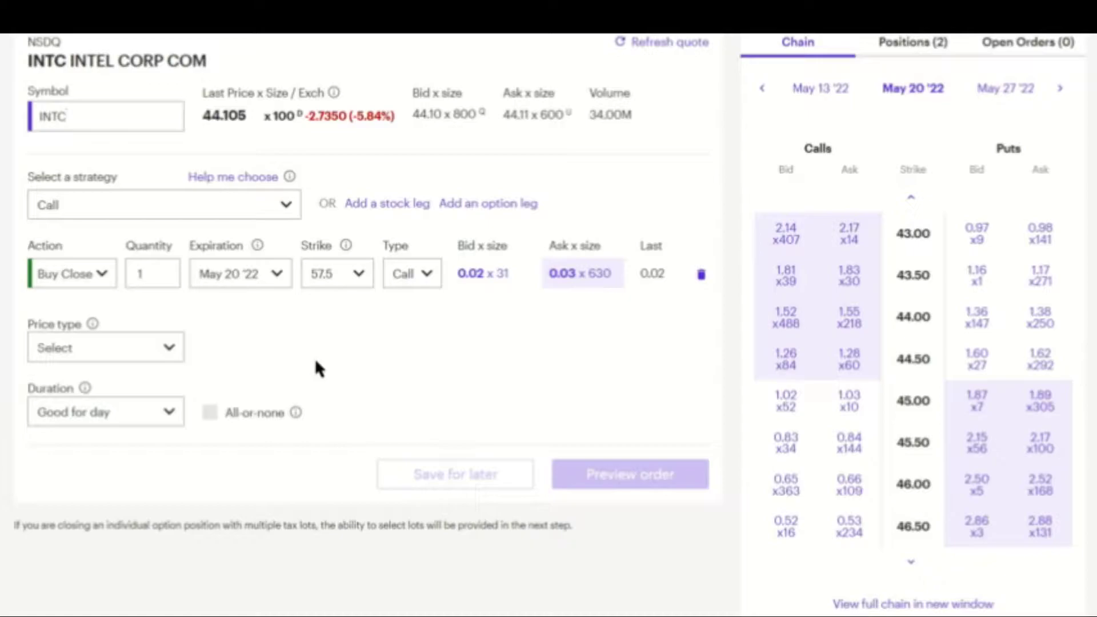
{"action": "mouse_move", "coordinate": [310, 35]}
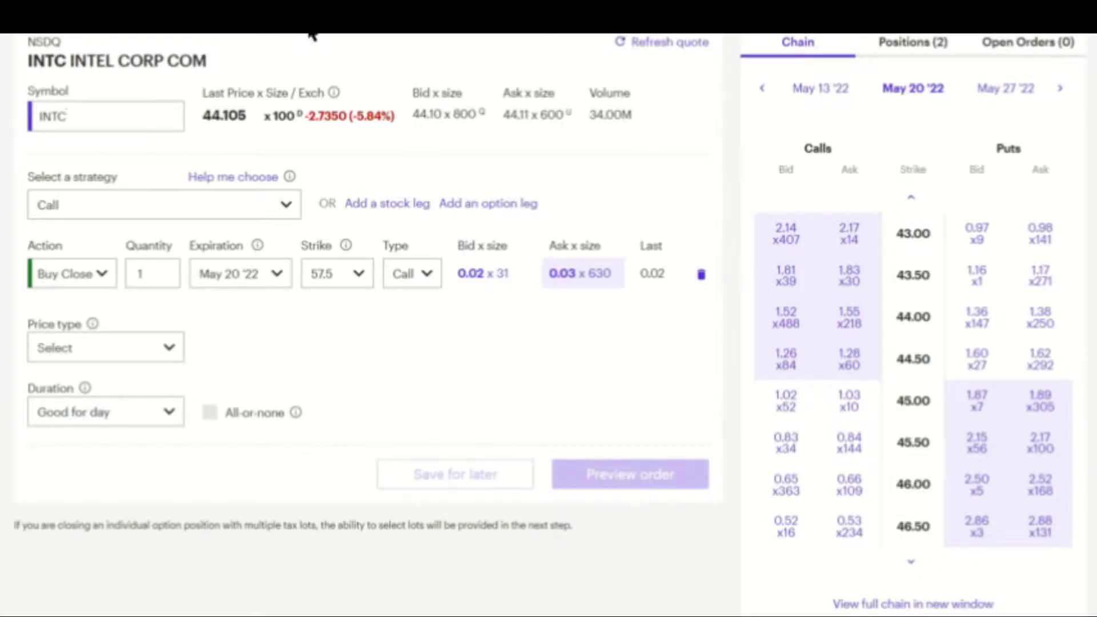
{"action": "mouse_move", "coordinate": [174, 102]}
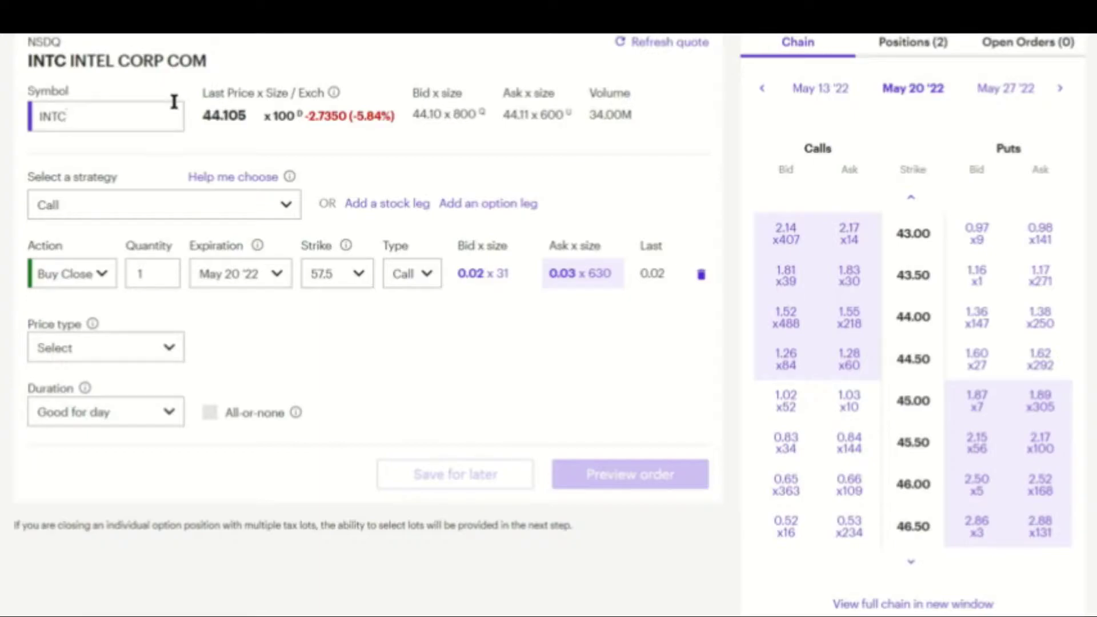
{"action": "mouse_move", "coordinate": [42, 274]}
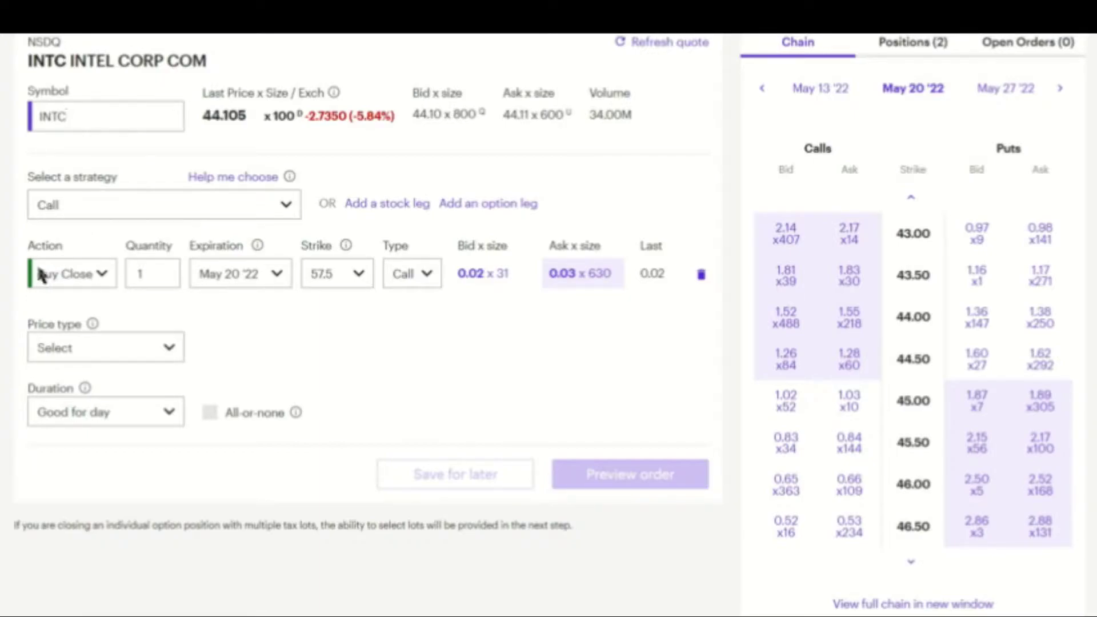
{"action": "mouse_move", "coordinate": [24, 300]}
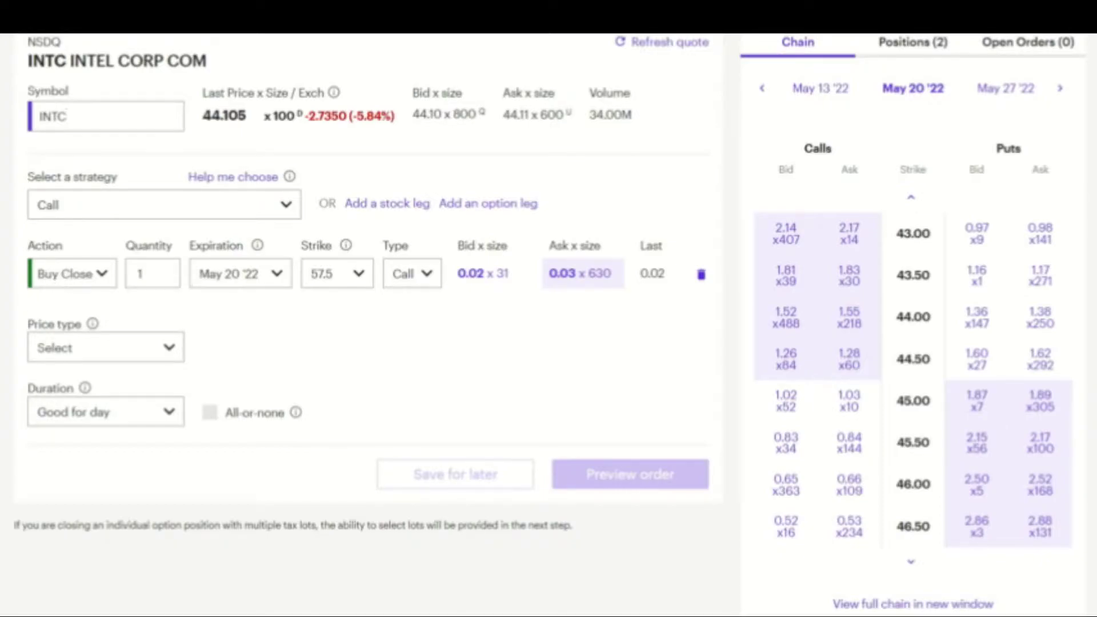
{"action": "mouse_move", "coordinate": [102, 281]}
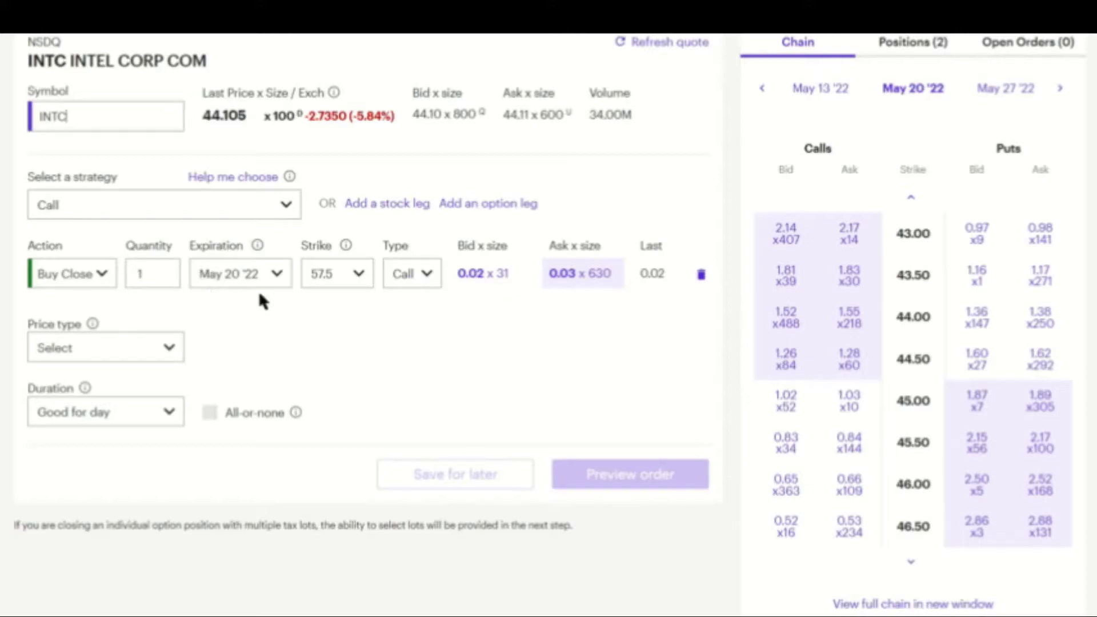
{"action": "mouse_move", "coordinate": [259, 297]}
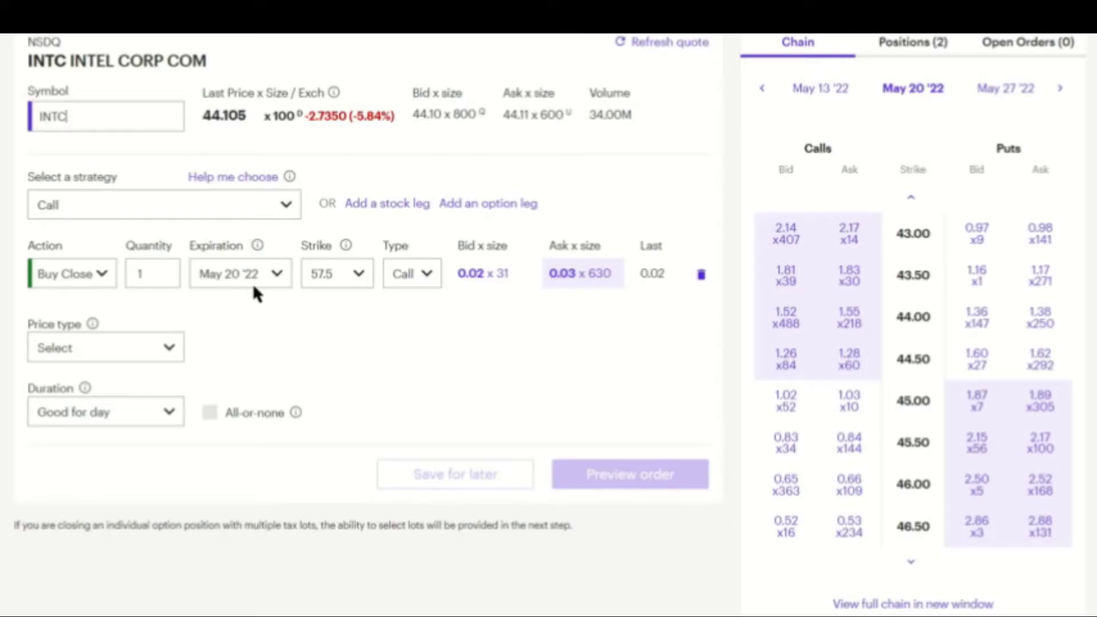
{"action": "mouse_move", "coordinate": [326, 294]}
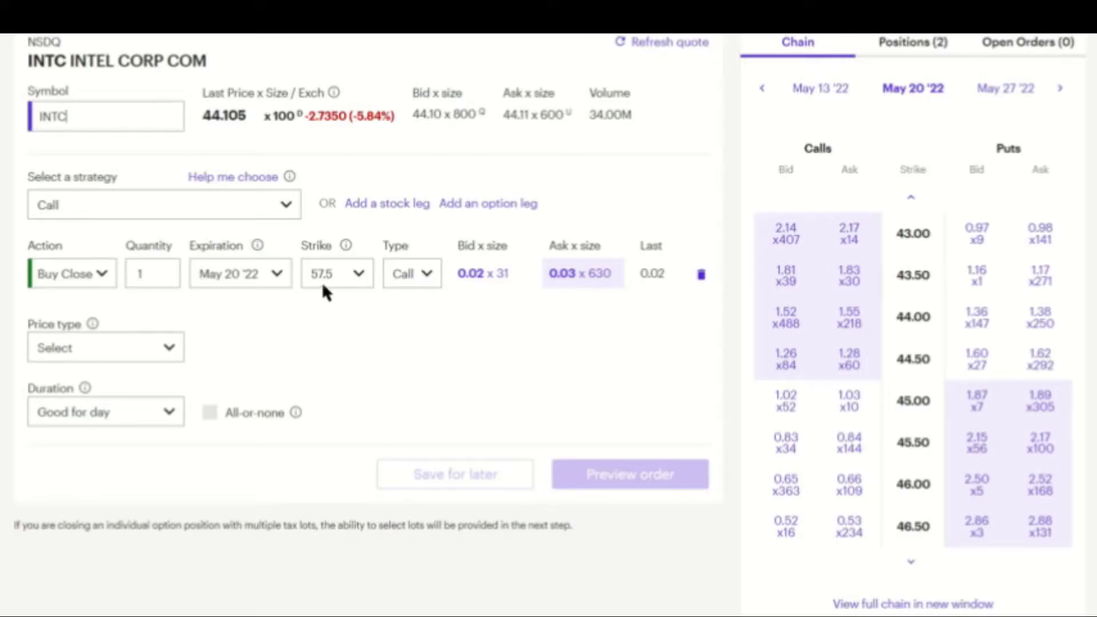
{"action": "mouse_move", "coordinate": [504, 333]}
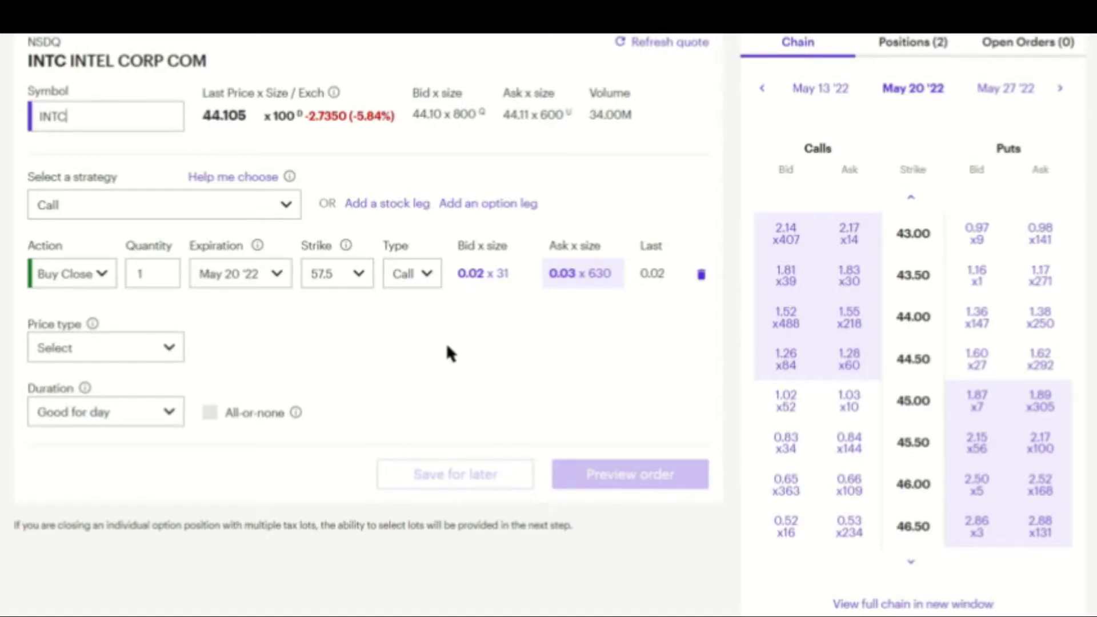
{"action": "mouse_move", "coordinate": [488, 298]}
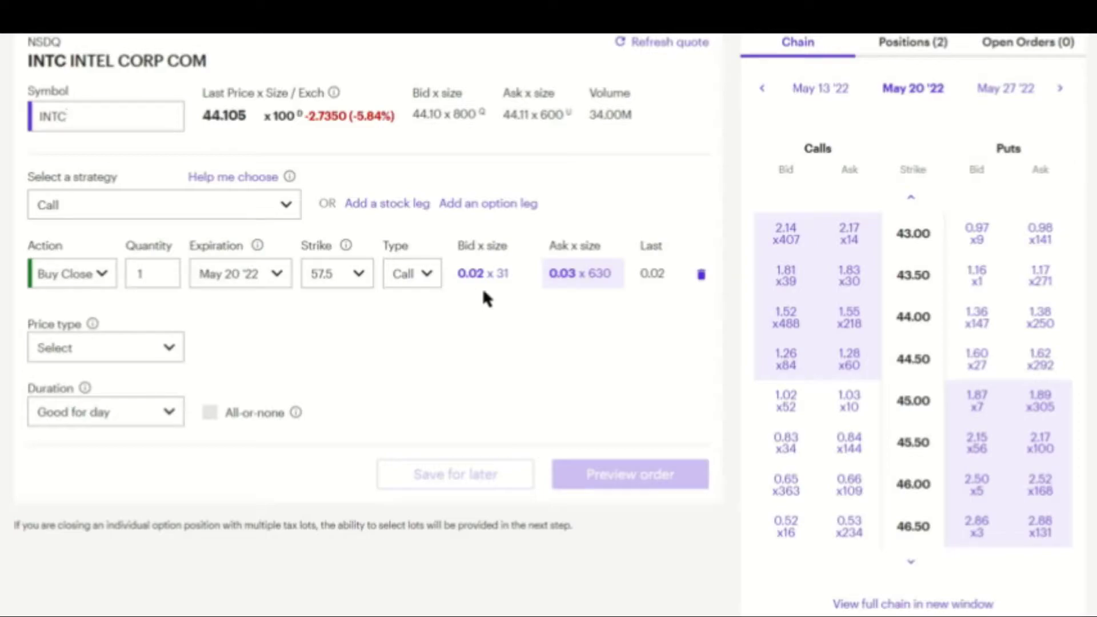
{"action": "mouse_move", "coordinate": [505, 320]}
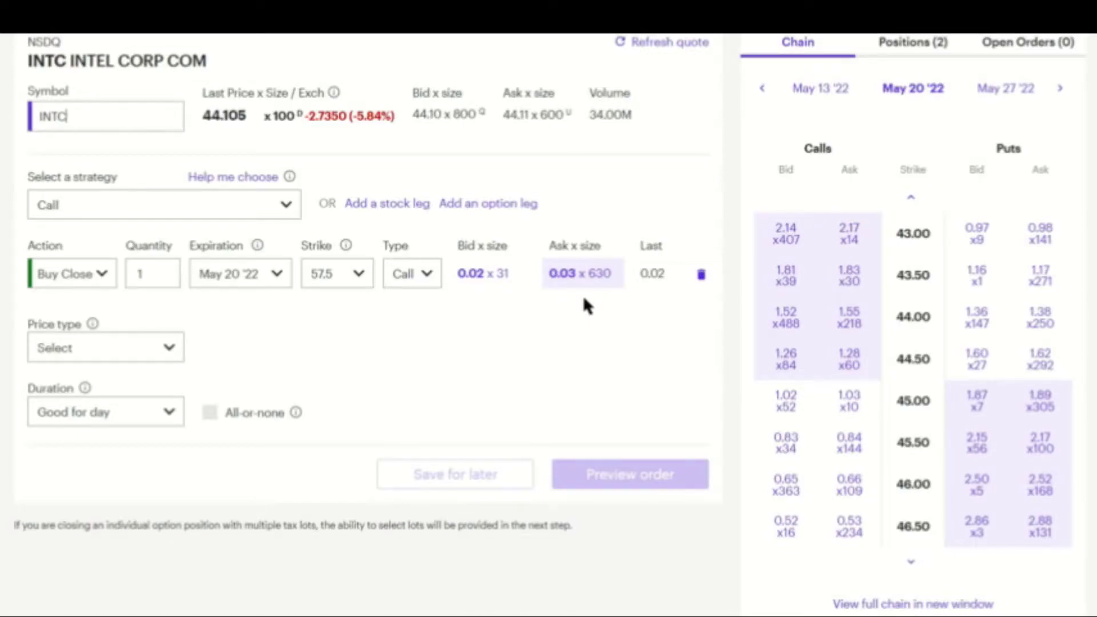
{"action": "mouse_move", "coordinate": [122, 324]}
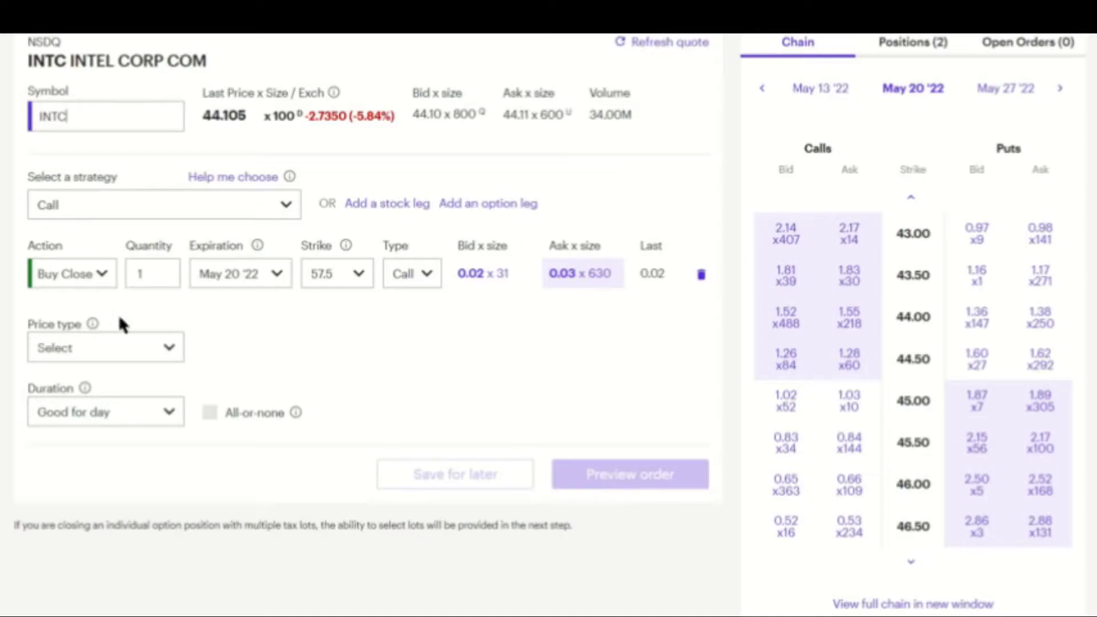
Step: Set the price type to Limit with a $0.02 limit price
{"action": "left_click", "coordinate": [105, 348]}
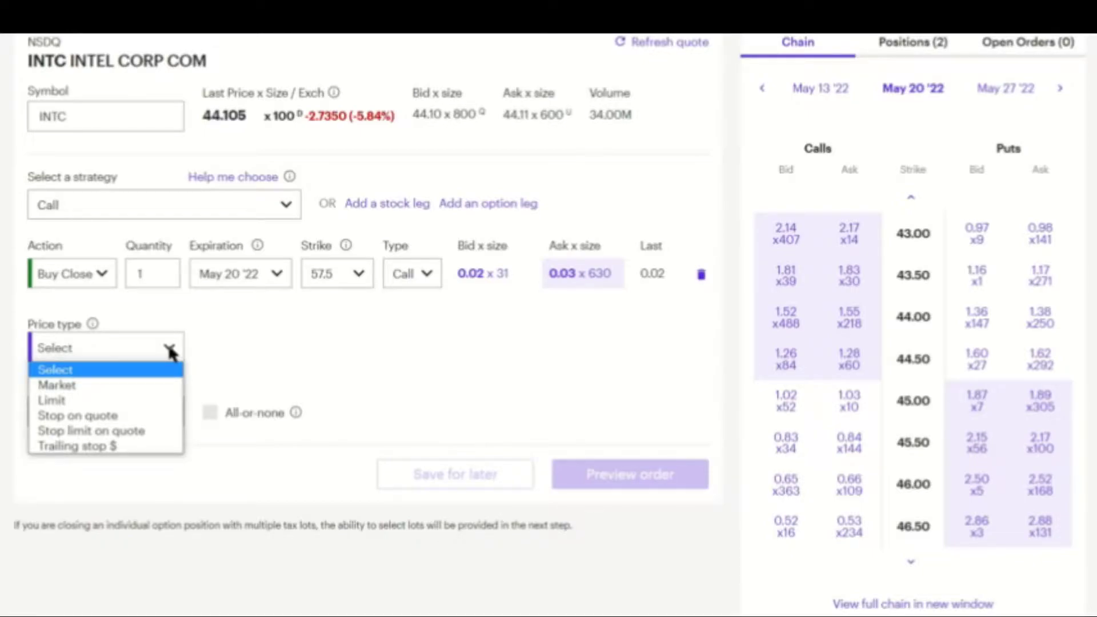
{"action": "left_click", "coordinate": [51, 400]}
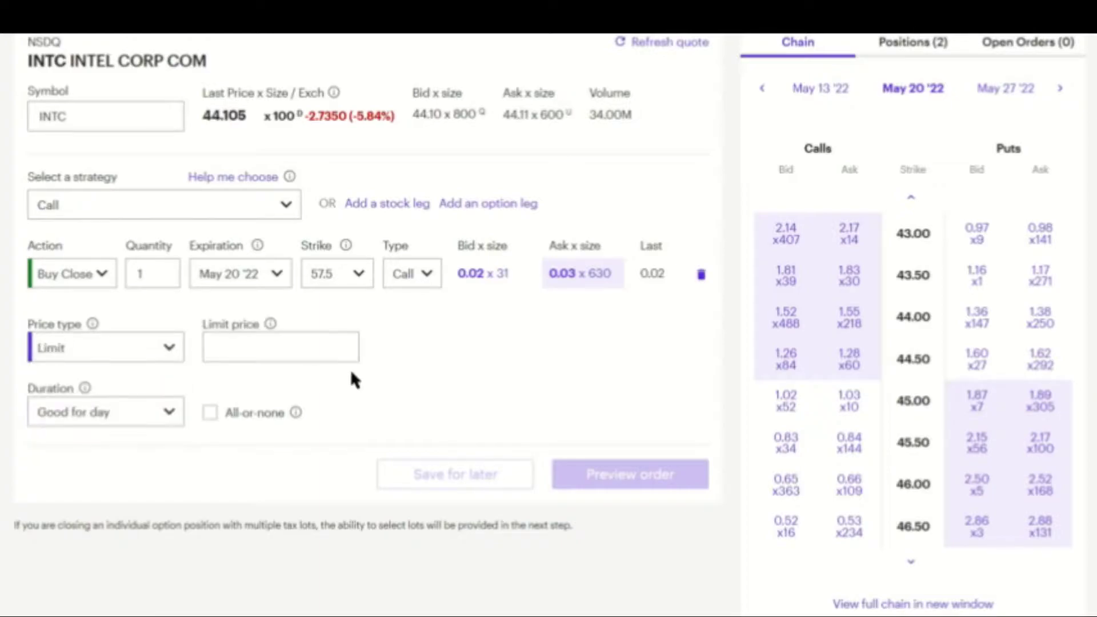
{"action": "left_click", "coordinate": [280, 348]}
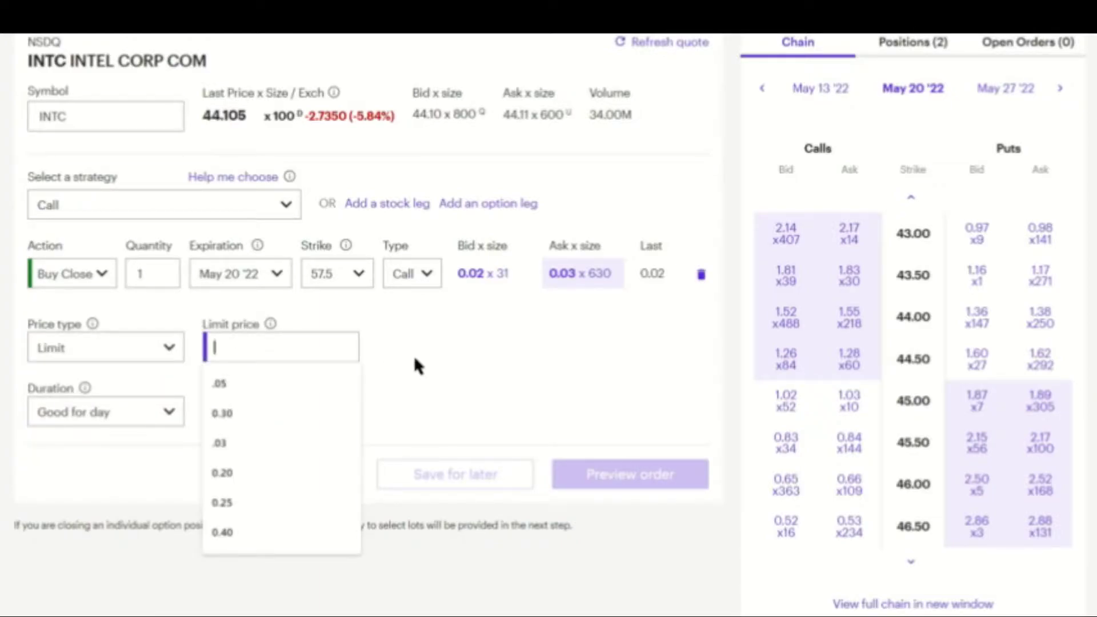
{"action": "left_click", "coordinate": [219, 442]}
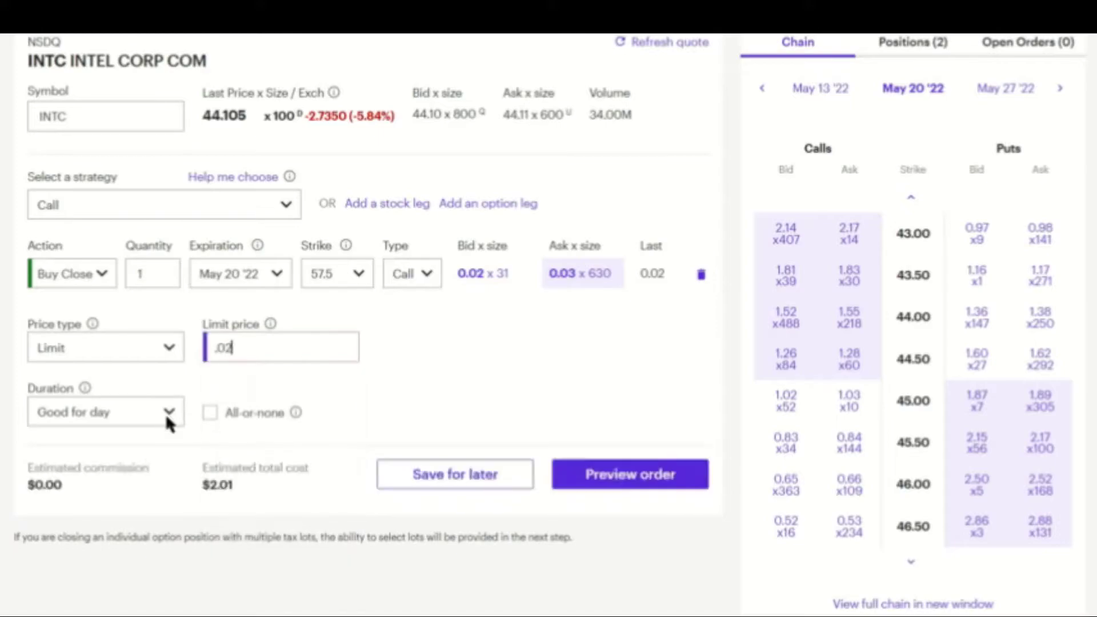
Step: Set the order duration to Good until date, expiring May 20, 2022
{"action": "left_click", "coordinate": [105, 412]}
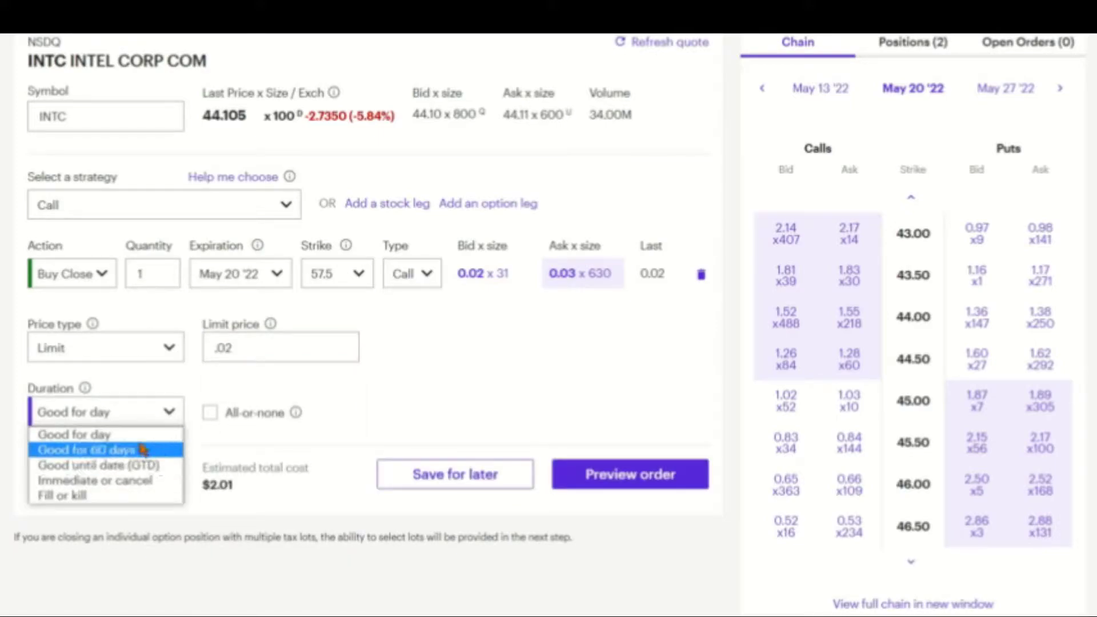
{"action": "mouse_move", "coordinate": [105, 465]}
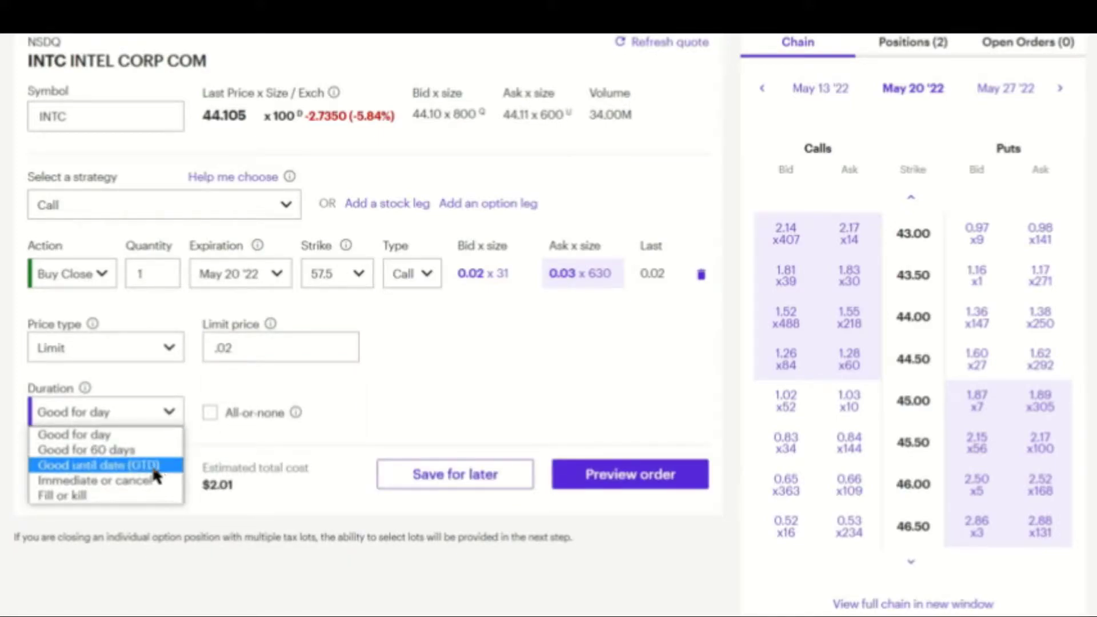
{"action": "left_click", "coordinate": [105, 465]}
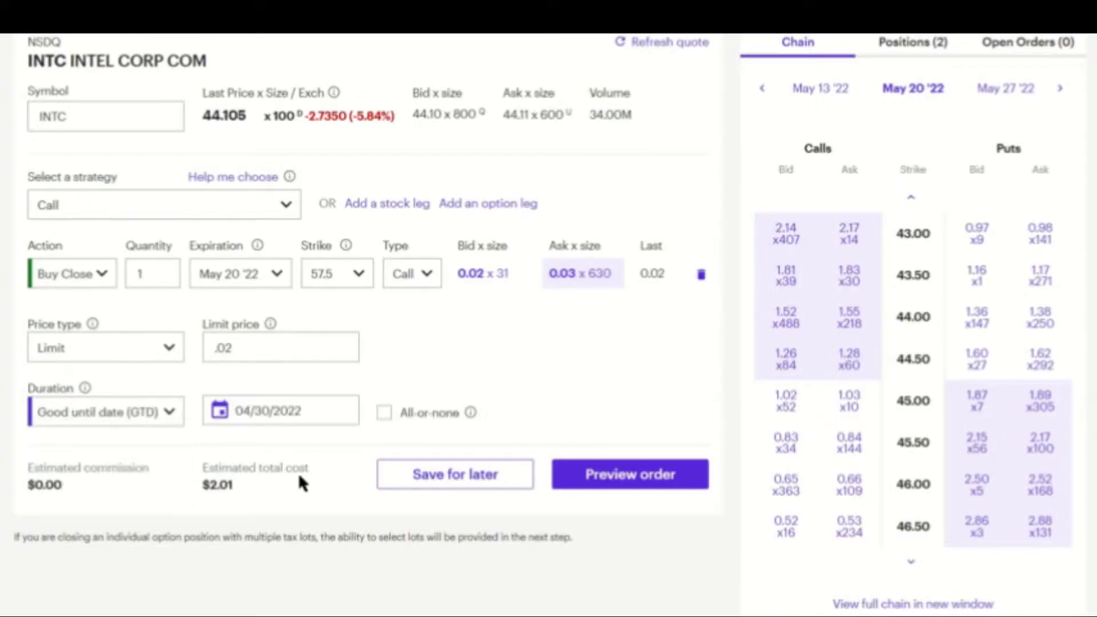
{"action": "left_click", "coordinate": [282, 410]}
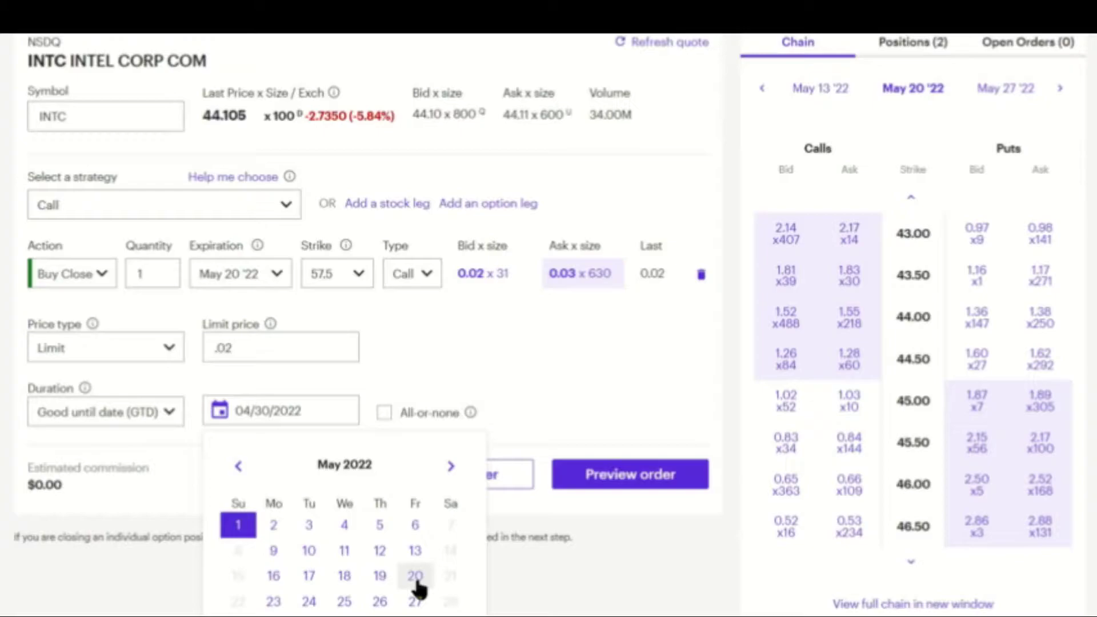
{"action": "left_click", "coordinate": [413, 576]}
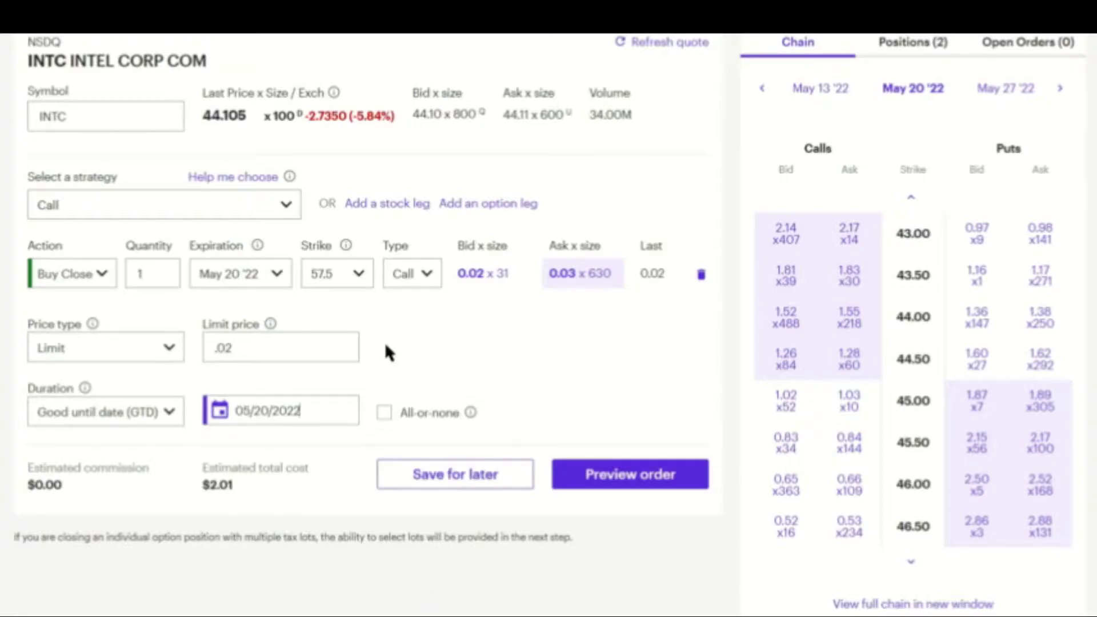
{"action": "mouse_move", "coordinate": [363, 343]}
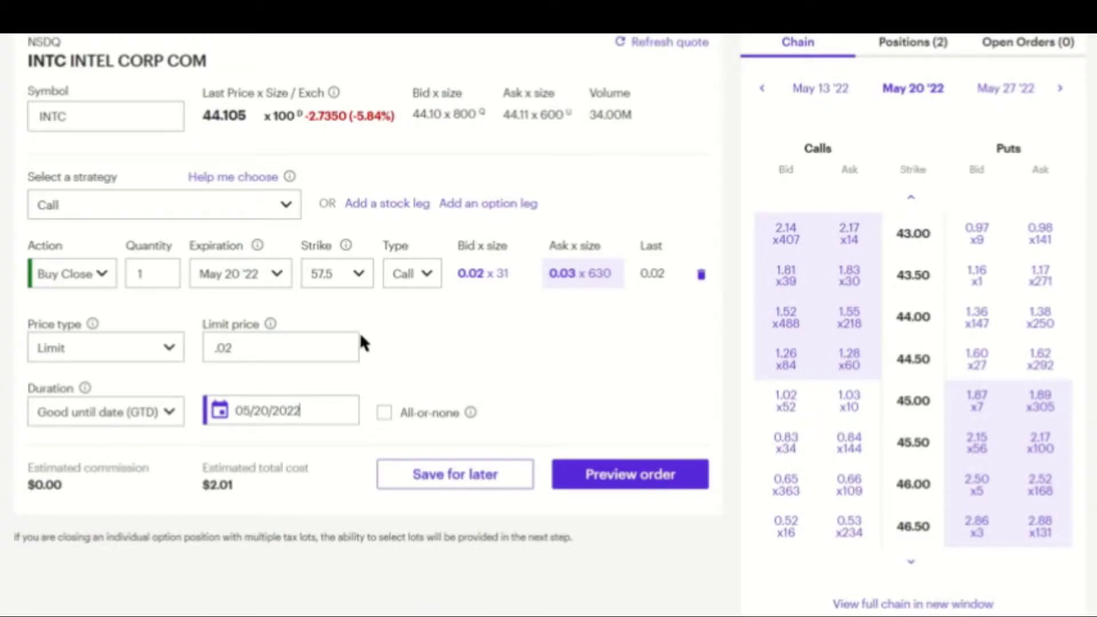
{"action": "mouse_move", "coordinate": [524, 333]}
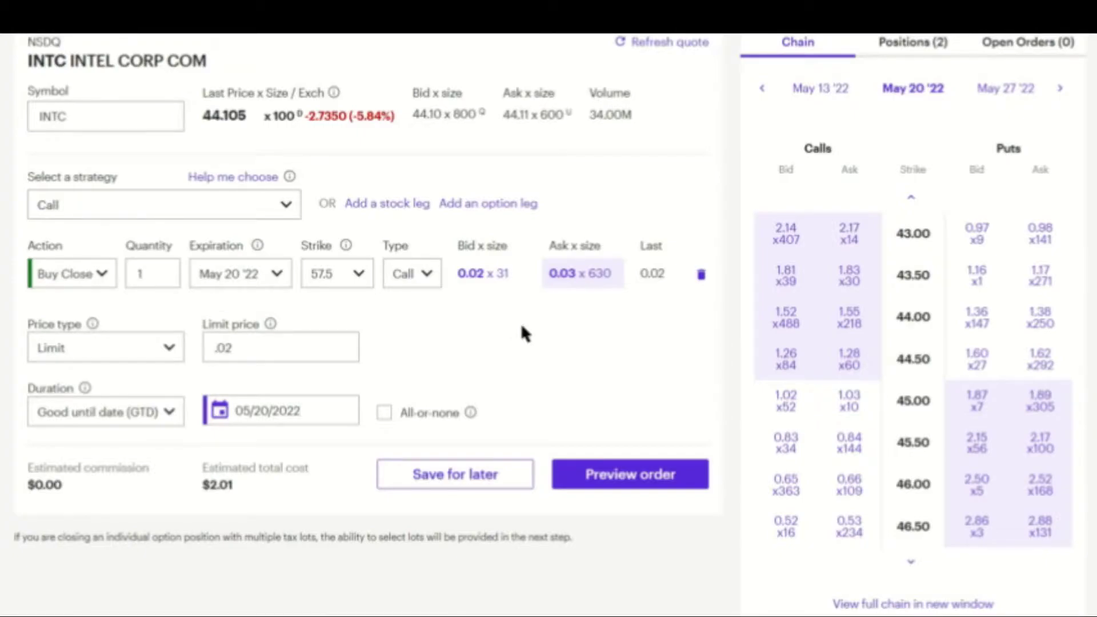
{"action": "mouse_move", "coordinate": [474, 316]}
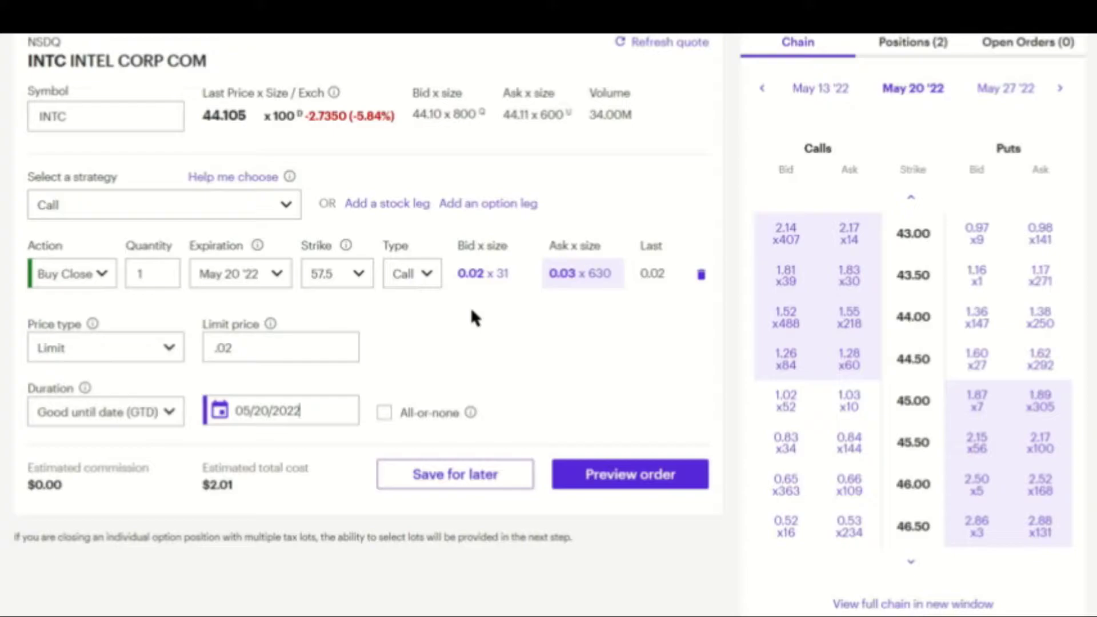
{"action": "mouse_move", "coordinate": [194, 478]}
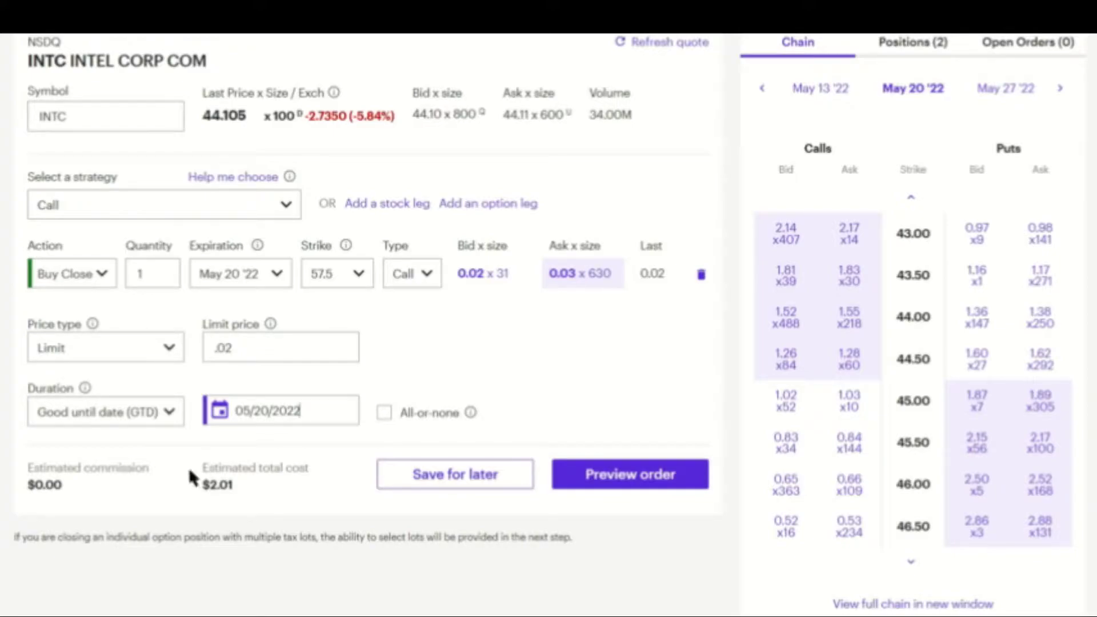
{"action": "mouse_move", "coordinate": [316, 514]}
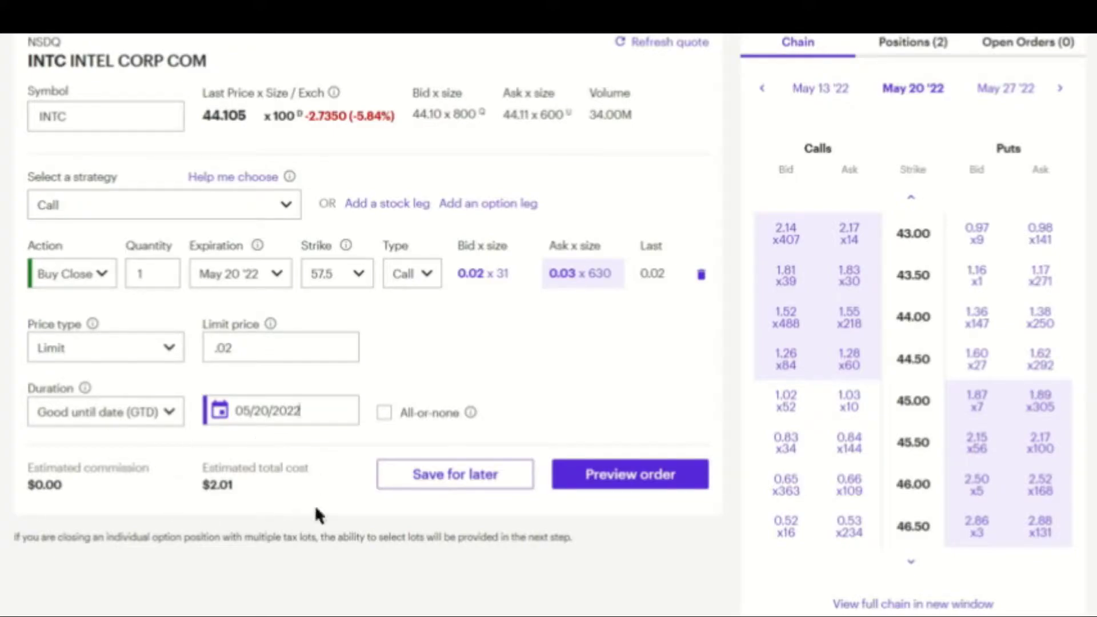
{"action": "mouse_move", "coordinate": [238, 507]}
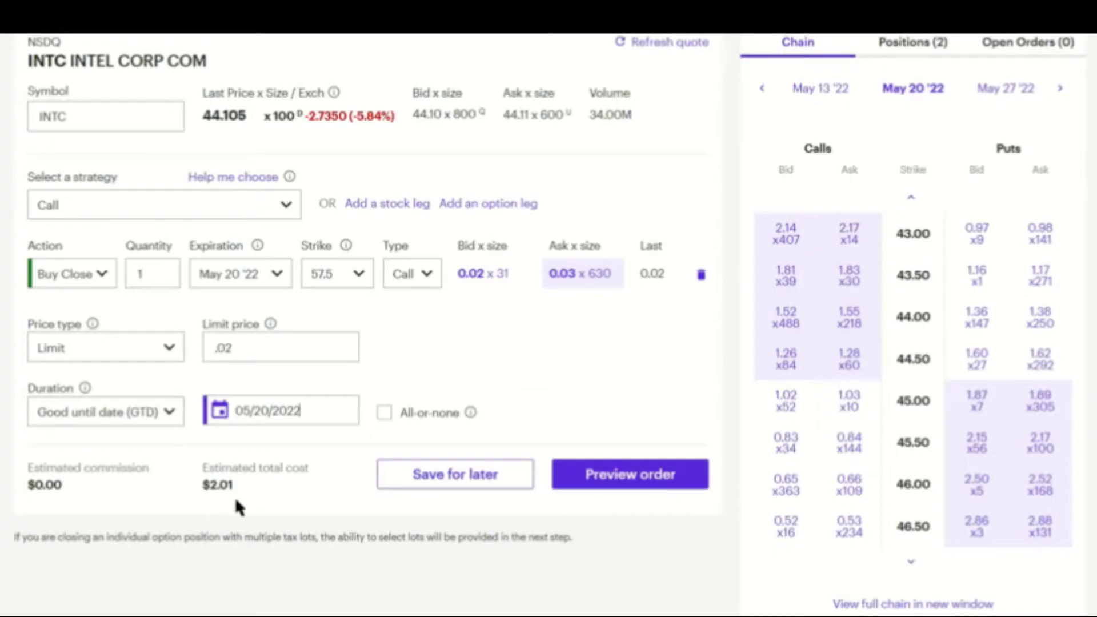
{"action": "mouse_move", "coordinate": [276, 488]}
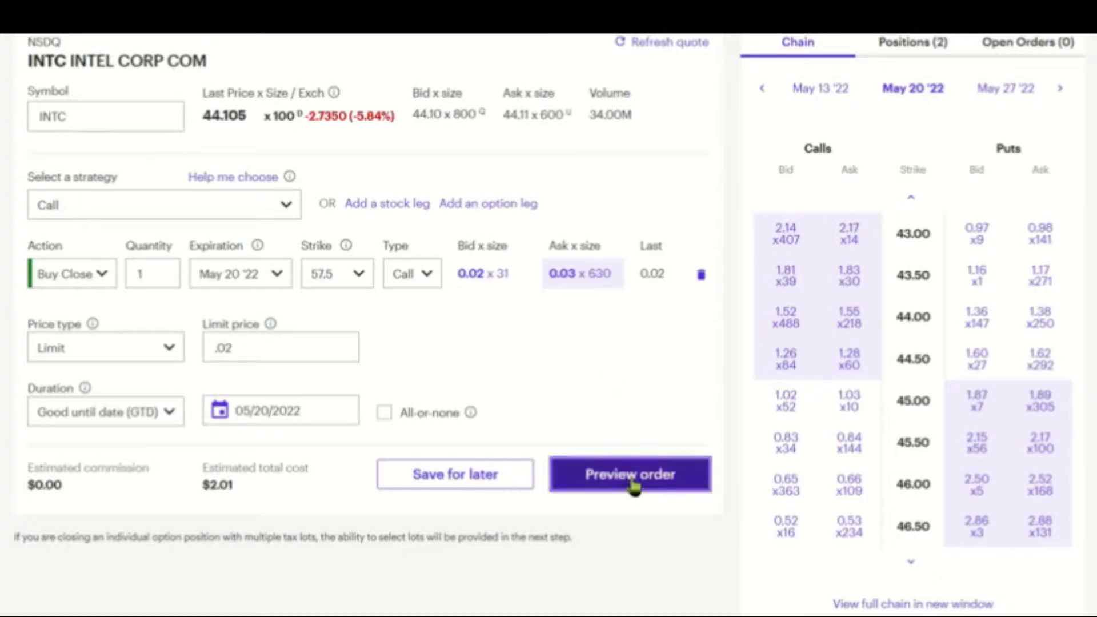
Step: Preview the $0.02 limit buy-to-close order good until 5/20/2022
{"action": "left_click", "coordinate": [627, 475]}
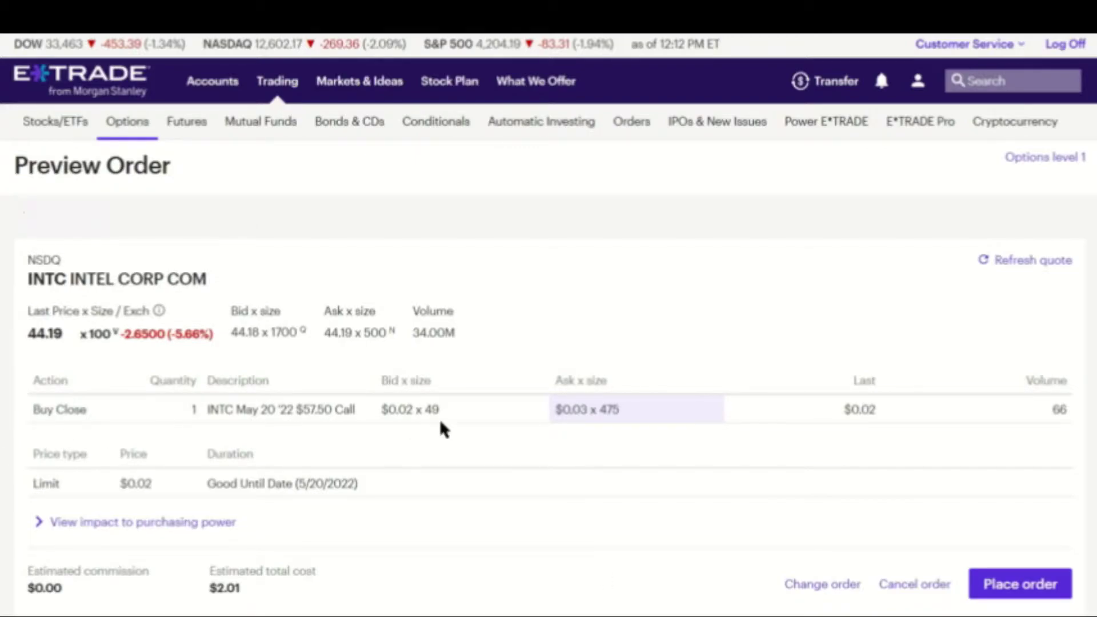
{"action": "mouse_move", "coordinate": [108, 488]}
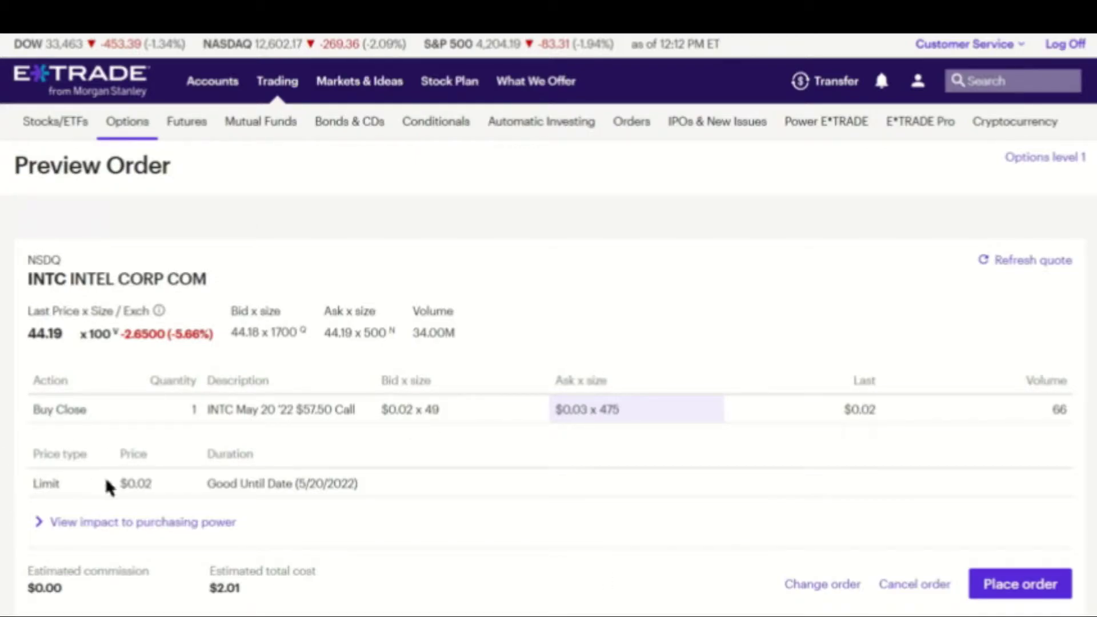
{"action": "mouse_move", "coordinate": [176, 500]}
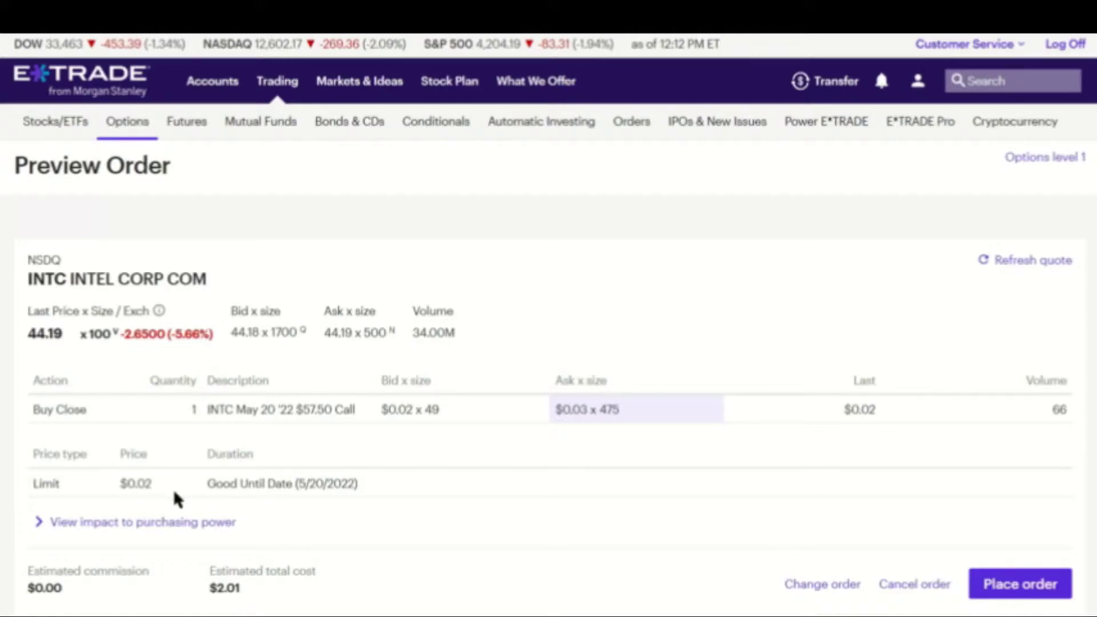
{"action": "mouse_move", "coordinate": [376, 498]}
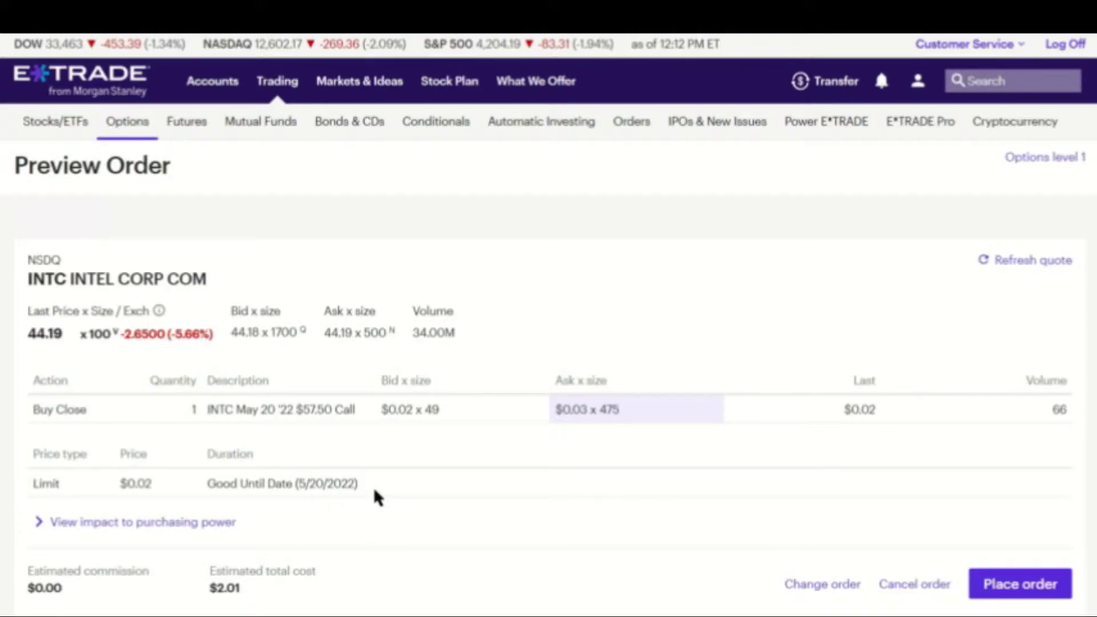
{"action": "mouse_move", "coordinate": [1018, 584]}
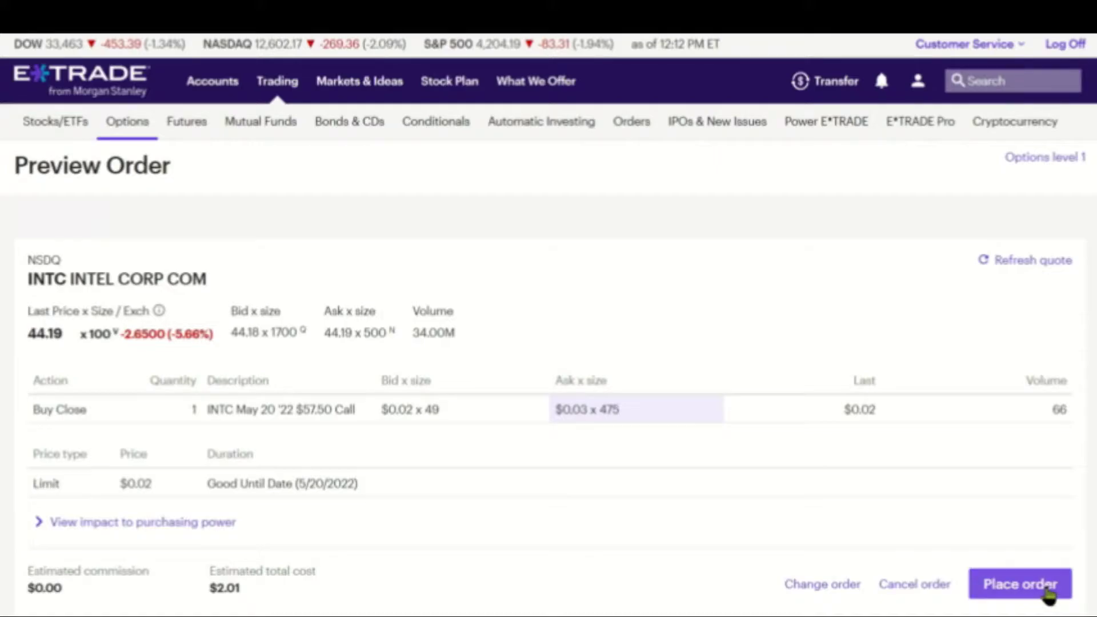
Step: Place the buy-to-close order so it shows as open on the confirmation page
{"action": "left_click", "coordinate": [1021, 584]}
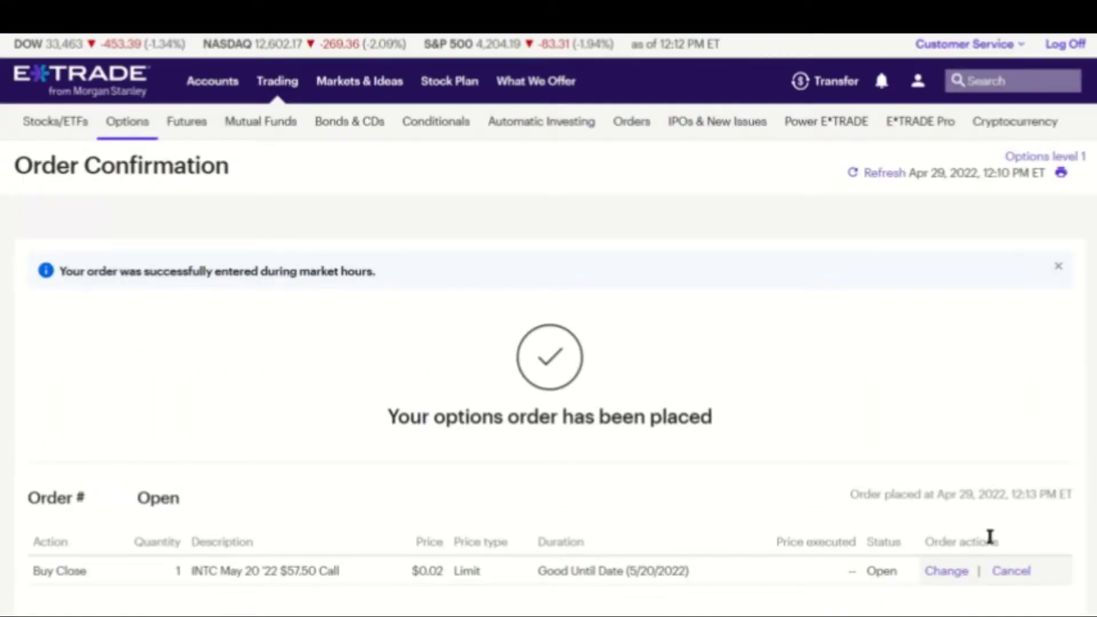
{"action": "mouse_move", "coordinate": [1024, 480]}
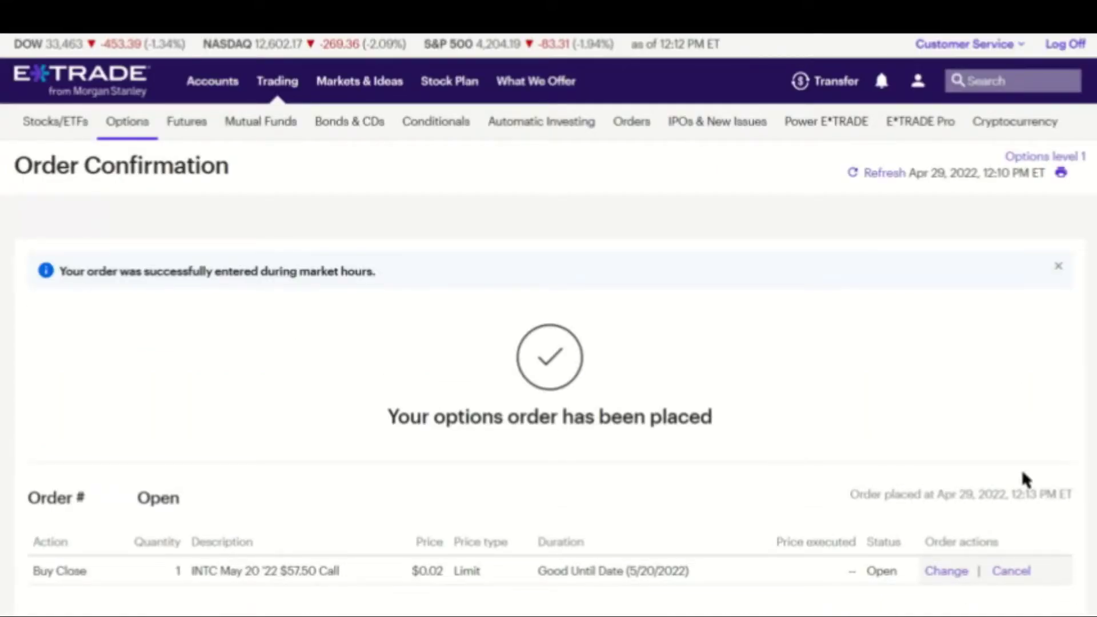
{"action": "mouse_move", "coordinate": [1080, 528]}
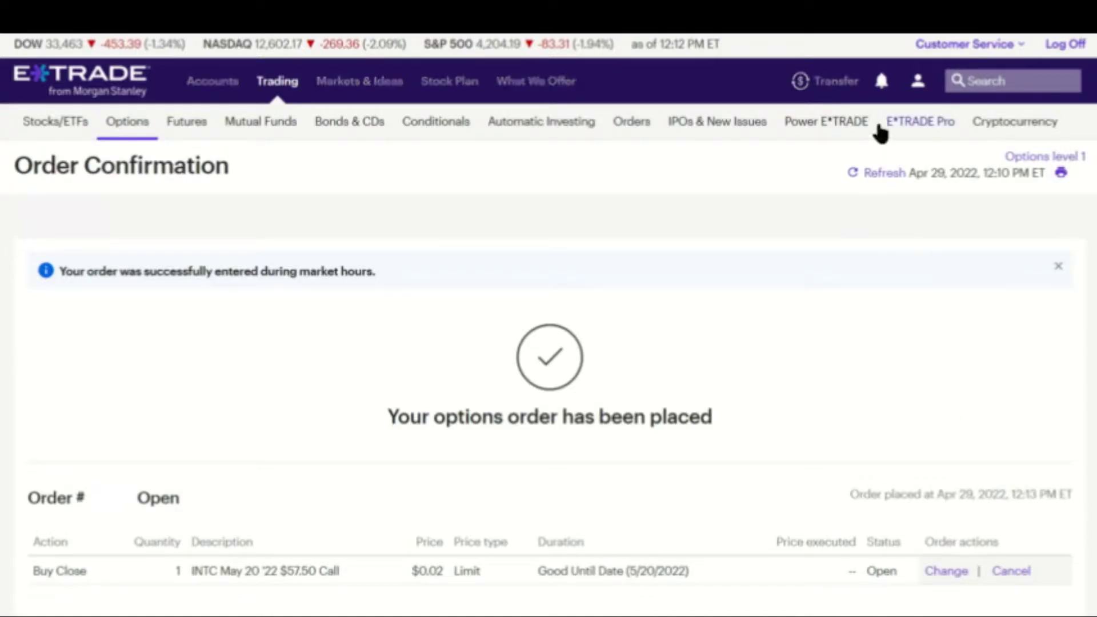
{"action": "mouse_move", "coordinate": [939, 378]}
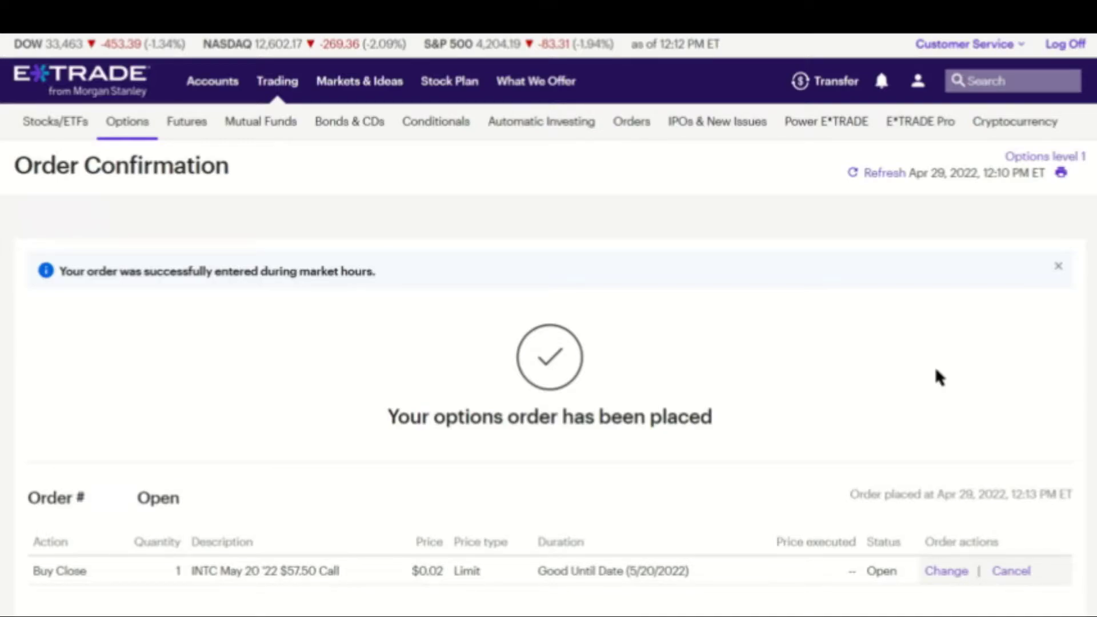
{"action": "mouse_move", "coordinate": [913, 354]}
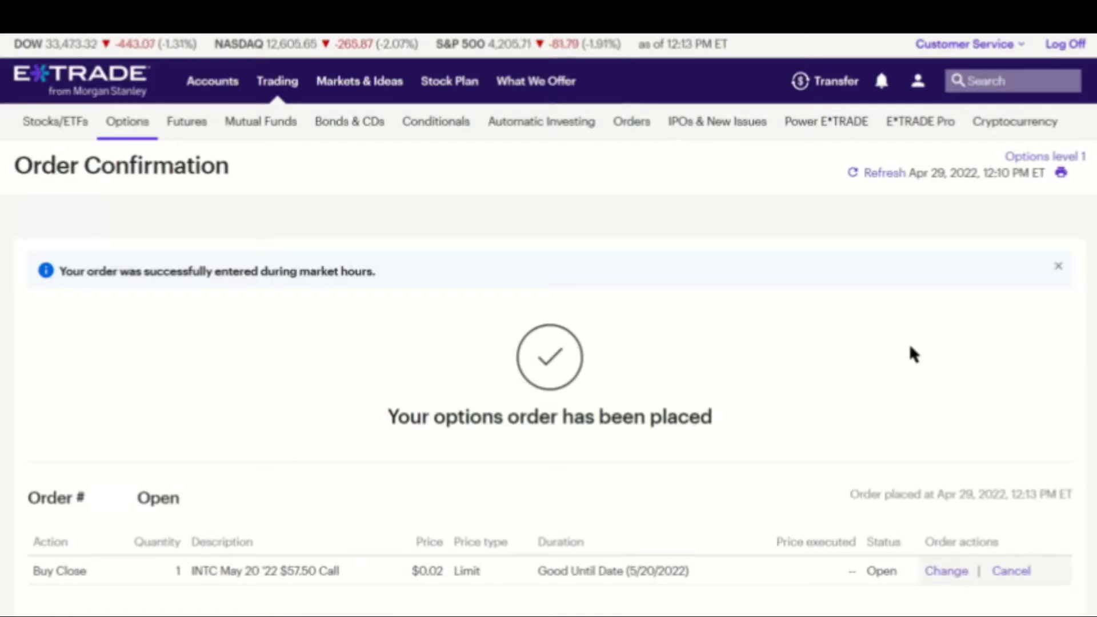
{"action": "mouse_move", "coordinate": [937, 385]}
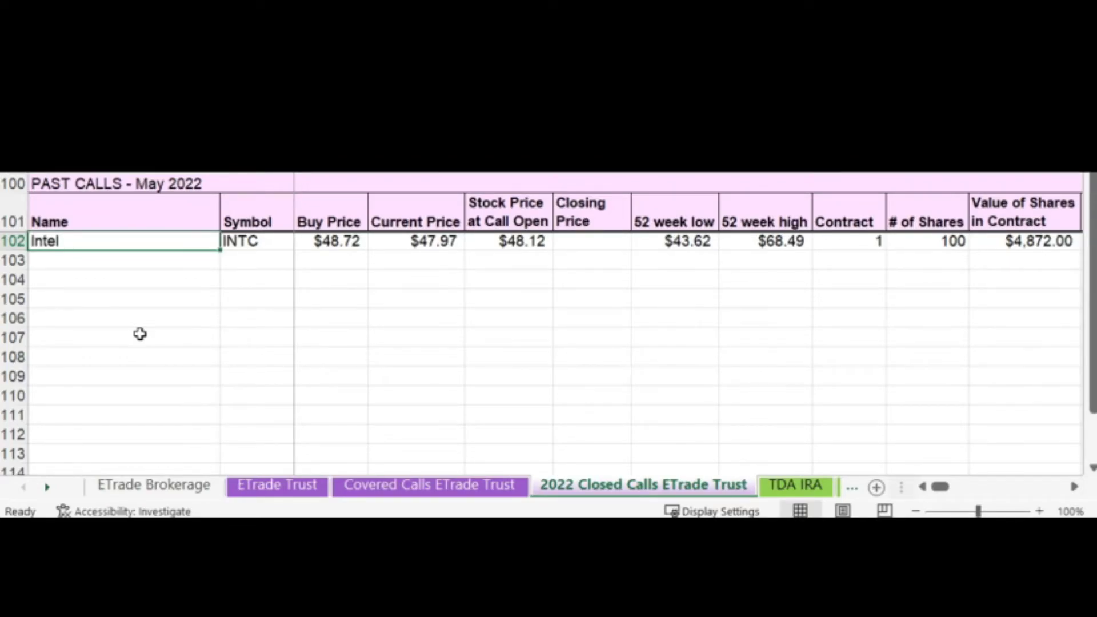
{"action": "mouse_move", "coordinate": [594, 424]}
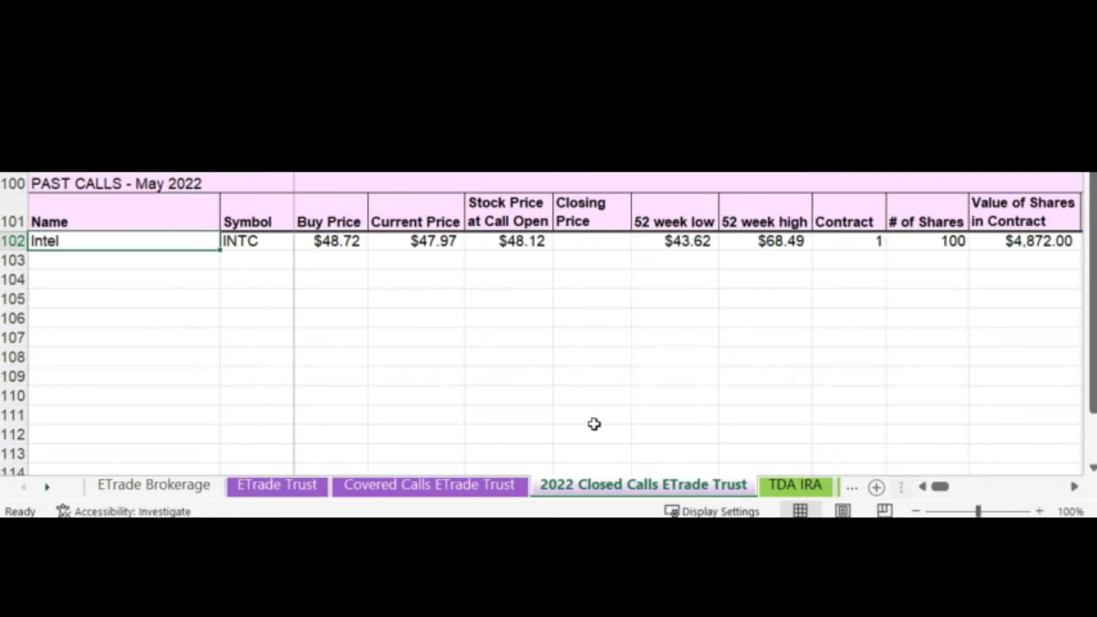
{"action": "mouse_move", "coordinate": [616, 466]}
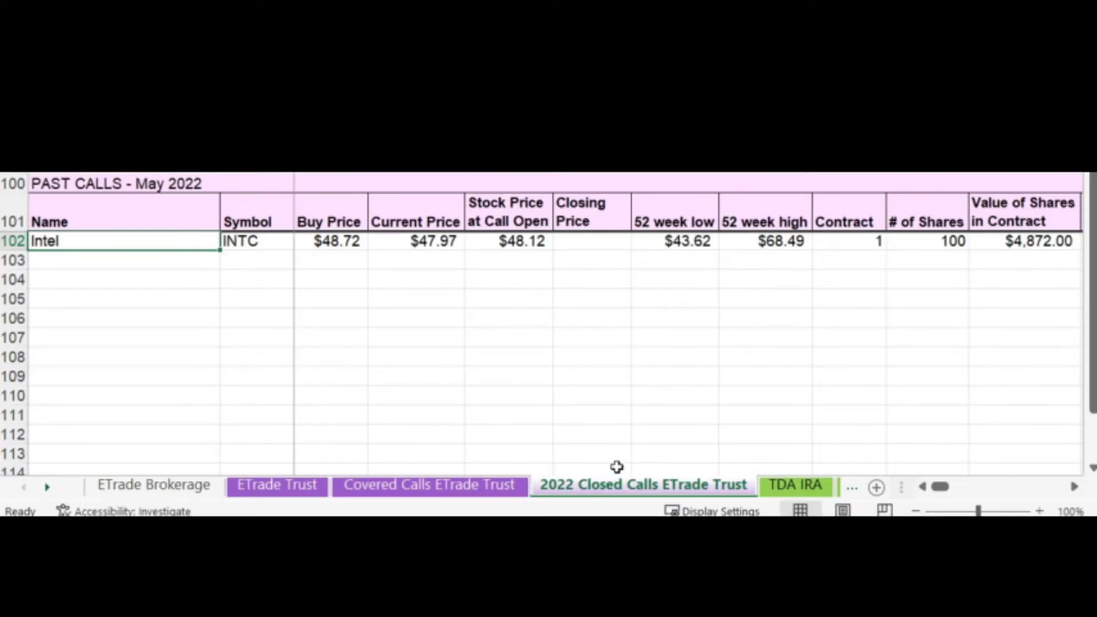
{"action": "mouse_move", "coordinate": [460, 461]}
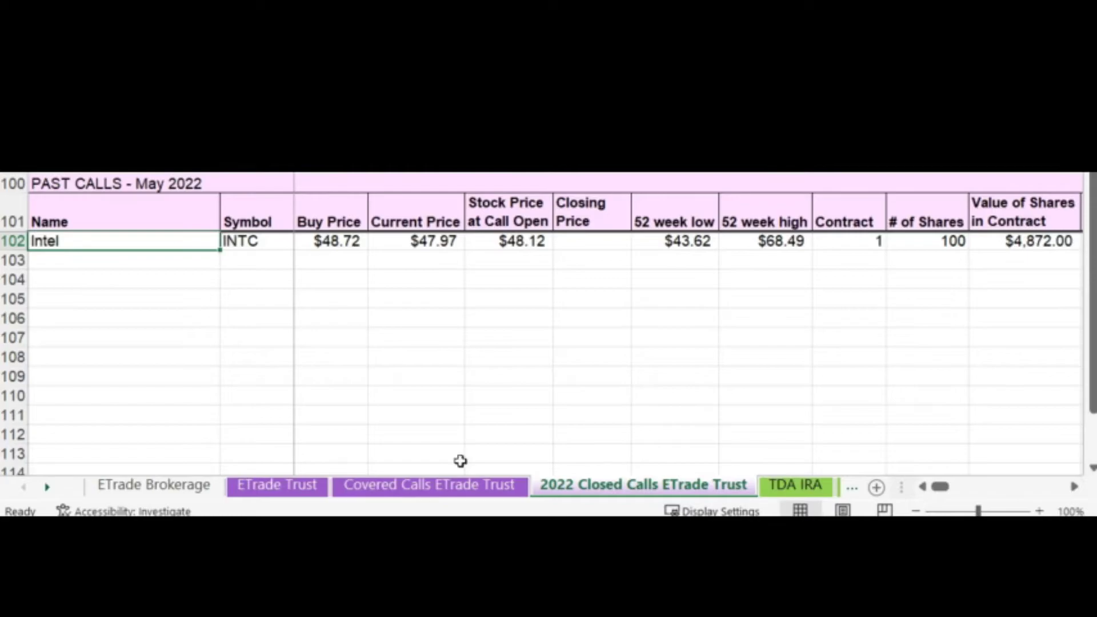
{"action": "mouse_move", "coordinate": [206, 293]}
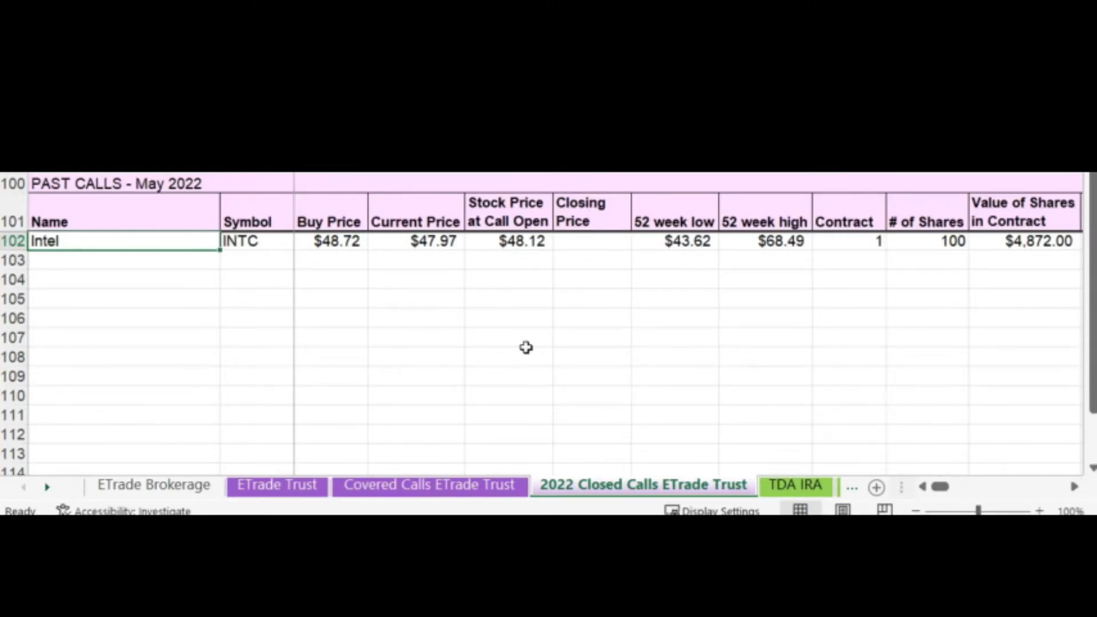
{"action": "mouse_move", "coordinate": [191, 313]}
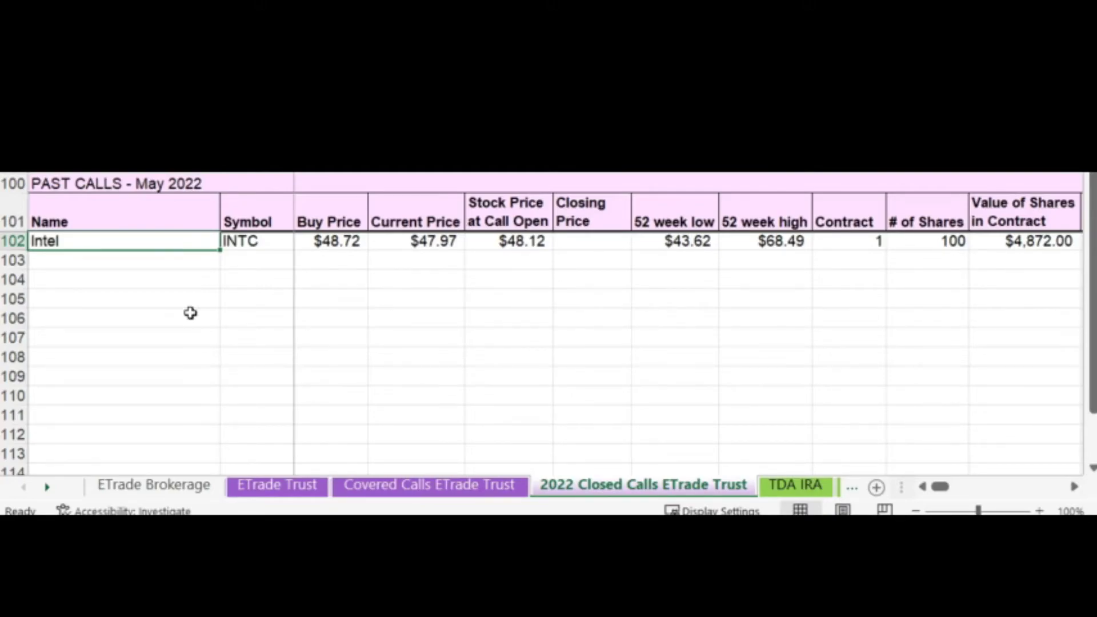
{"action": "mouse_move", "coordinate": [127, 340]}
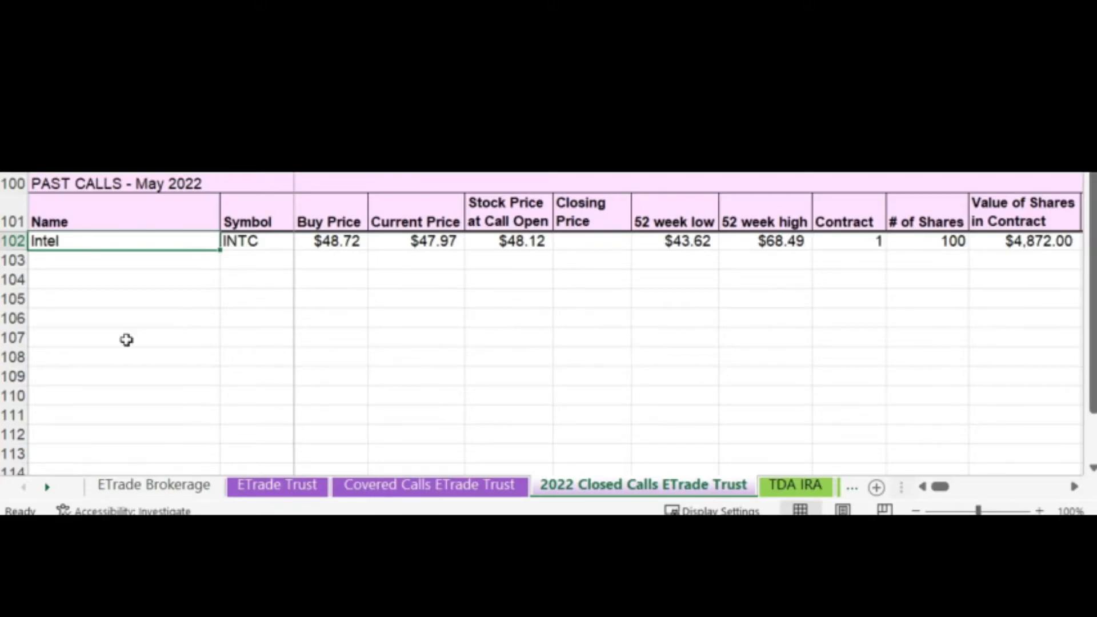
{"action": "mouse_move", "coordinate": [273, 266]}
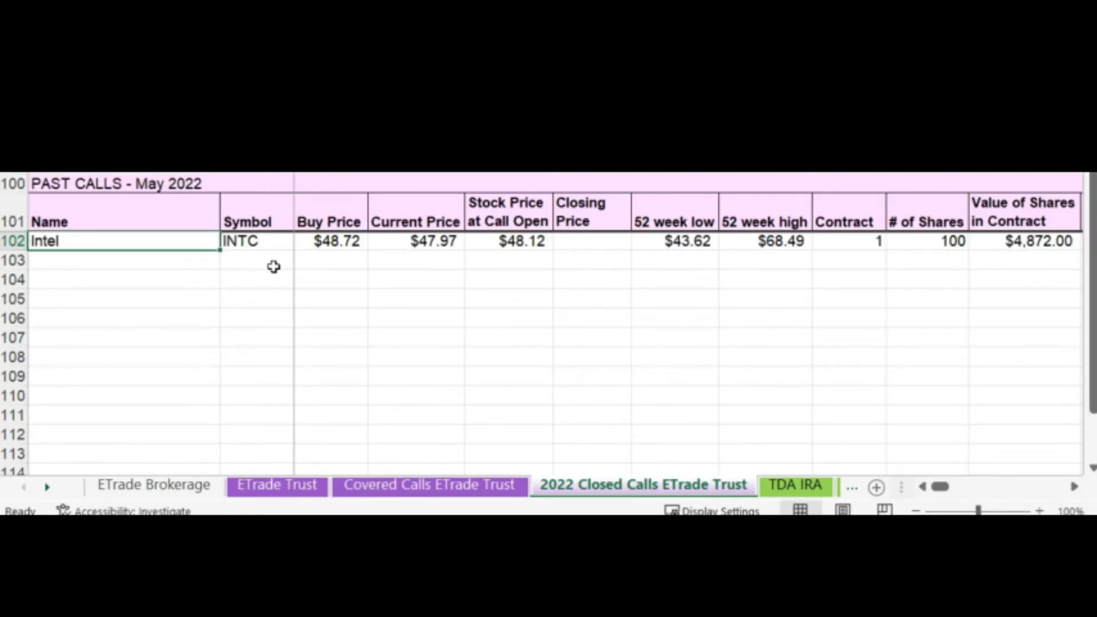
{"action": "mouse_move", "coordinate": [349, 257]}
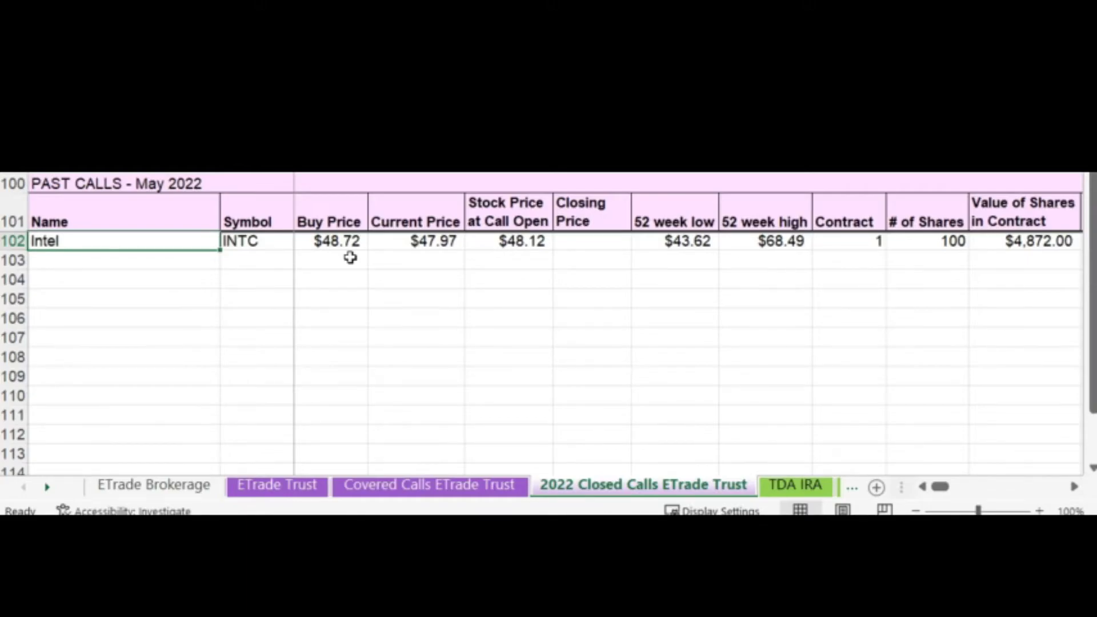
{"action": "mouse_move", "coordinate": [427, 259]}
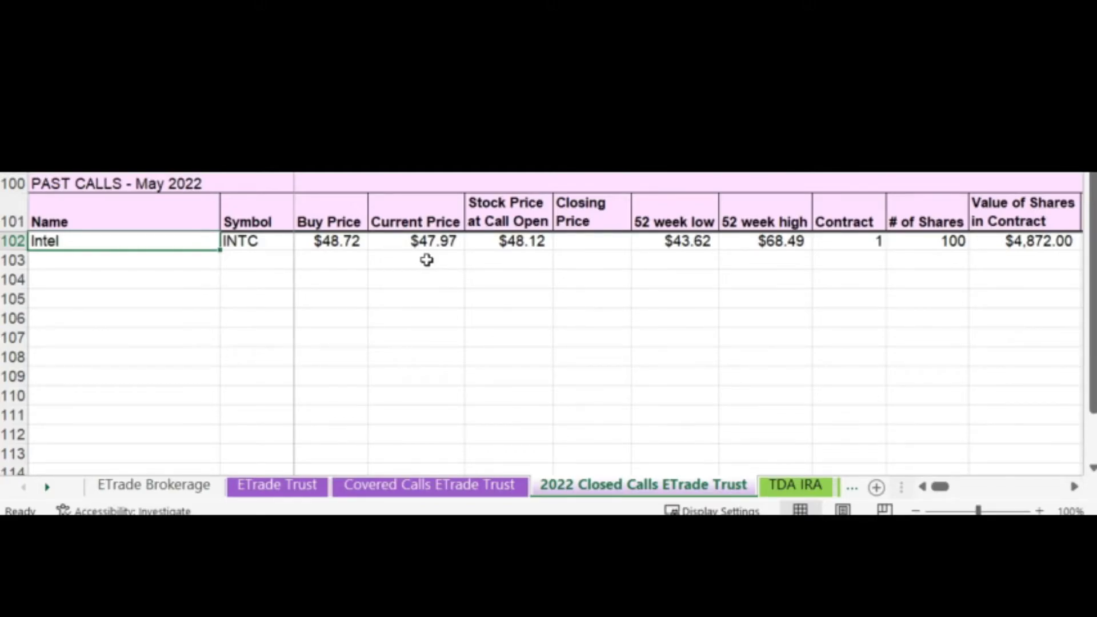
{"action": "mouse_move", "coordinate": [515, 271]}
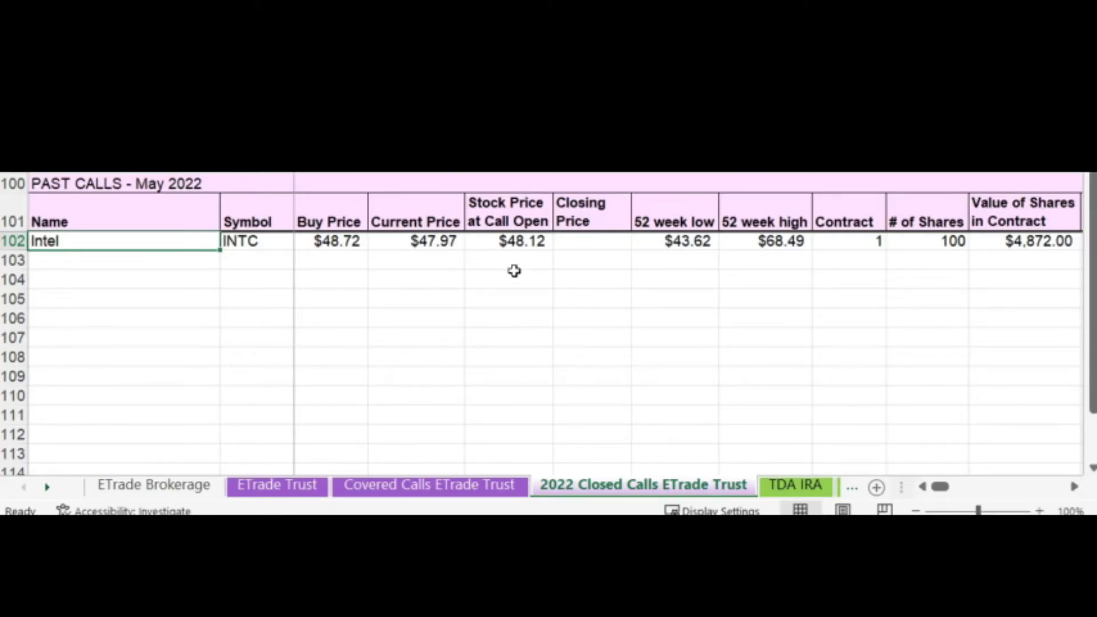
{"action": "mouse_move", "coordinate": [518, 265]}
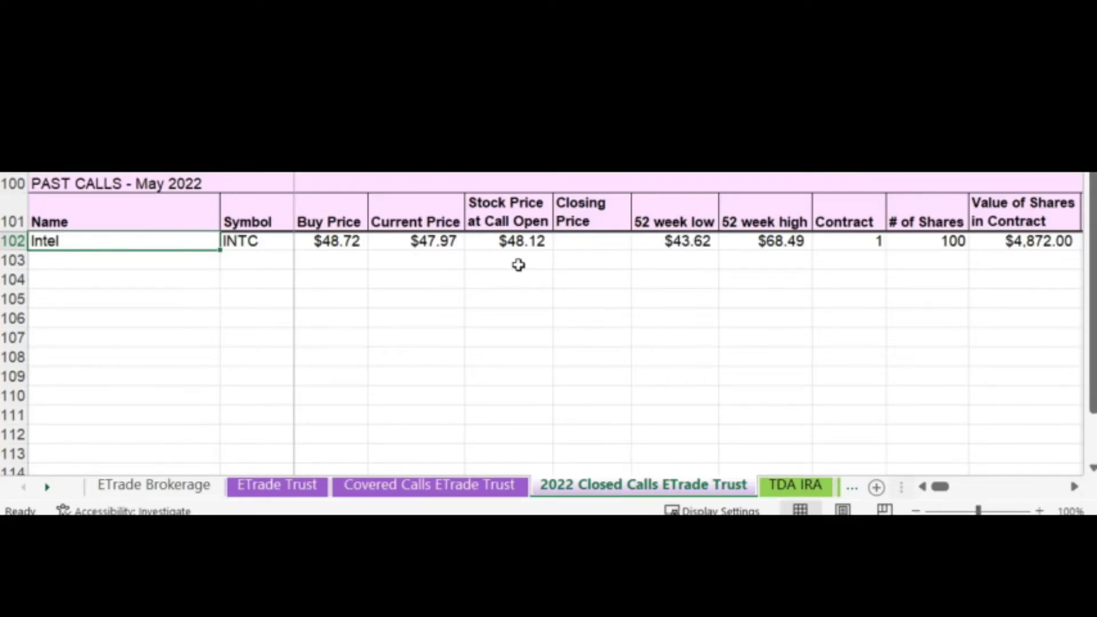
{"action": "mouse_move", "coordinate": [619, 240]}
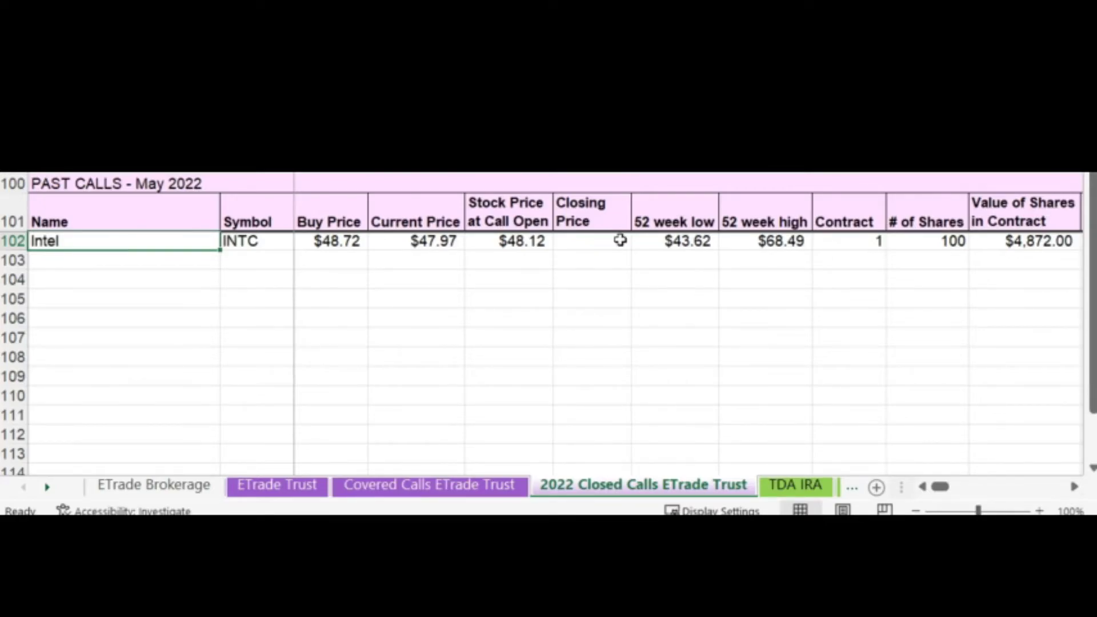
Step: Enter $44.19 as the Closing Price in the Intel call's row 102
{"action": "left_click", "coordinate": [591, 241]}
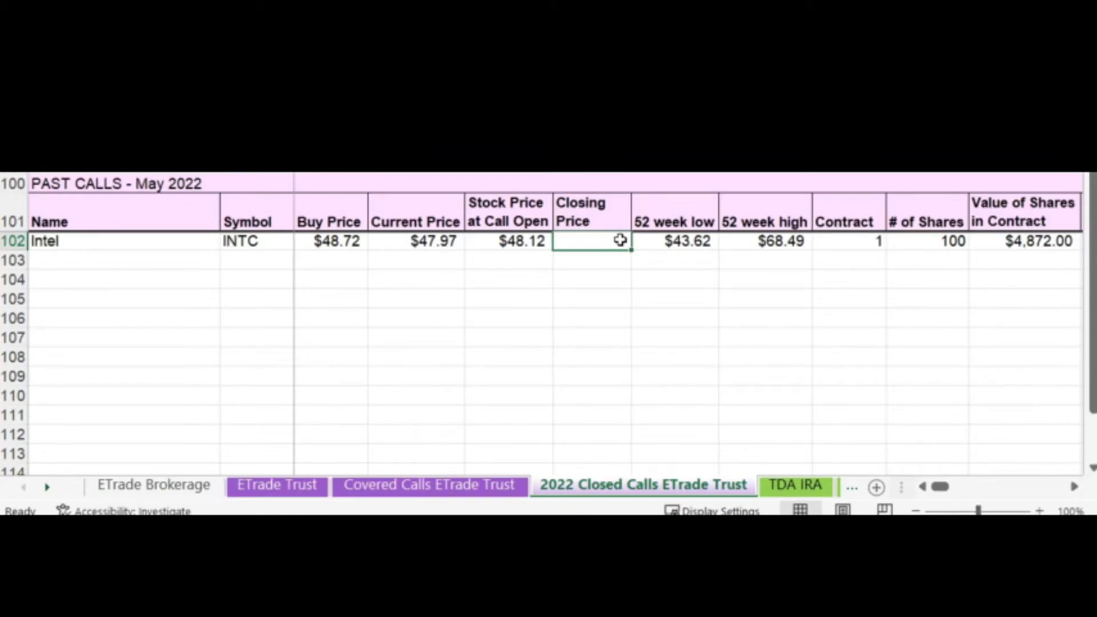
{"action": "type", "text": "$44"}
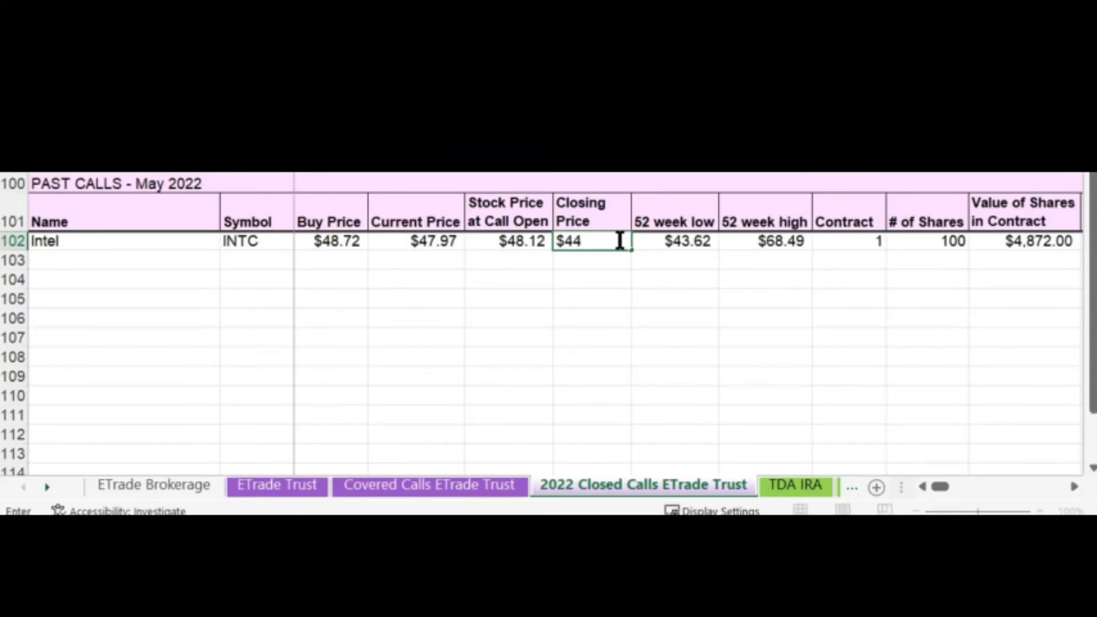
{"action": "type", "text": ".19"}
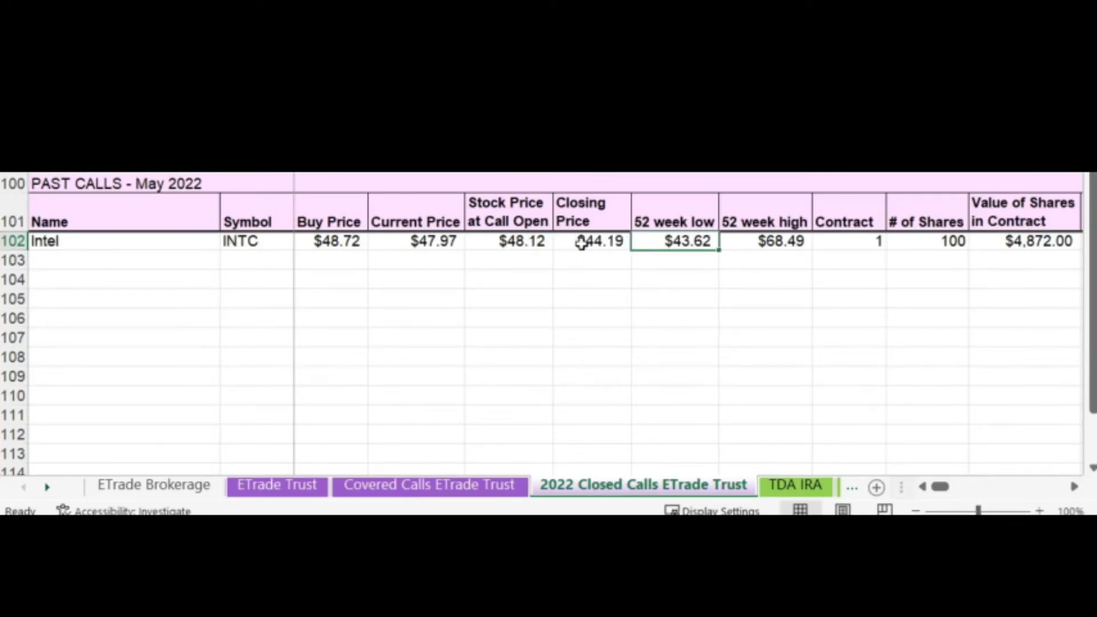
{"action": "mouse_move", "coordinate": [586, 259]}
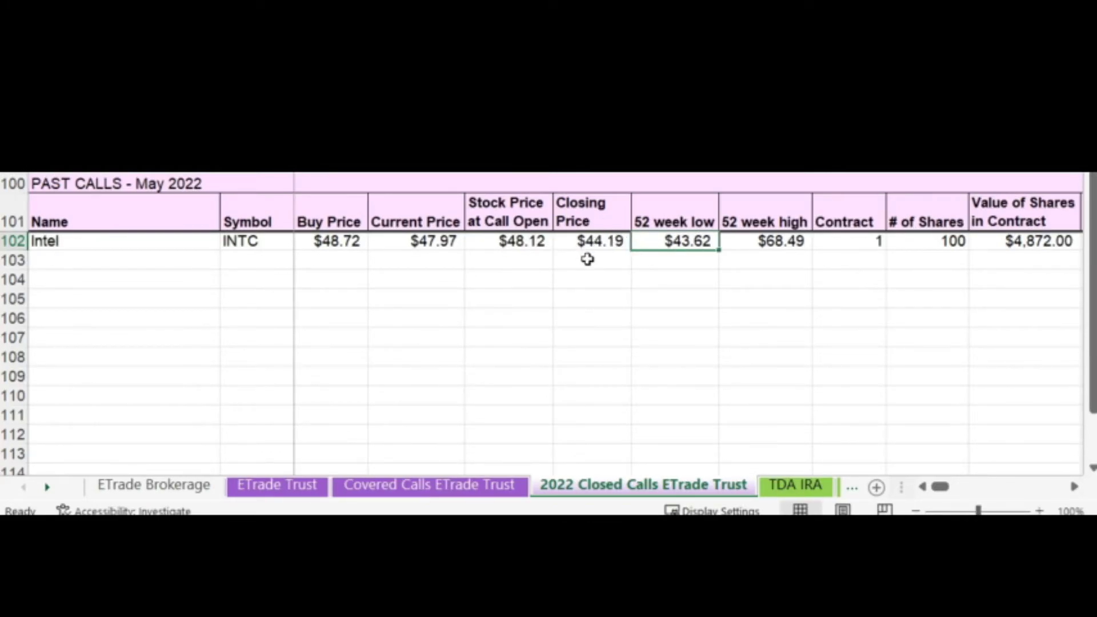
{"action": "mouse_move", "coordinate": [598, 241]}
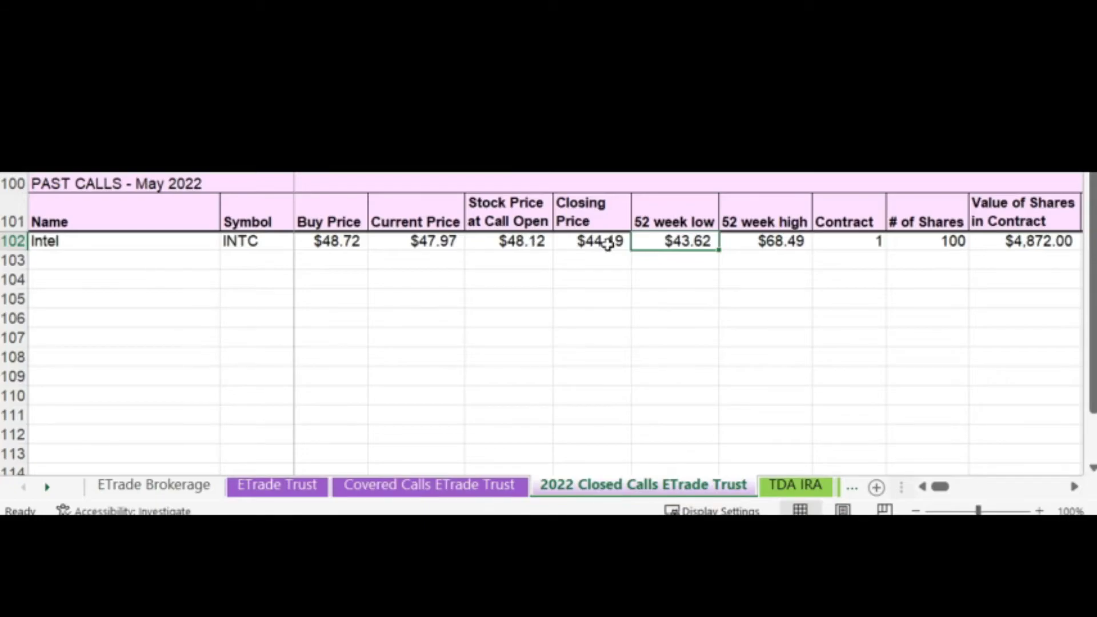
{"action": "mouse_move", "coordinate": [532, 241]}
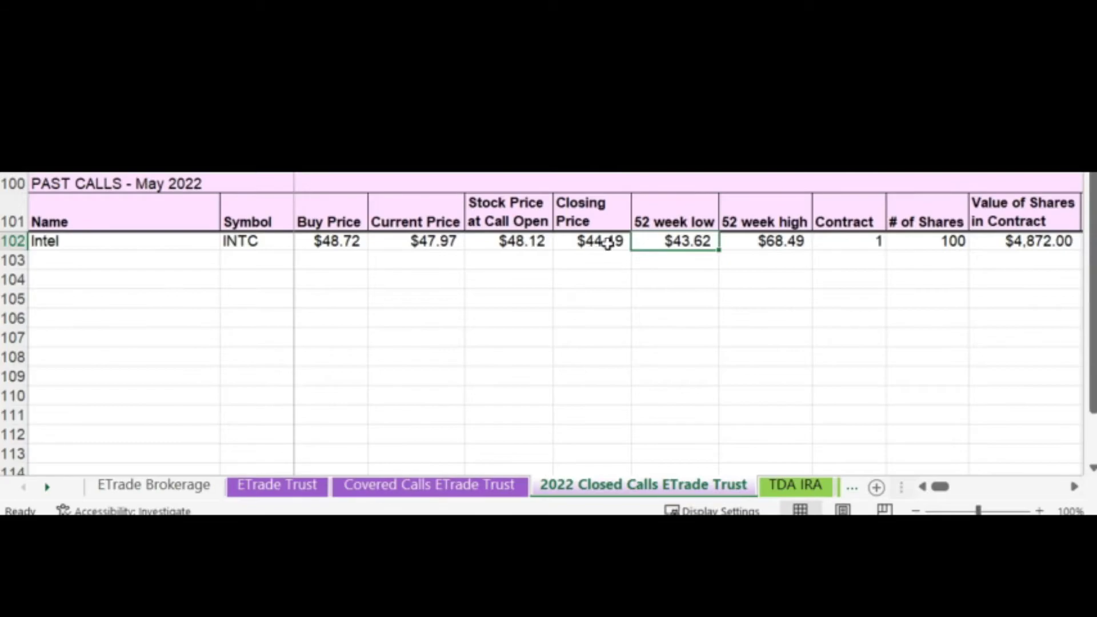
{"action": "mouse_move", "coordinate": [537, 270]}
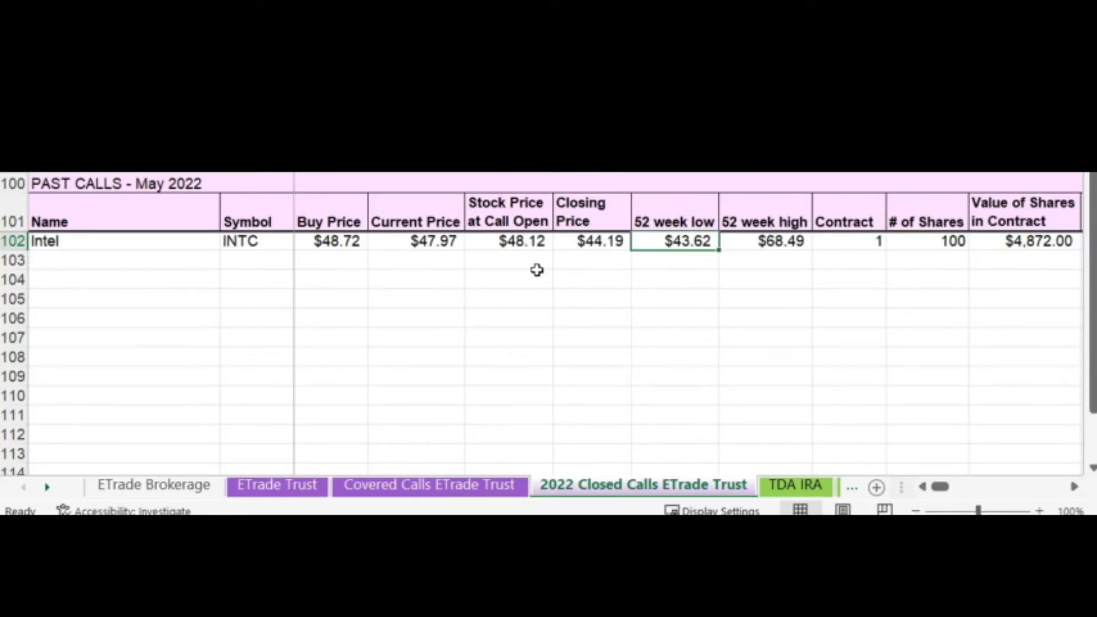
{"action": "mouse_move", "coordinate": [641, 270]}
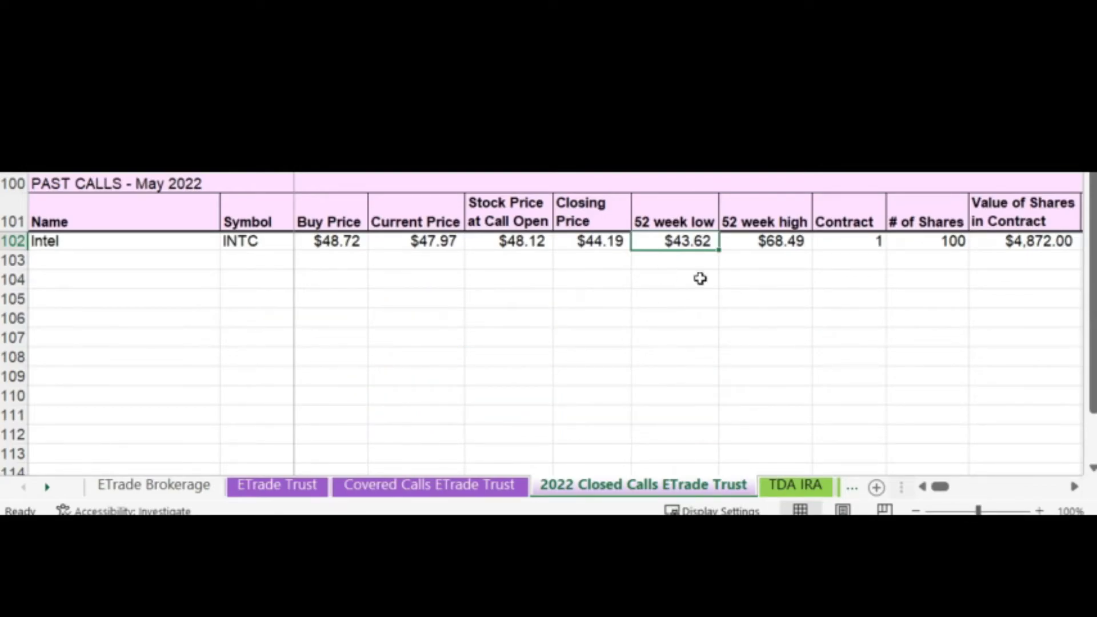
{"action": "mouse_move", "coordinate": [762, 262]}
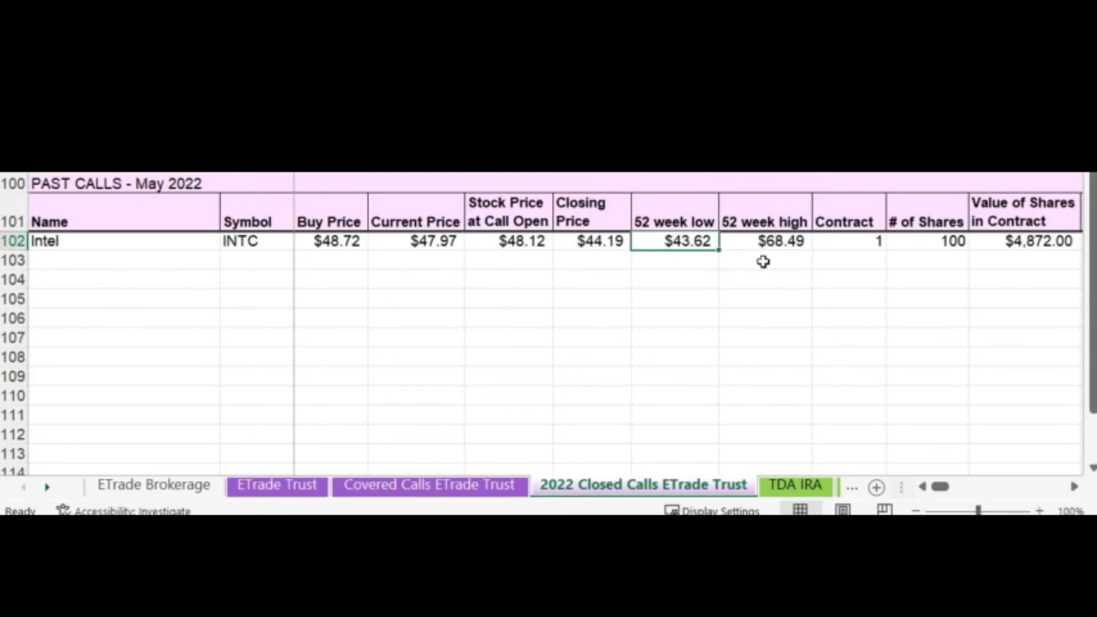
{"action": "mouse_move", "coordinate": [925, 360]}
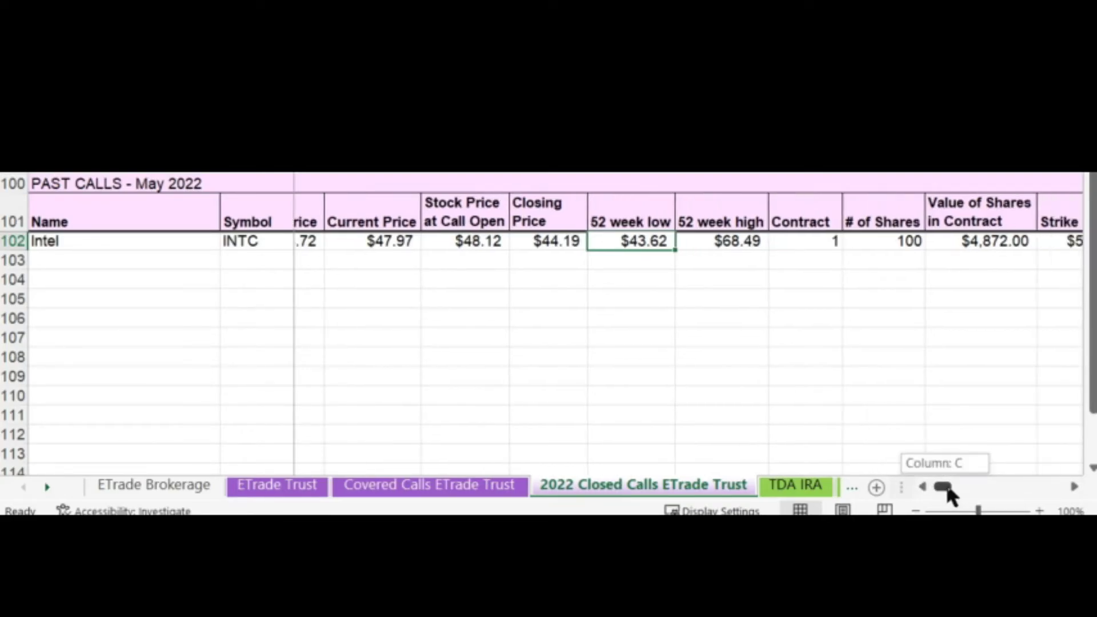
{"action": "scroll", "scroll_direction": "right", "scroll_amount": 3}
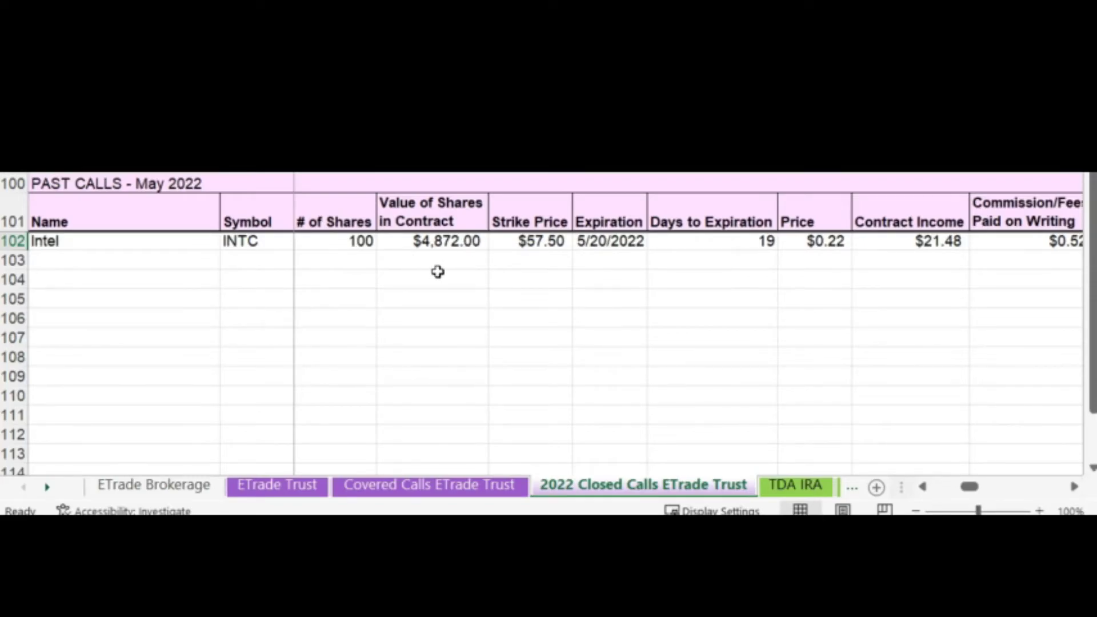
{"action": "mouse_move", "coordinate": [574, 272]}
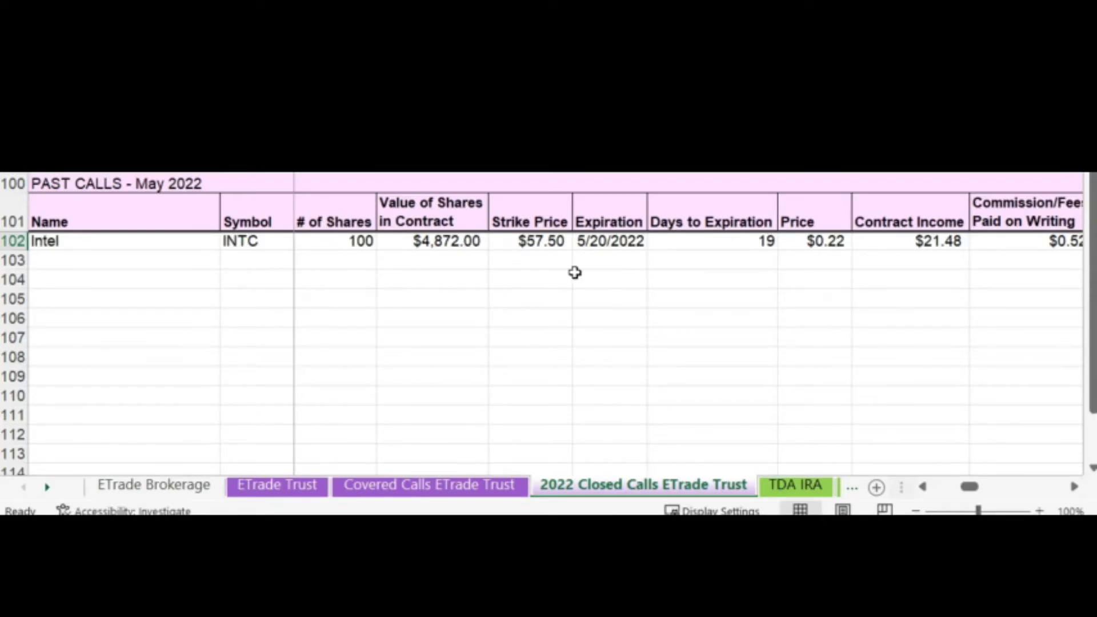
{"action": "mouse_move", "coordinate": [542, 259]}
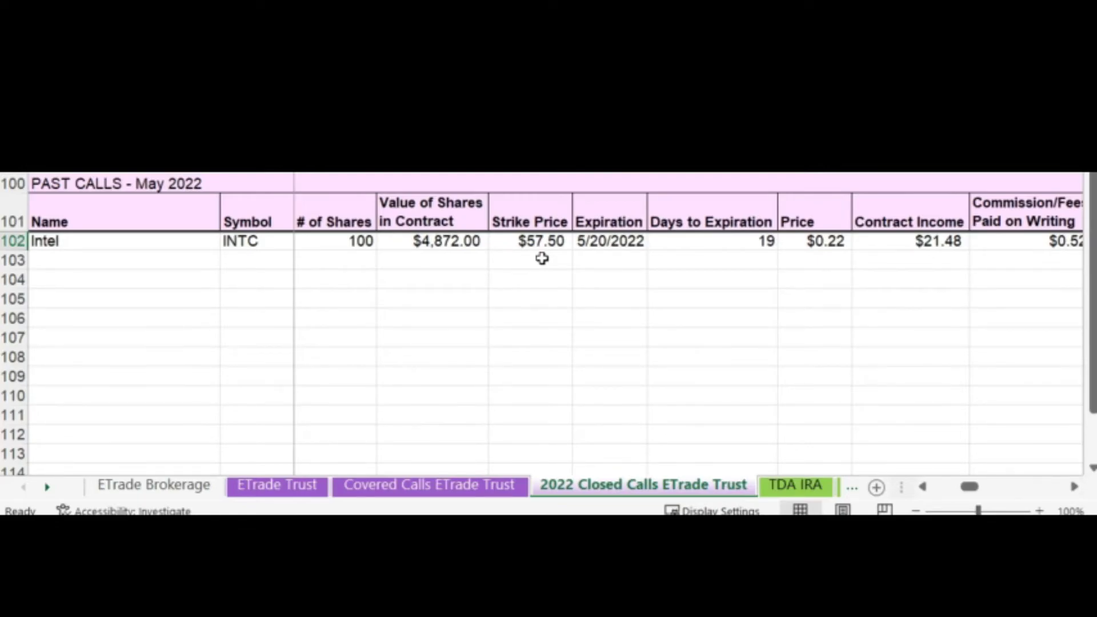
{"action": "mouse_move", "coordinate": [603, 245]}
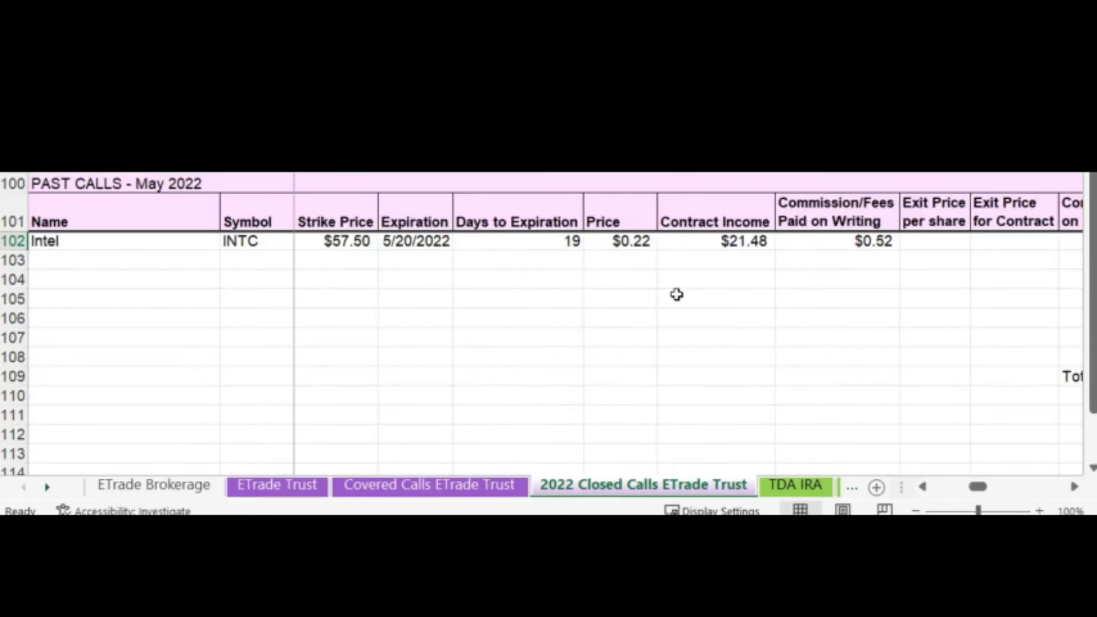
{"action": "mouse_move", "coordinate": [639, 256]}
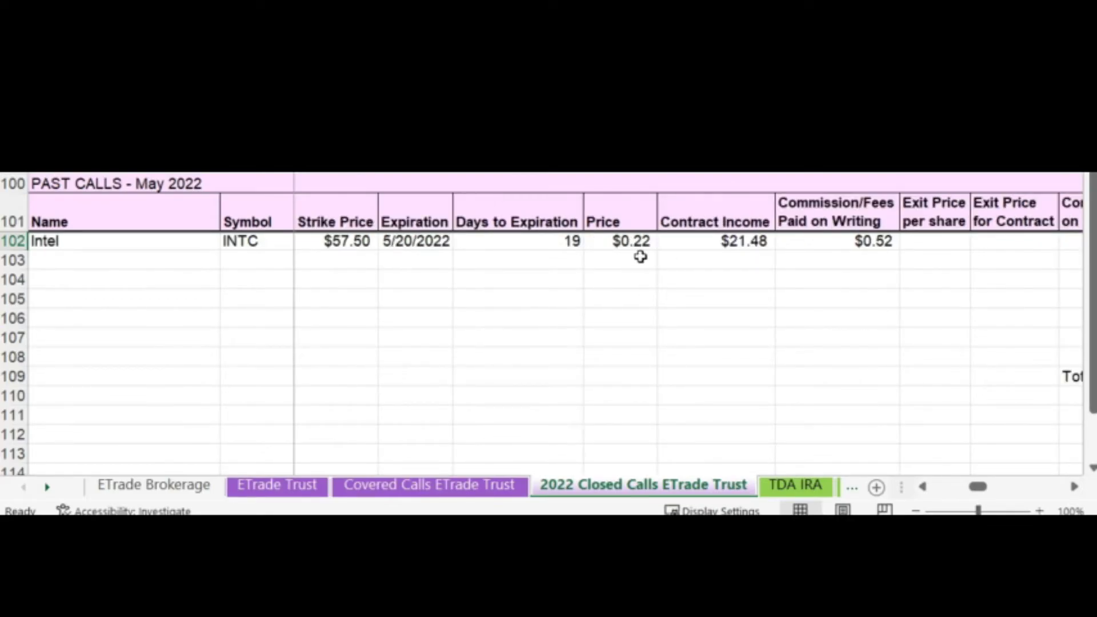
{"action": "mouse_move", "coordinate": [734, 259]}
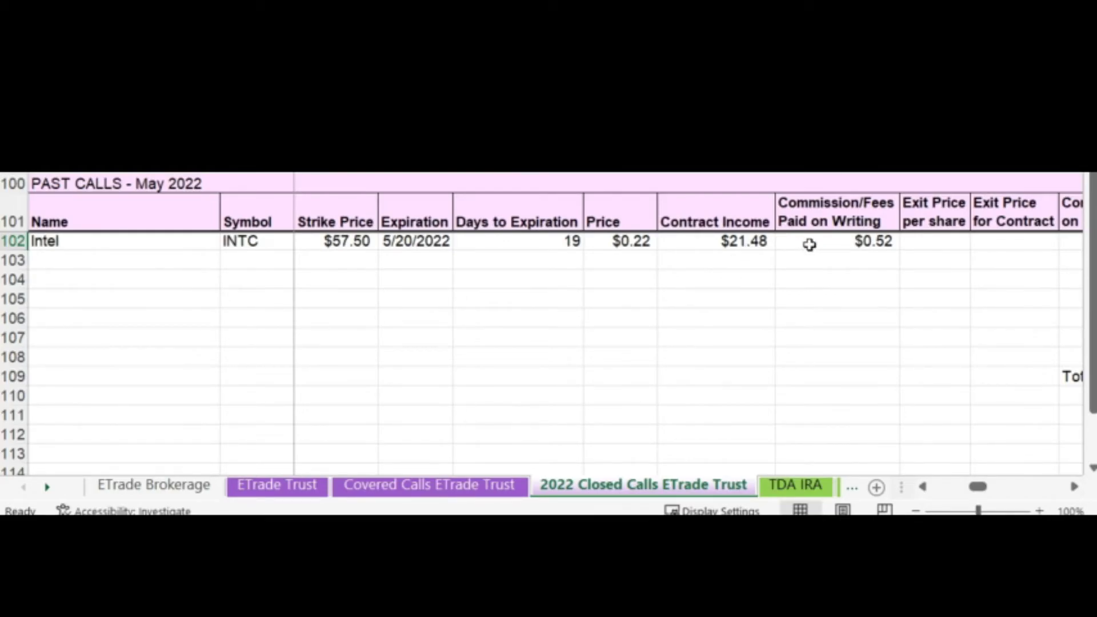
{"action": "mouse_move", "coordinate": [866, 256]}
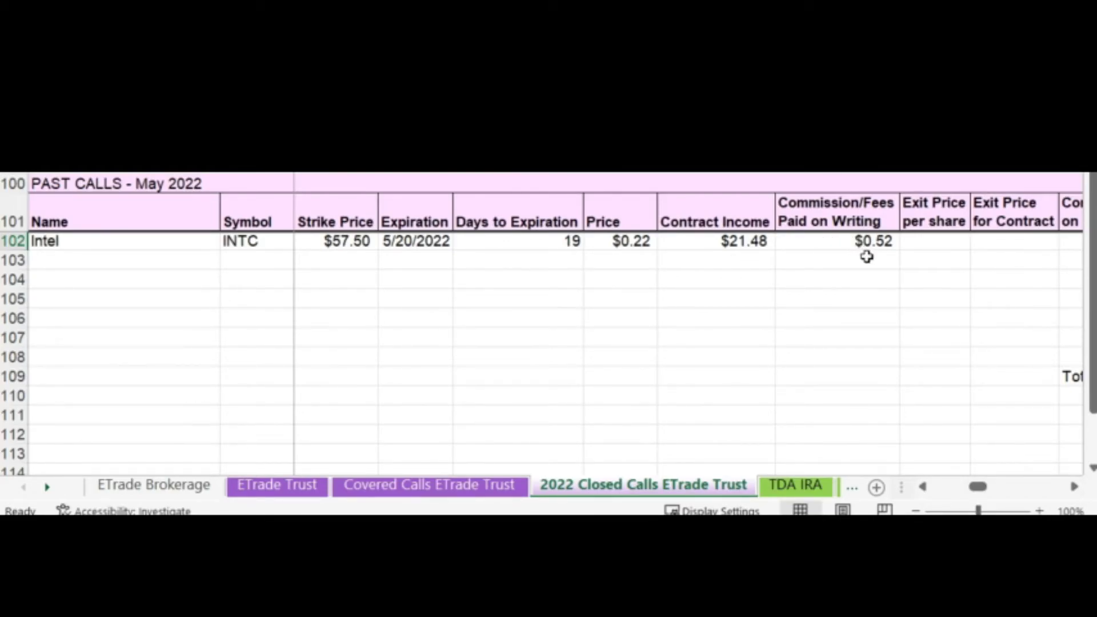
{"action": "mouse_move", "coordinate": [869, 266]}
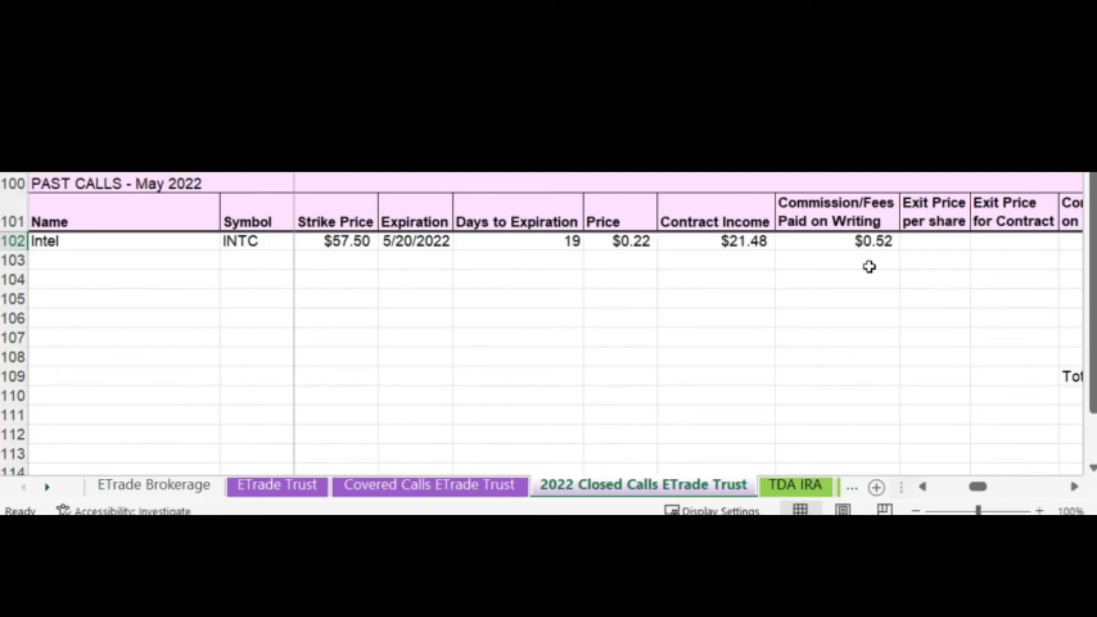
{"action": "mouse_move", "coordinate": [902, 286]}
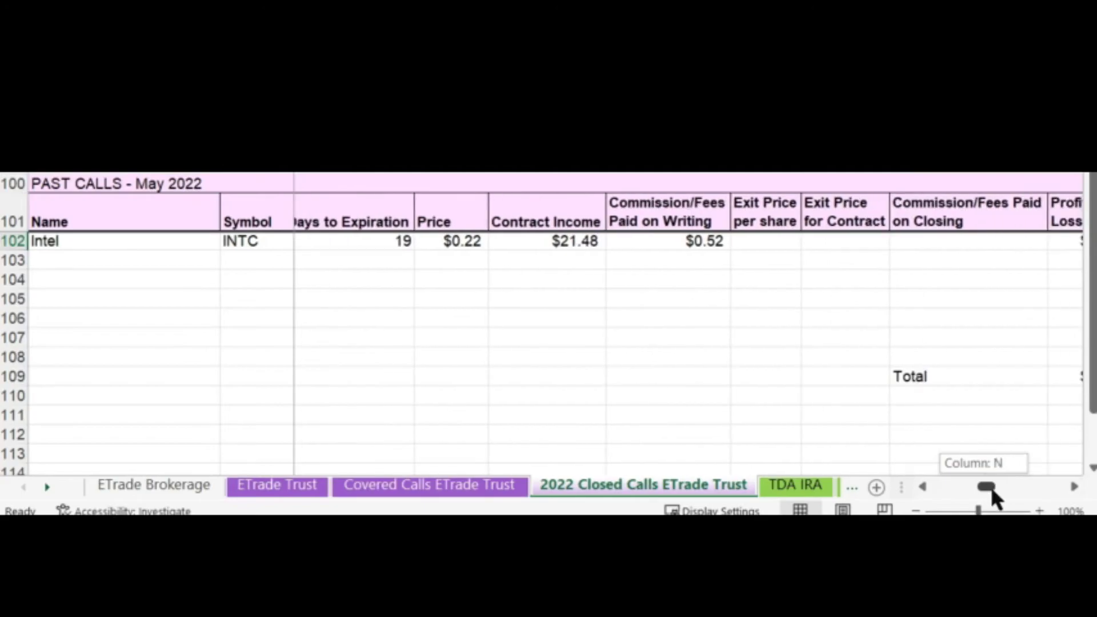
Step: Enter a $0.02 exit price and $0.01 closing fees, yielding $19.47 profit
{"action": "left_click", "coordinate": [777, 241]}
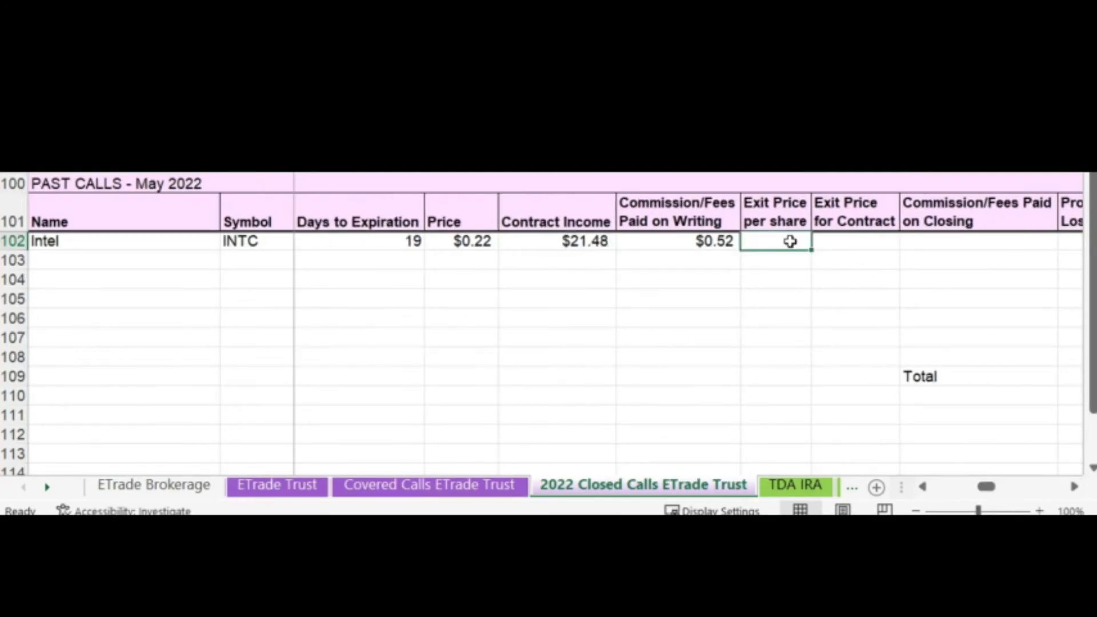
{"action": "type", "text": ".02"}
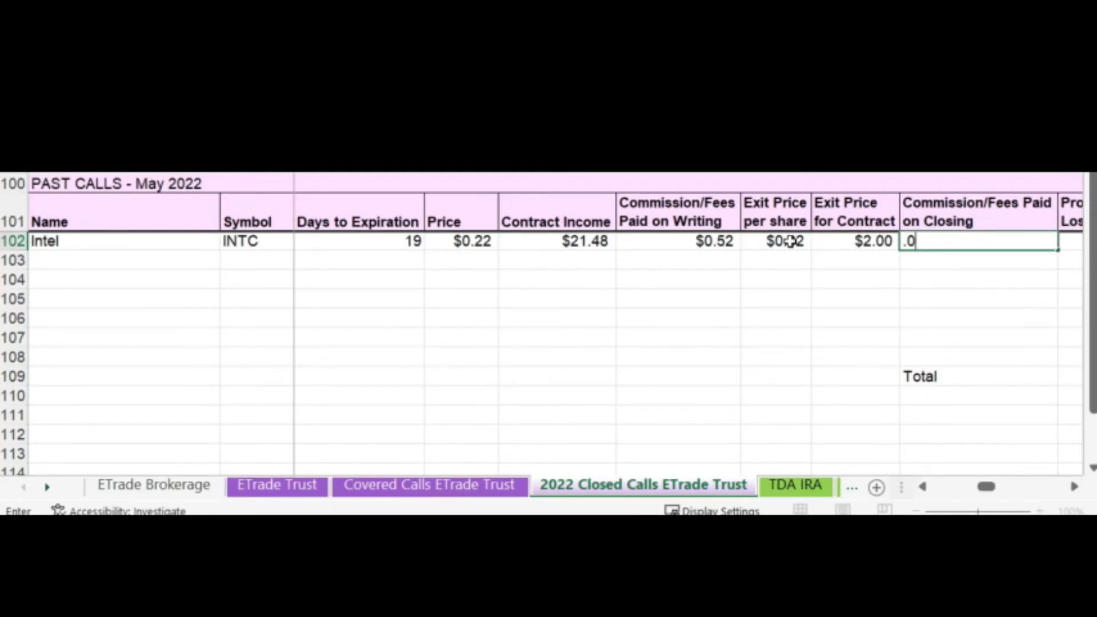
{"action": "type", "text": "1"}
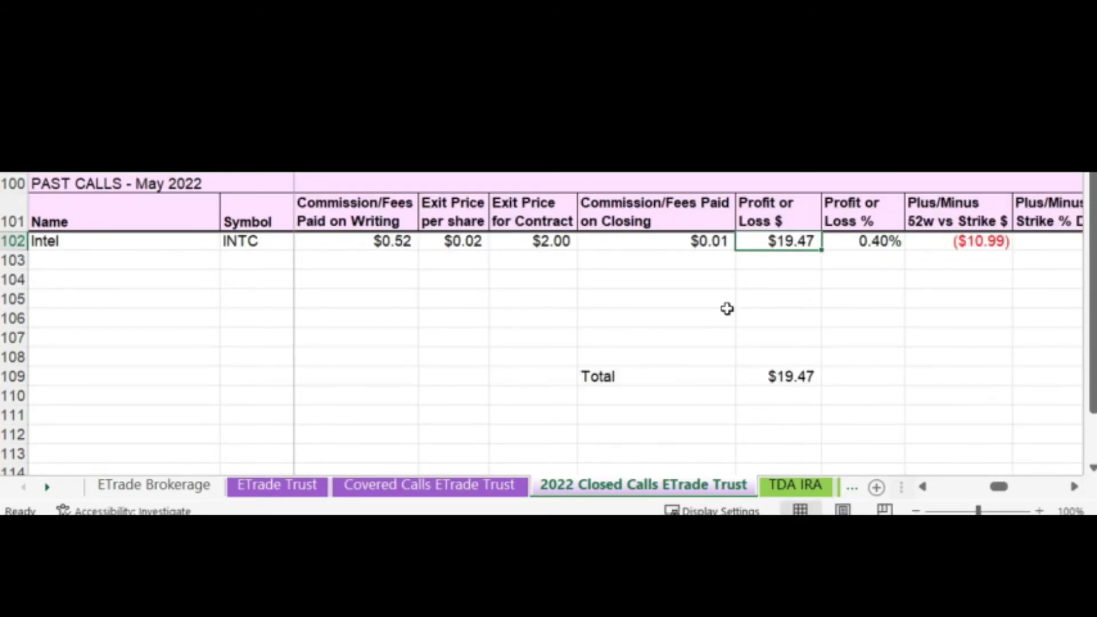
{"action": "mouse_move", "coordinate": [784, 255]}
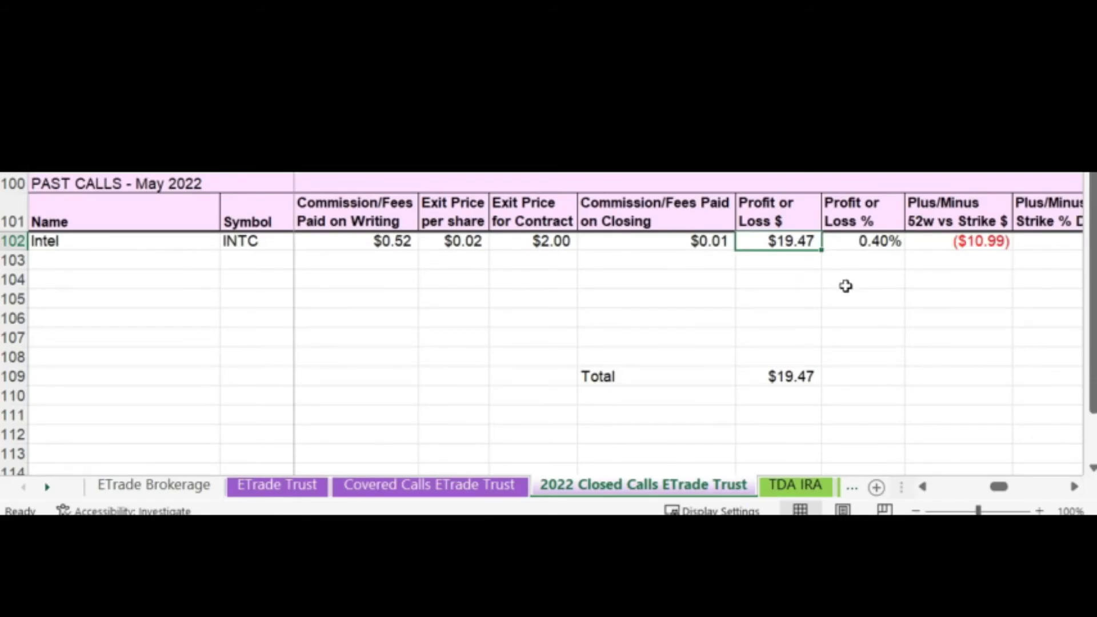
{"action": "mouse_move", "coordinate": [863, 268]}
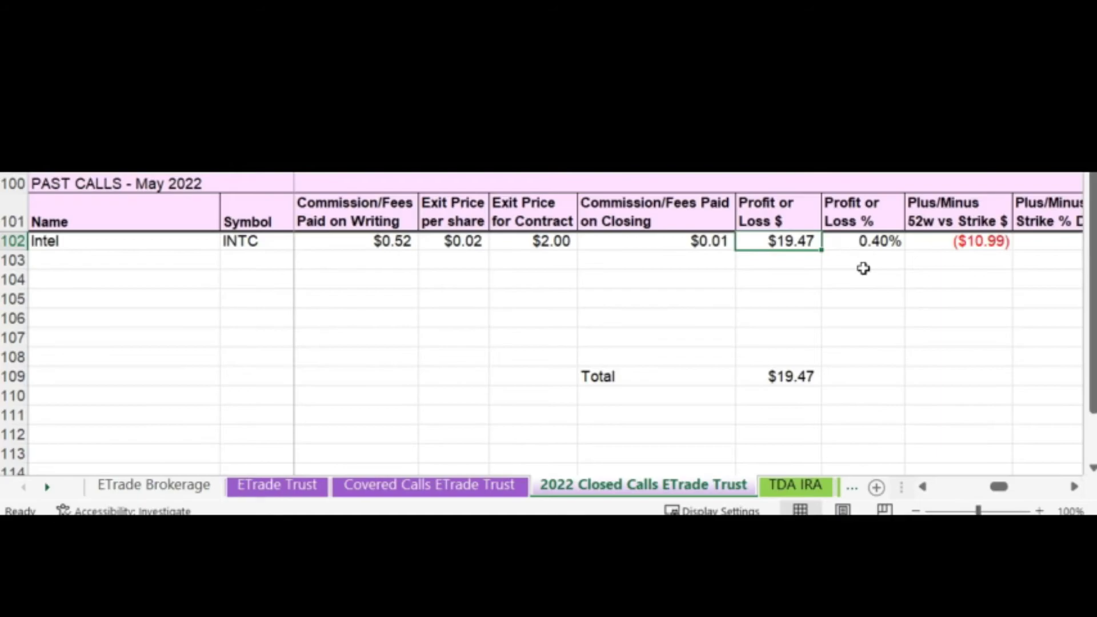
{"action": "mouse_move", "coordinate": [924, 256]}
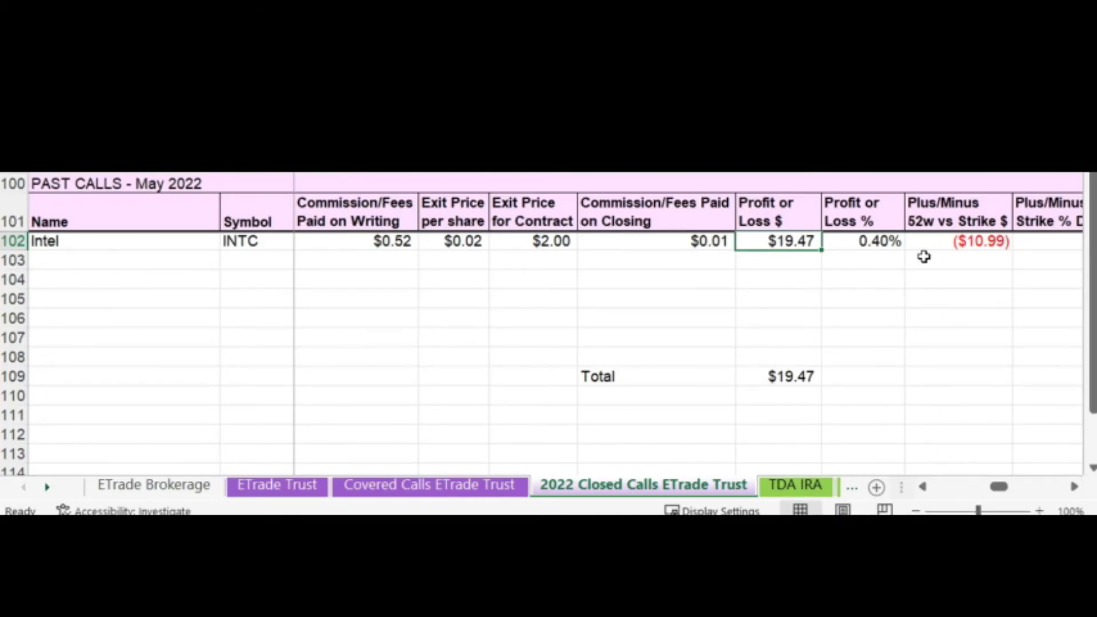
{"action": "mouse_move", "coordinate": [906, 266]}
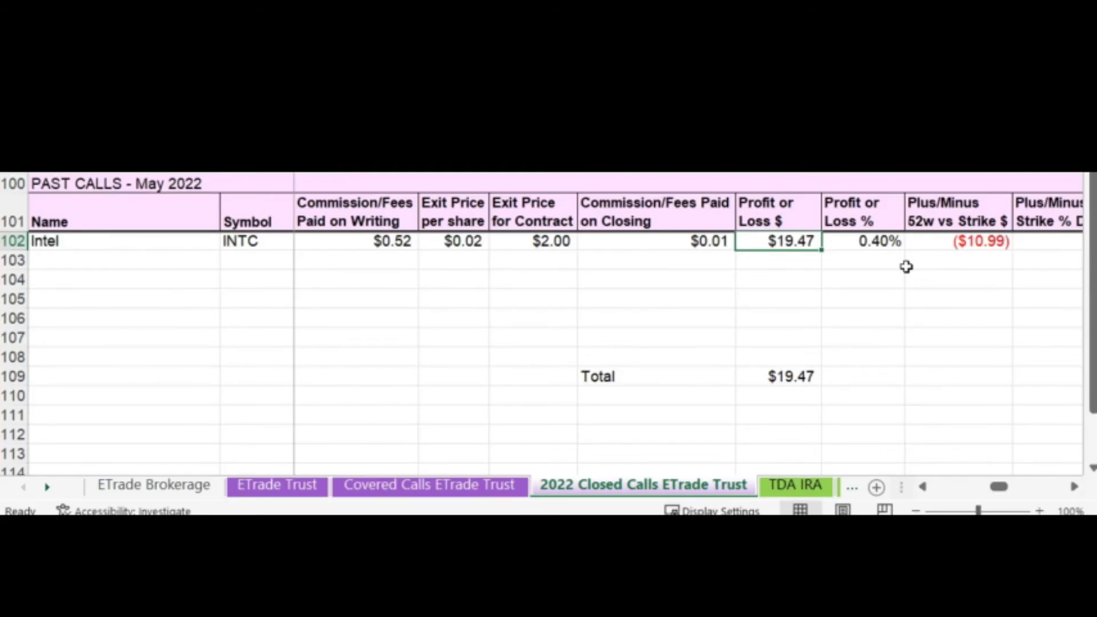
{"action": "mouse_move", "coordinate": [879, 259]}
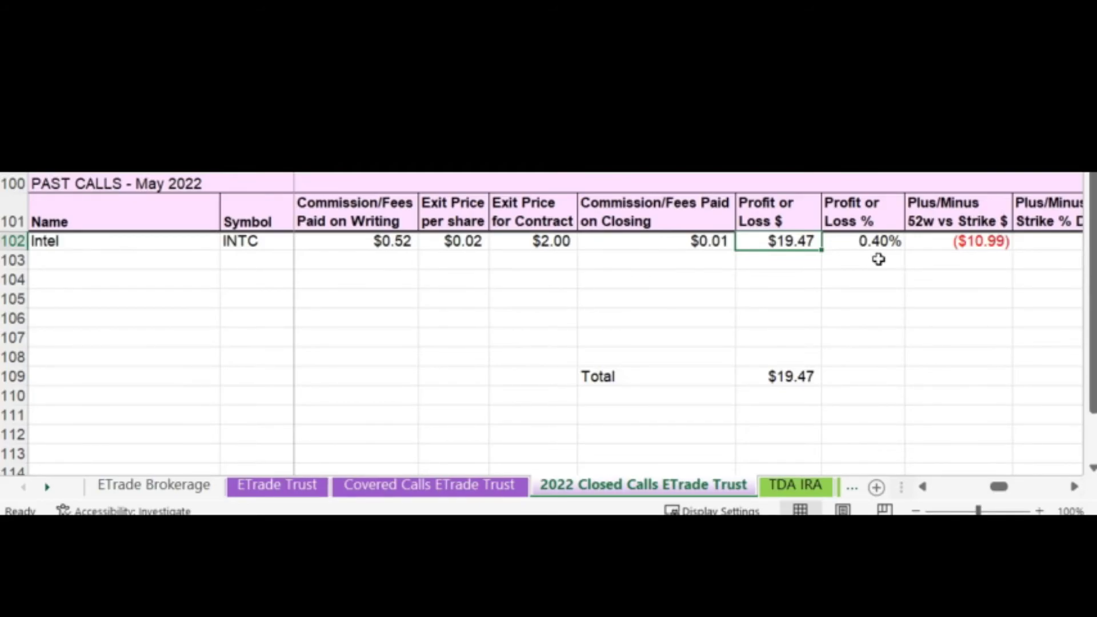
{"action": "mouse_move", "coordinate": [880, 268]}
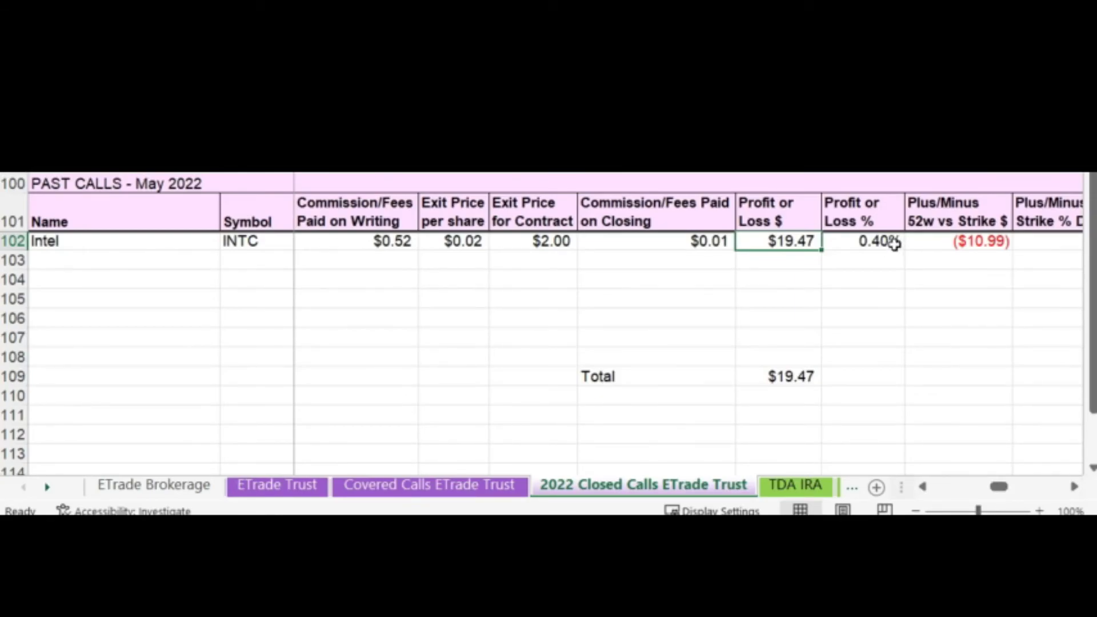
{"action": "scroll", "scroll_direction": "right", "scroll_amount": 3}
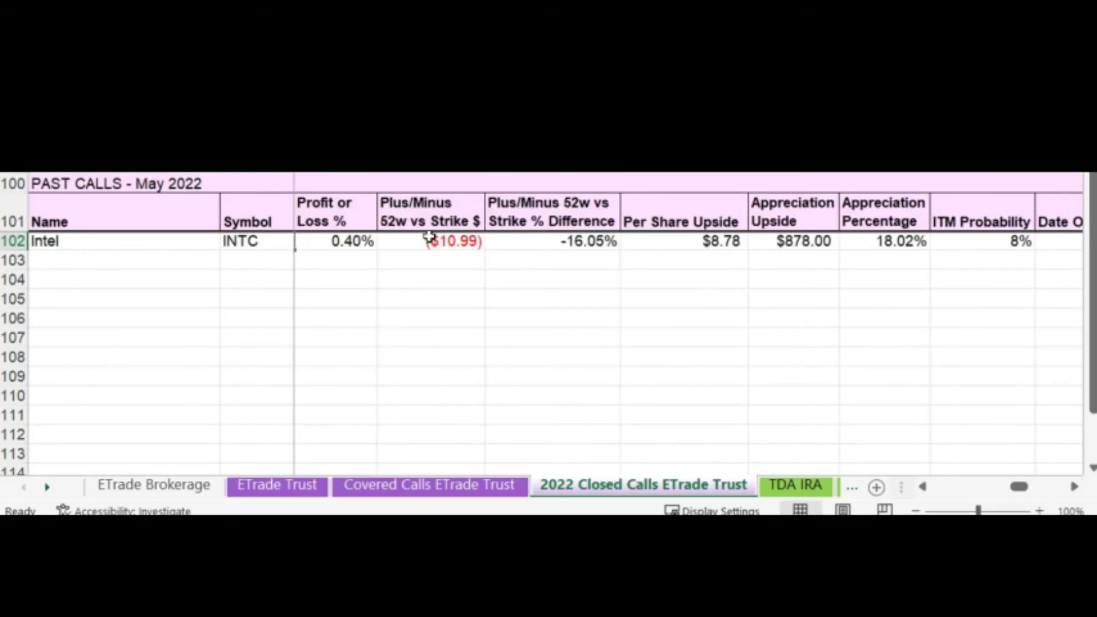
{"action": "mouse_move", "coordinate": [537, 253]}
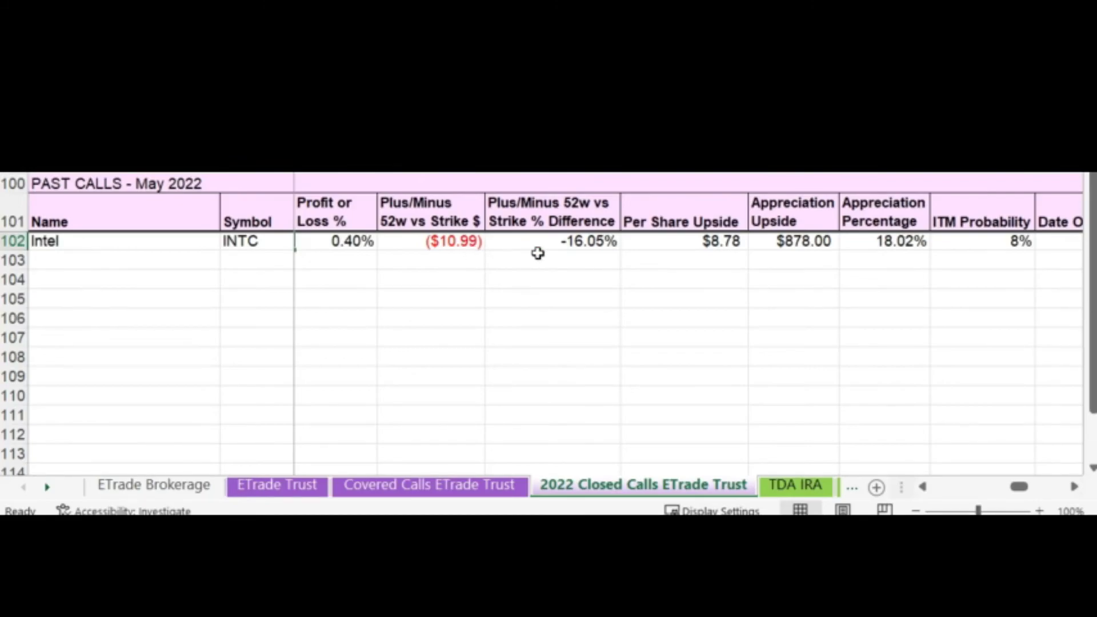
{"action": "mouse_move", "coordinate": [592, 263]}
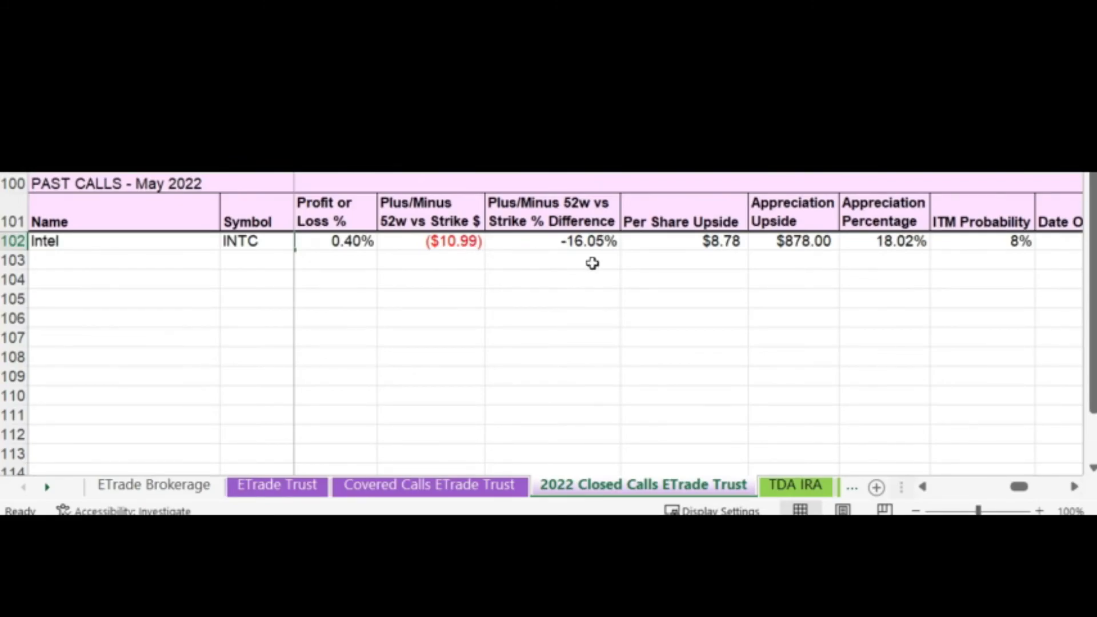
{"action": "mouse_move", "coordinate": [680, 242]}
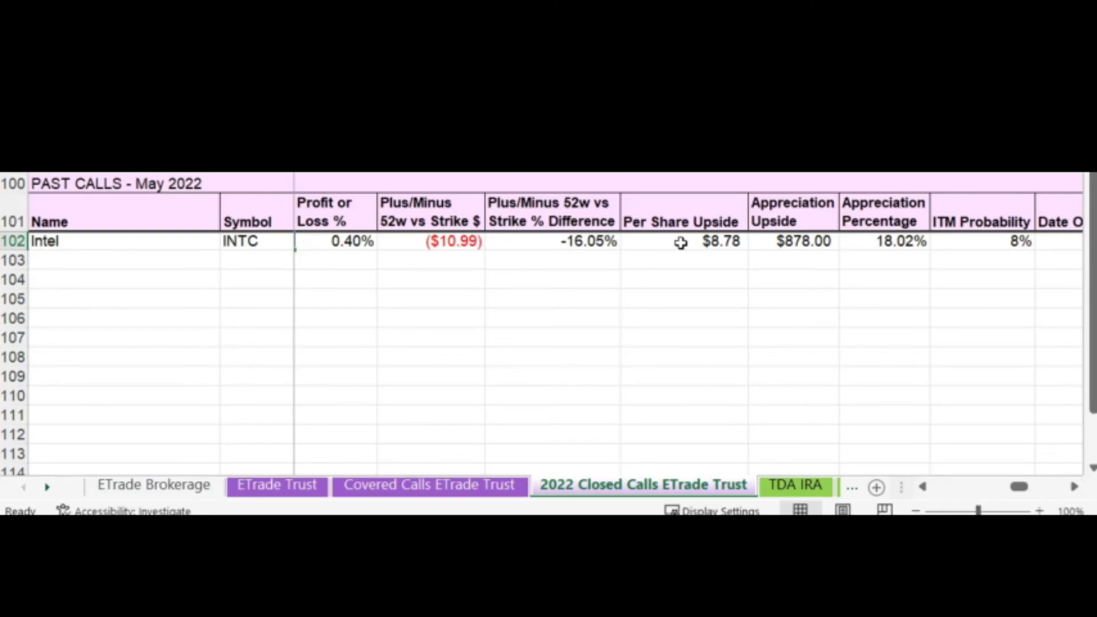
{"action": "mouse_move", "coordinate": [706, 263]}
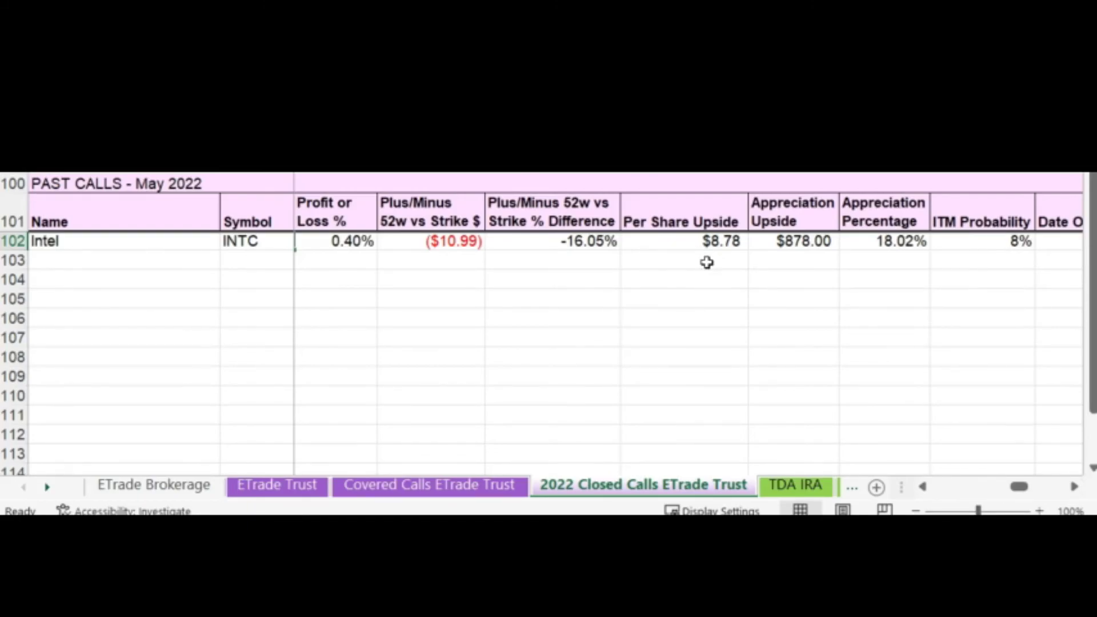
{"action": "mouse_move", "coordinate": [928, 398]}
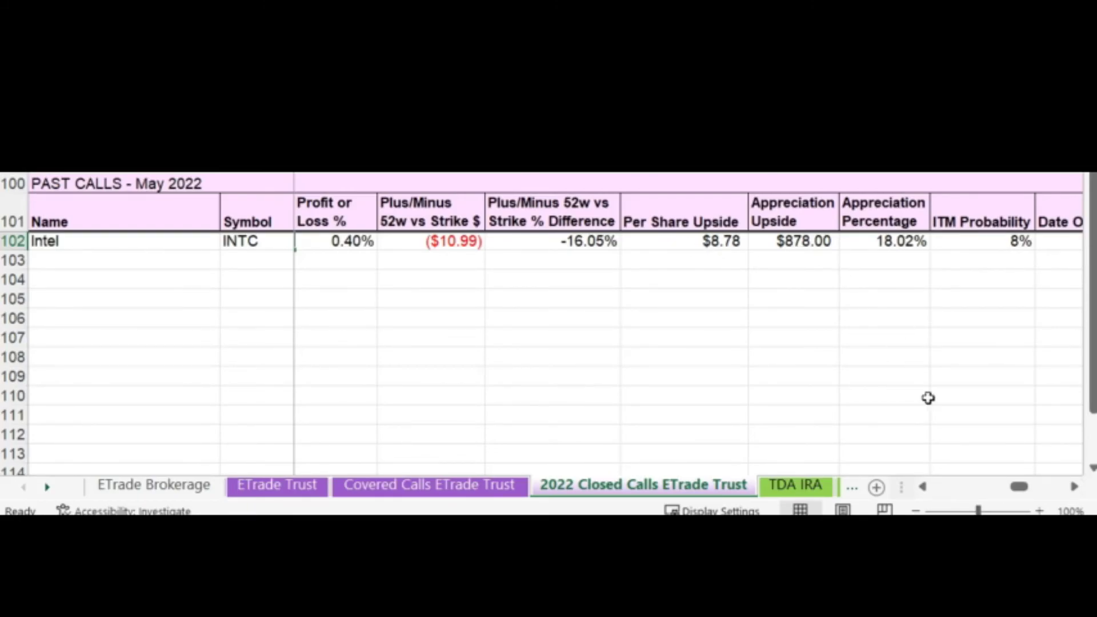
{"action": "scroll", "scroll_direction": "right", "scroll_amount": 3}
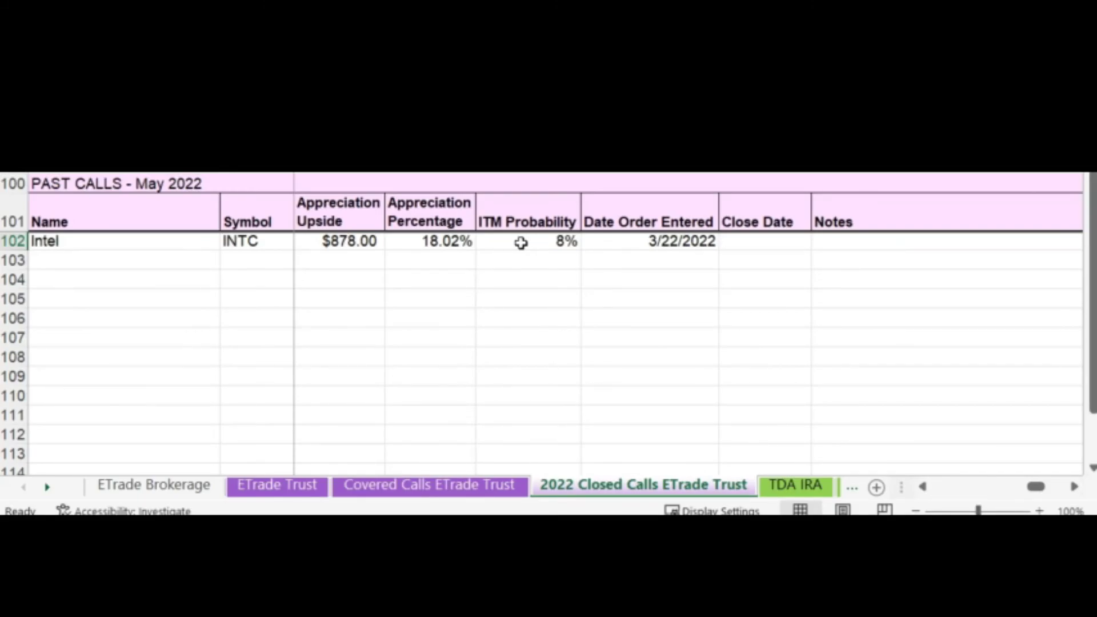
{"action": "mouse_move", "coordinate": [581, 244]}
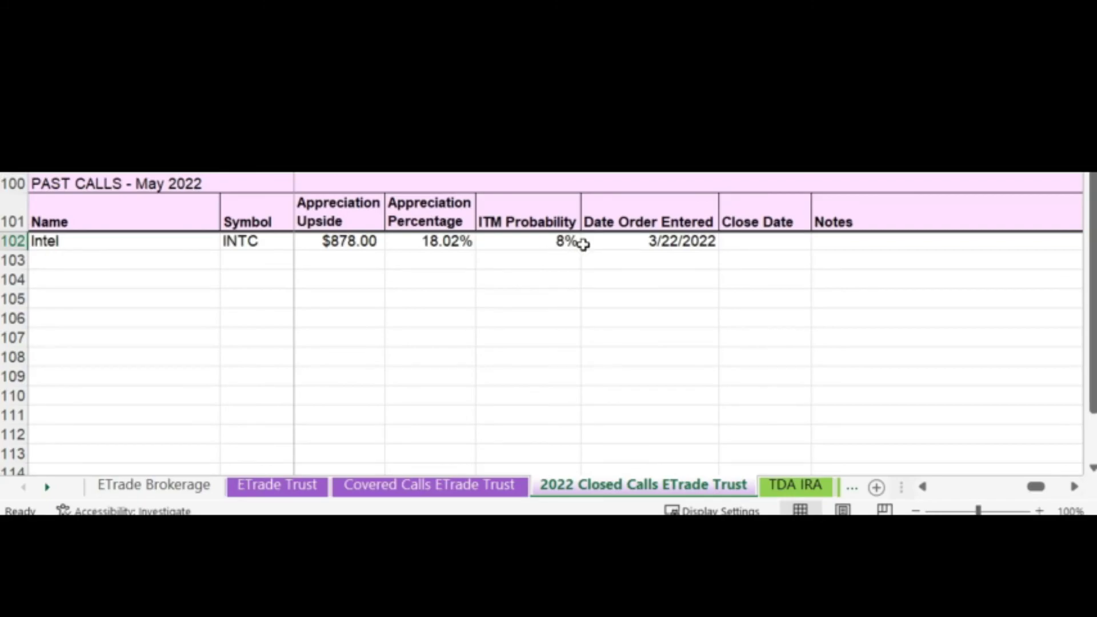
{"action": "mouse_move", "coordinate": [679, 295]}
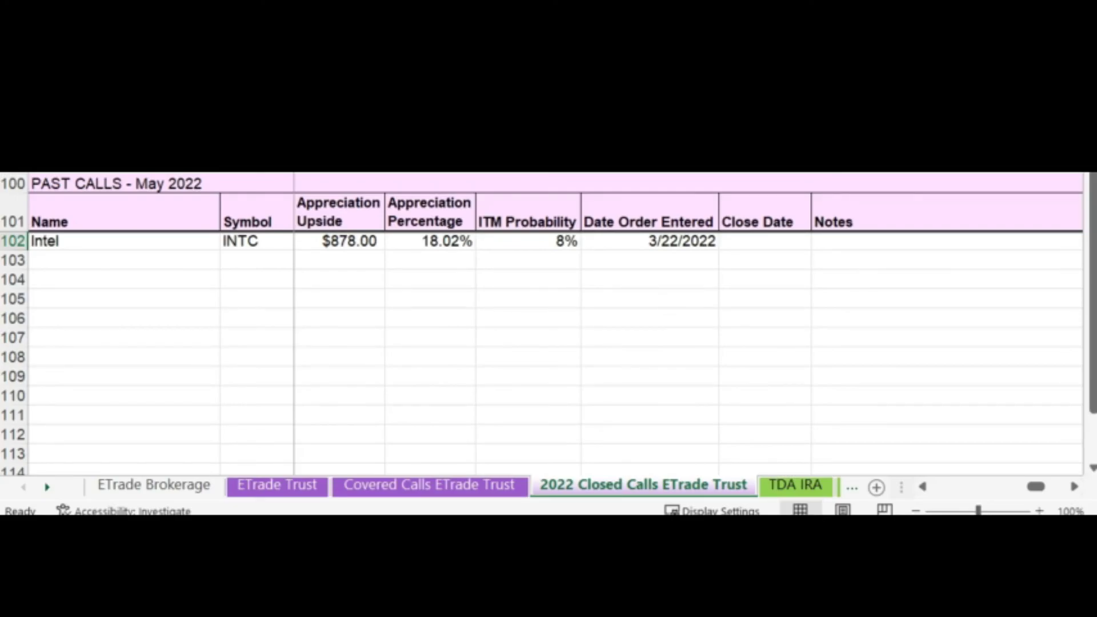
Step: Enter the 5/2/2022 close date and the note 'Closed to take profit'
{"action": "type", "text": "5"}
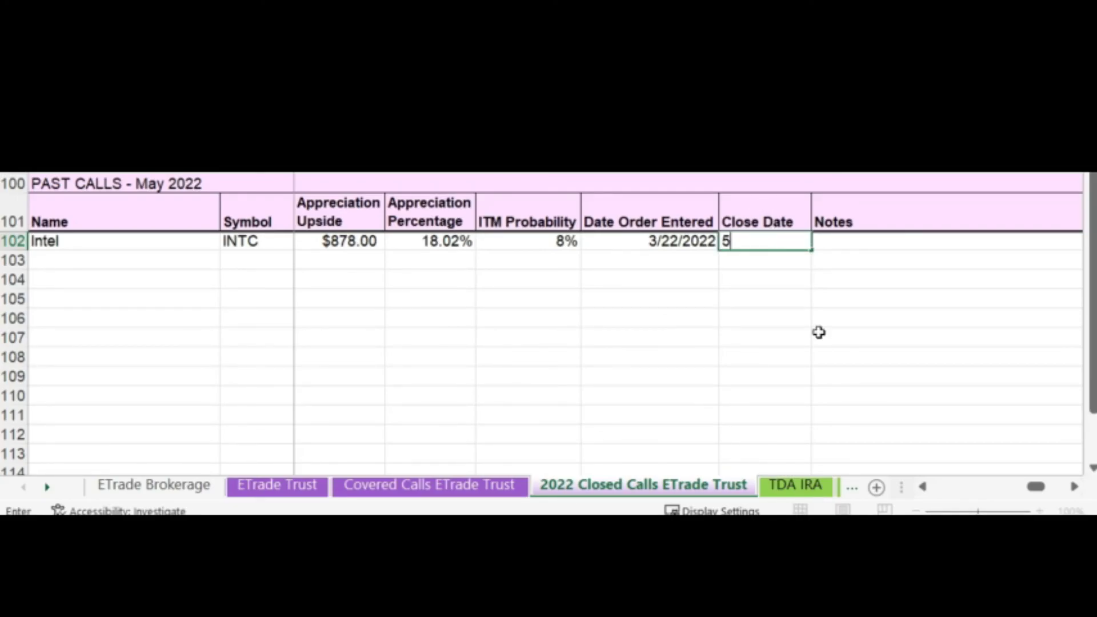
{"action": "key", "text": "enter"}
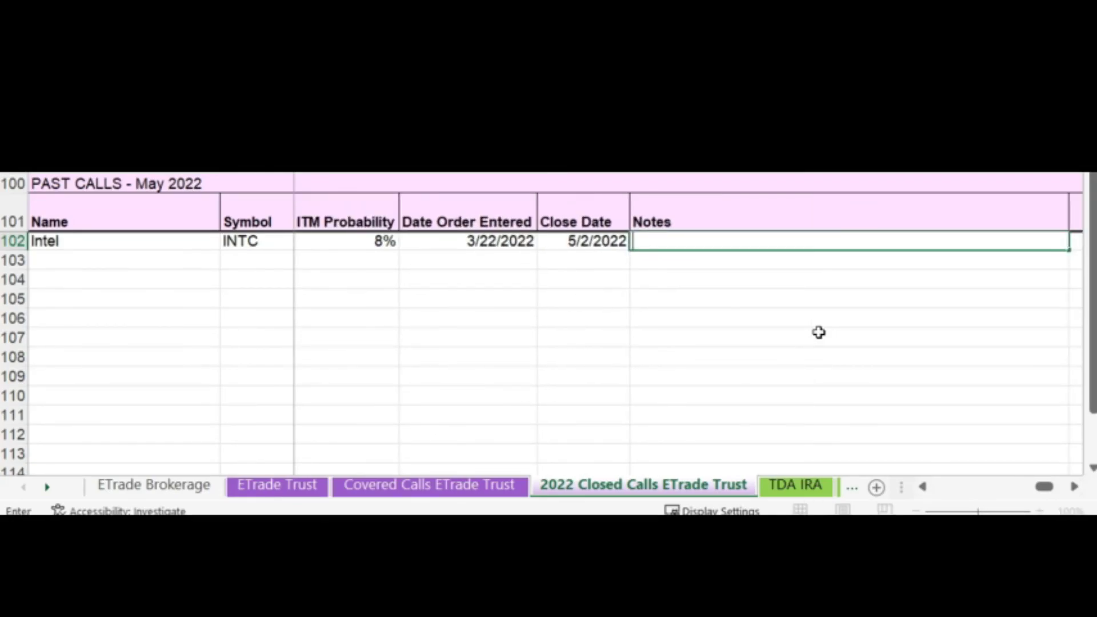
{"action": "type", "text": "Closed"}
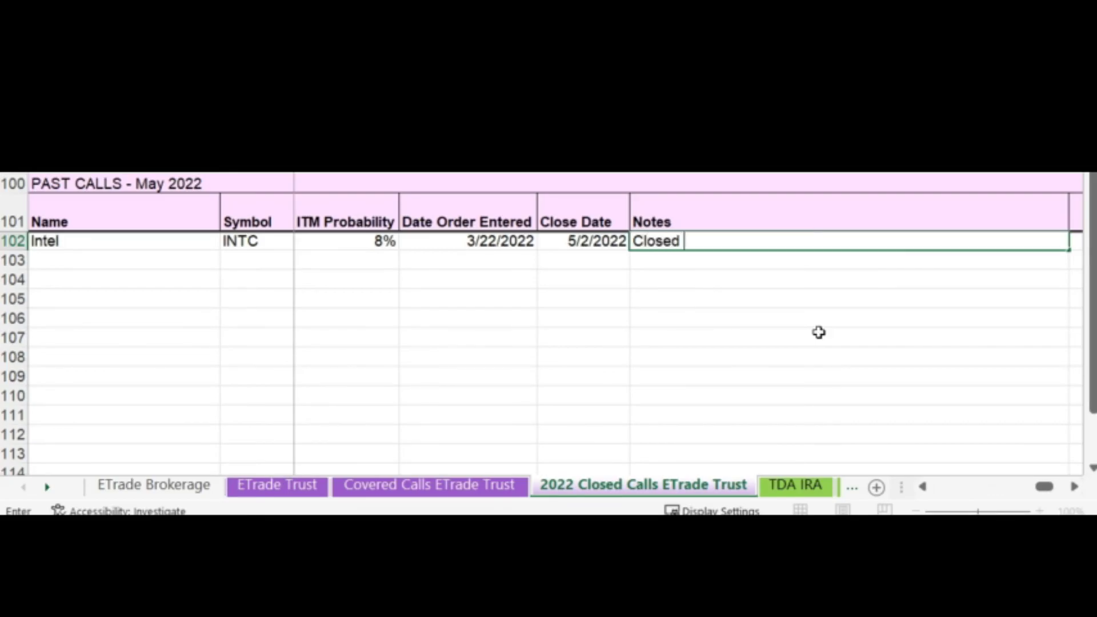
{"action": "type", "text": "to take profit"}
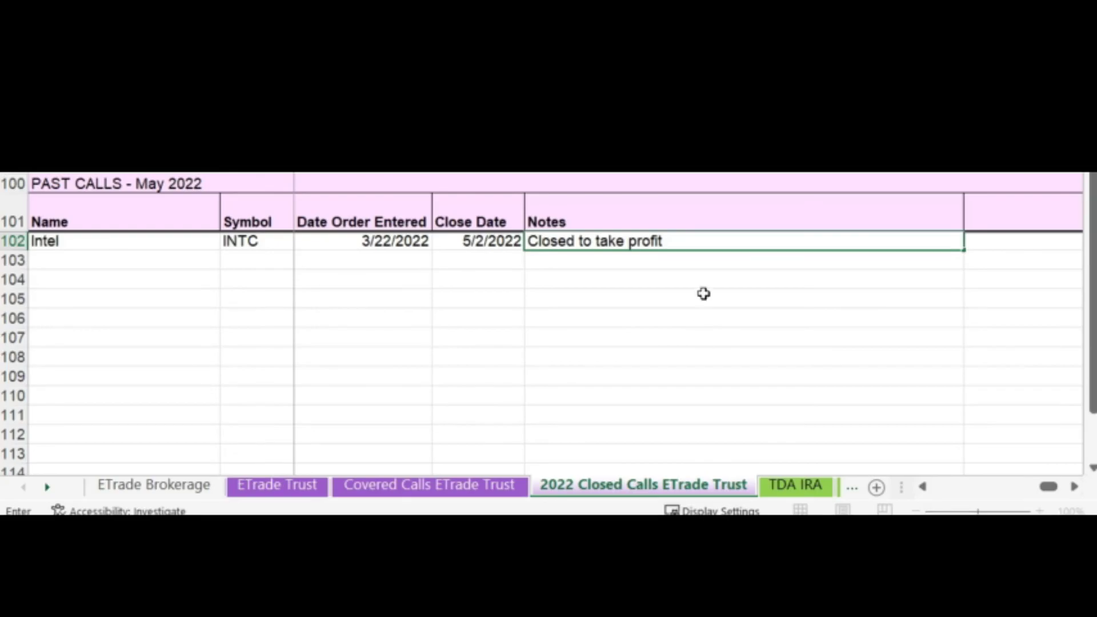
{"action": "mouse_move", "coordinate": [943, 470]}
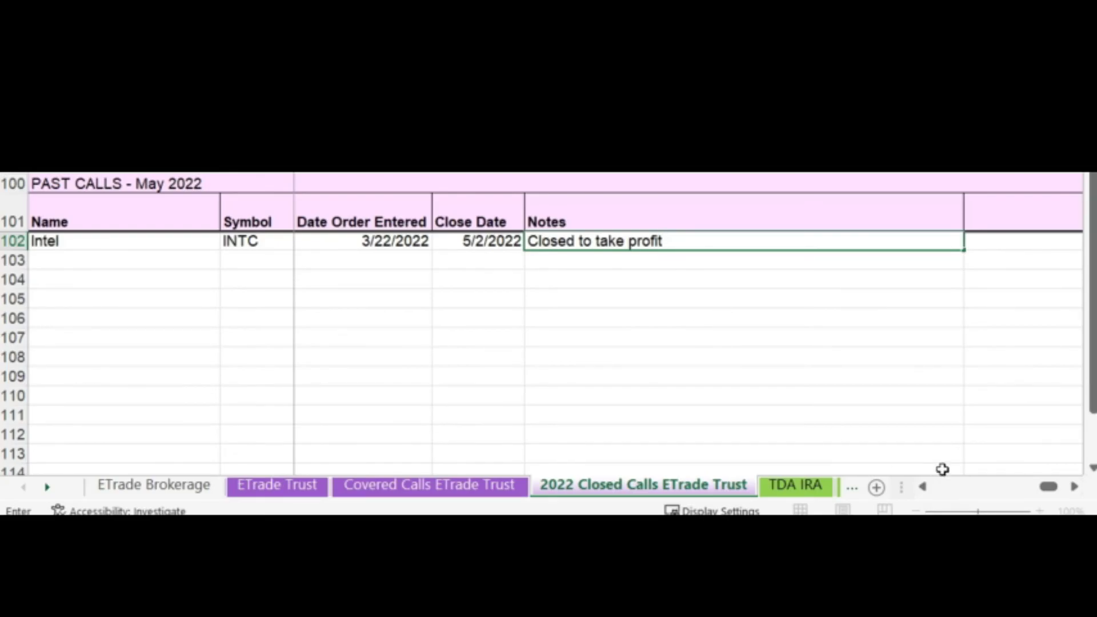